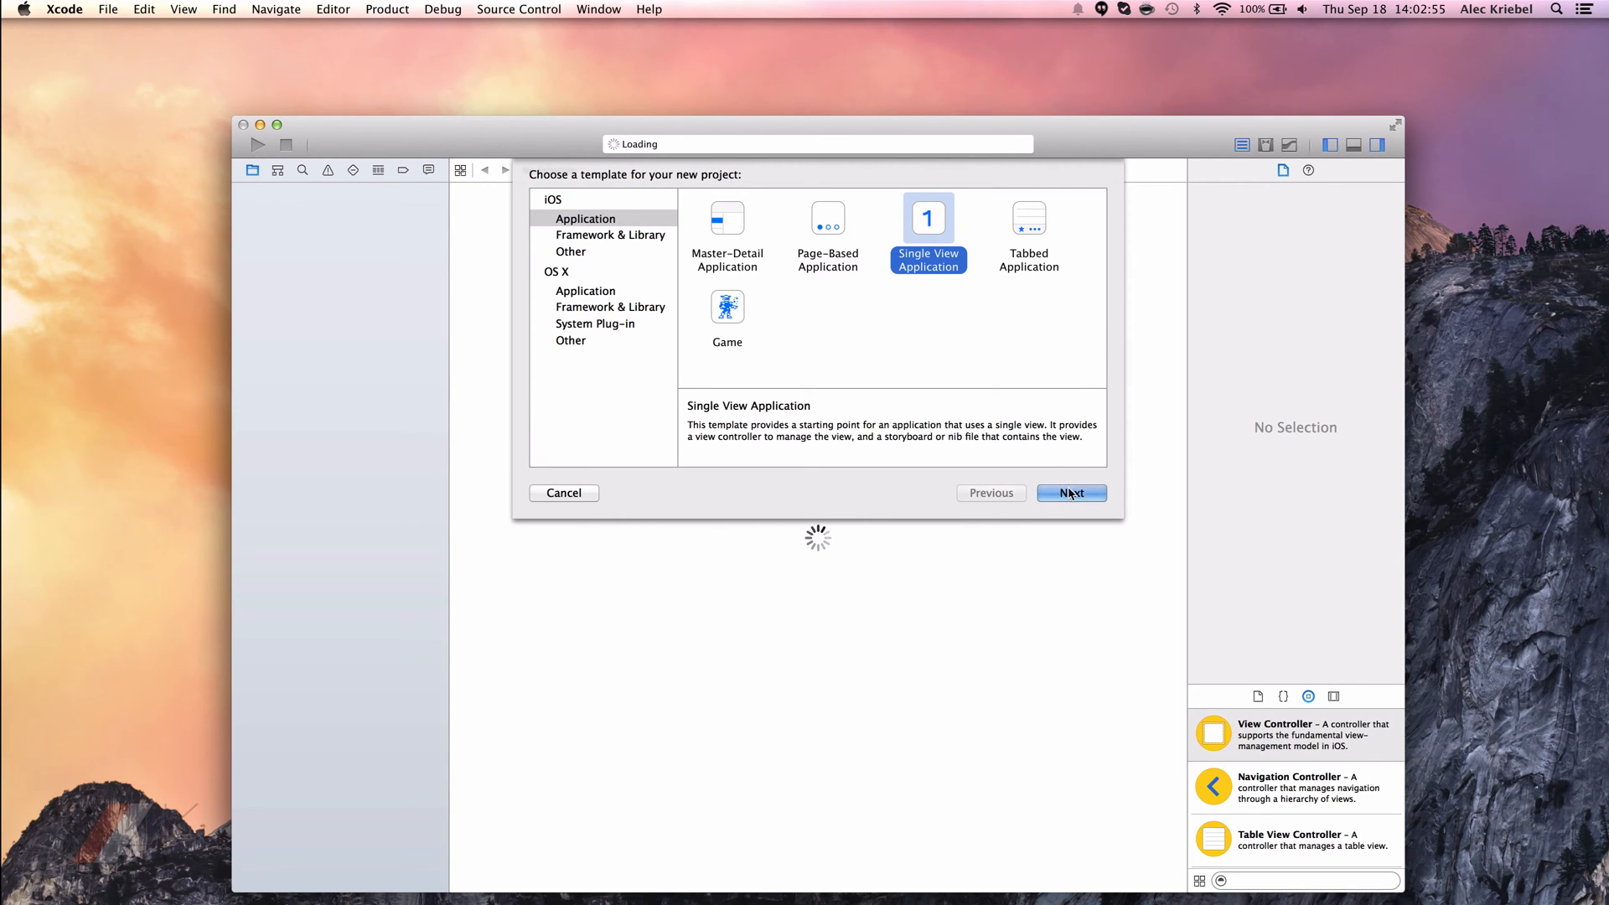
Create the IconDemo single-view project and run it on the iPhone 6 Plus simulator.
click(1071, 493)
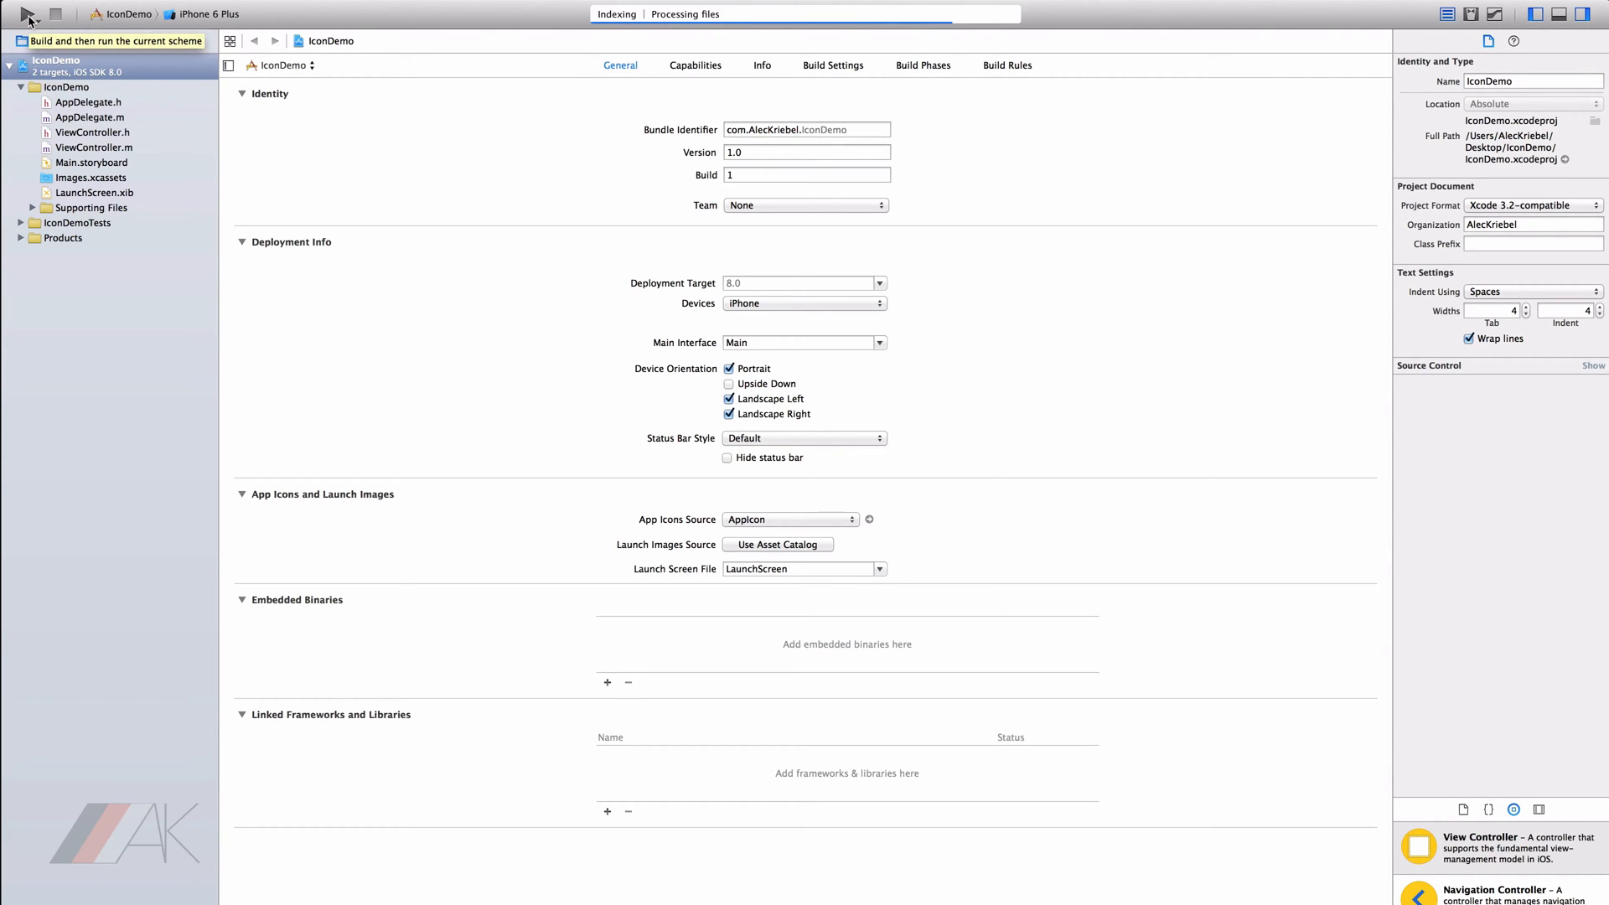
click(28, 13)
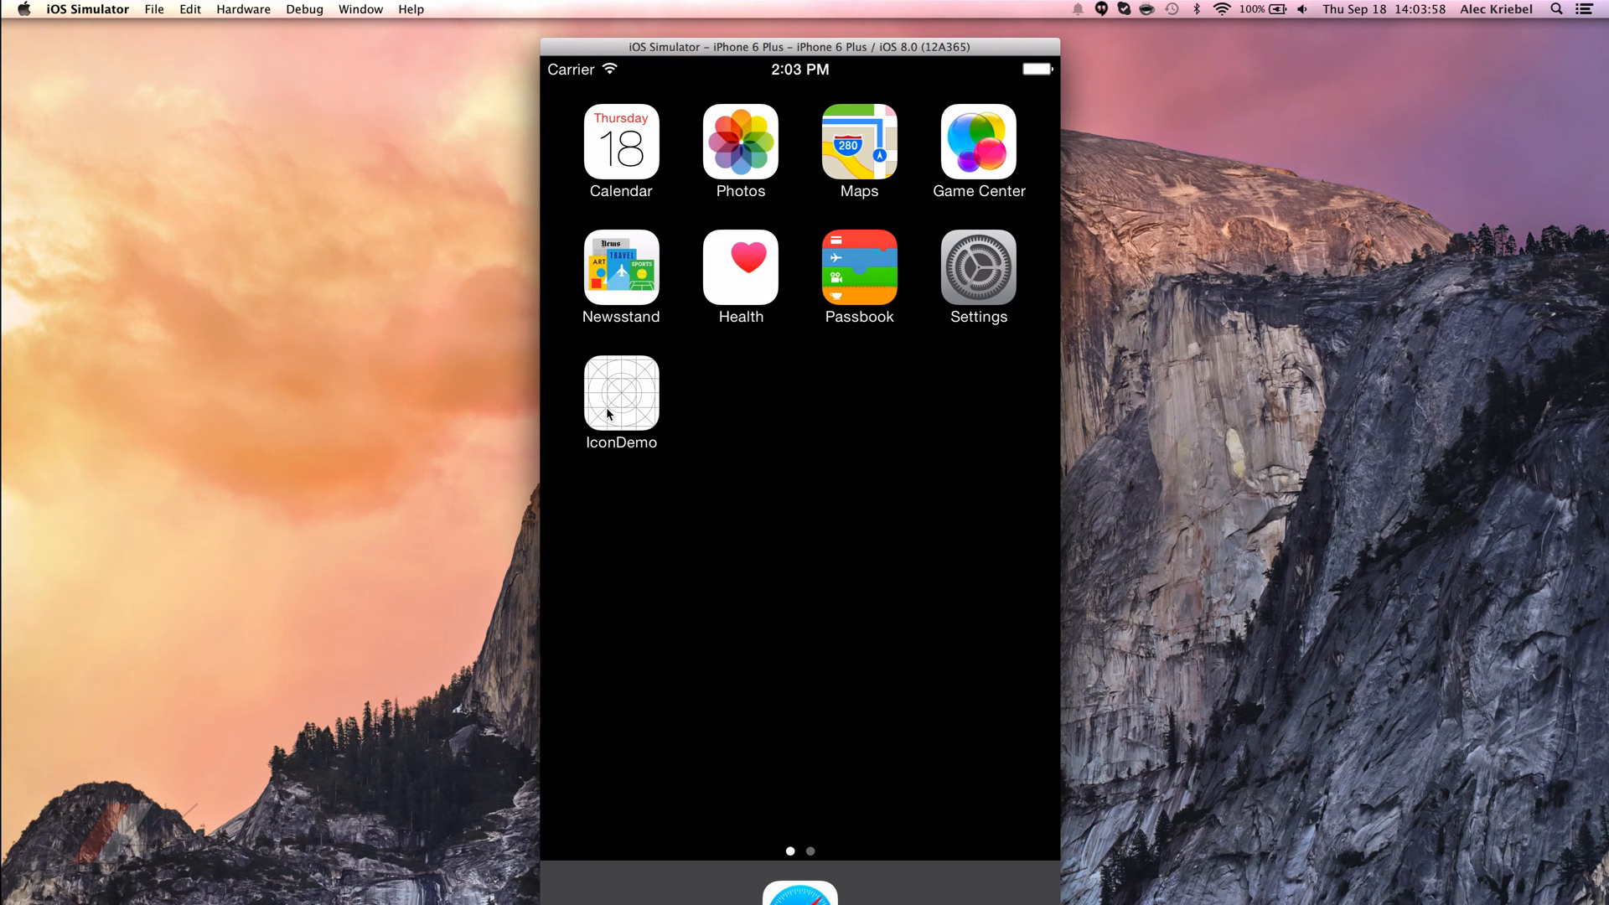
mouse_move(637, 404)
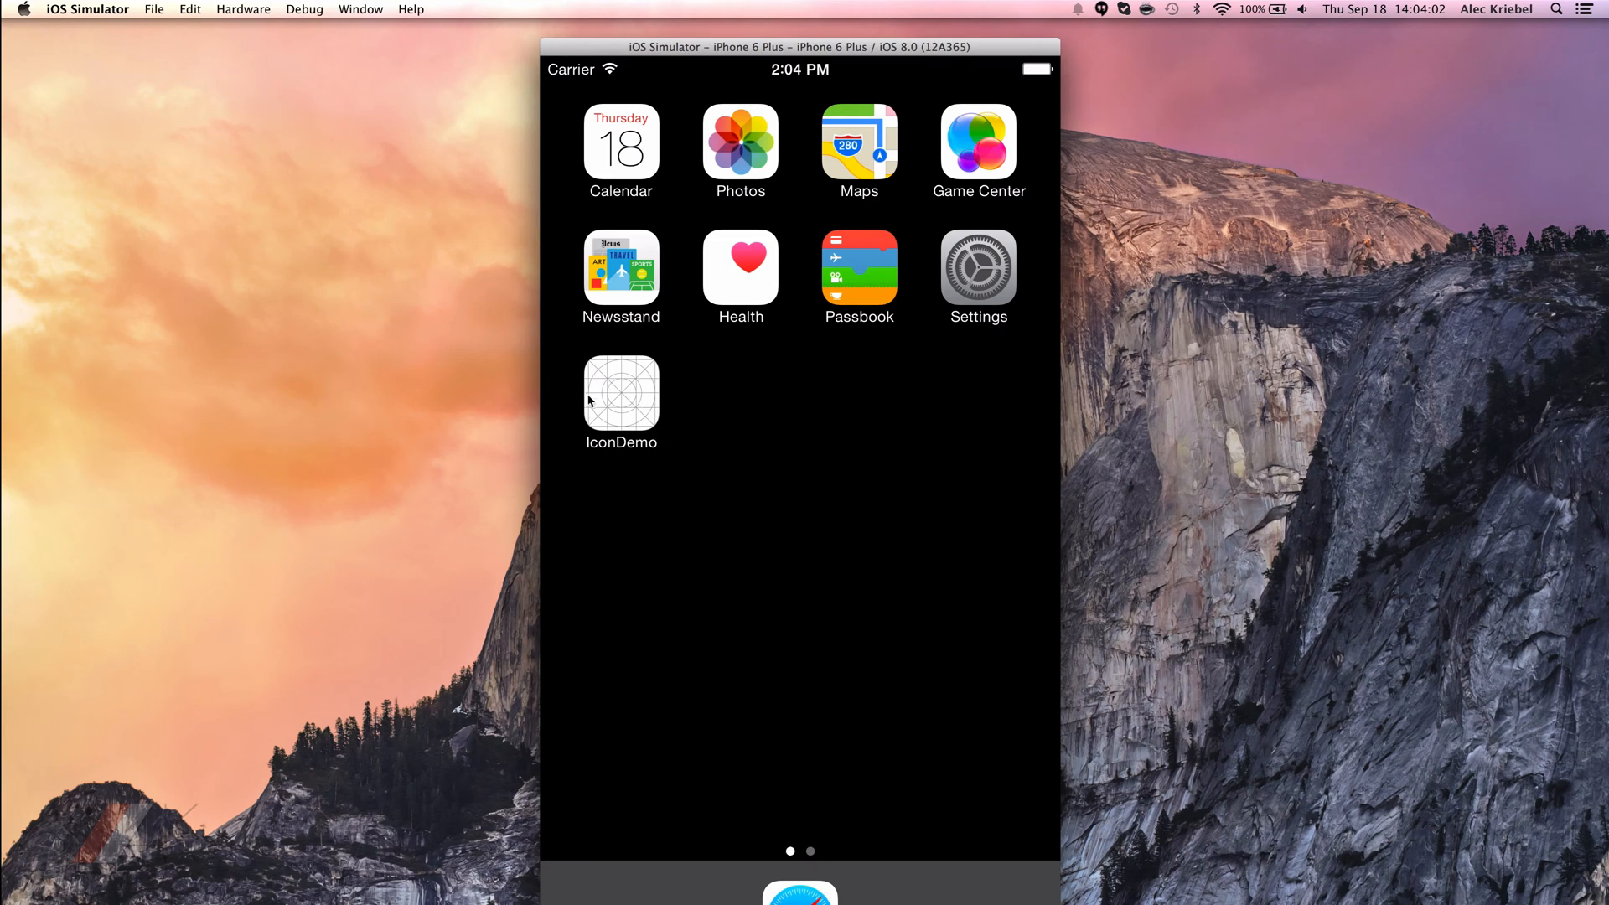
mouse_move(666, 577)
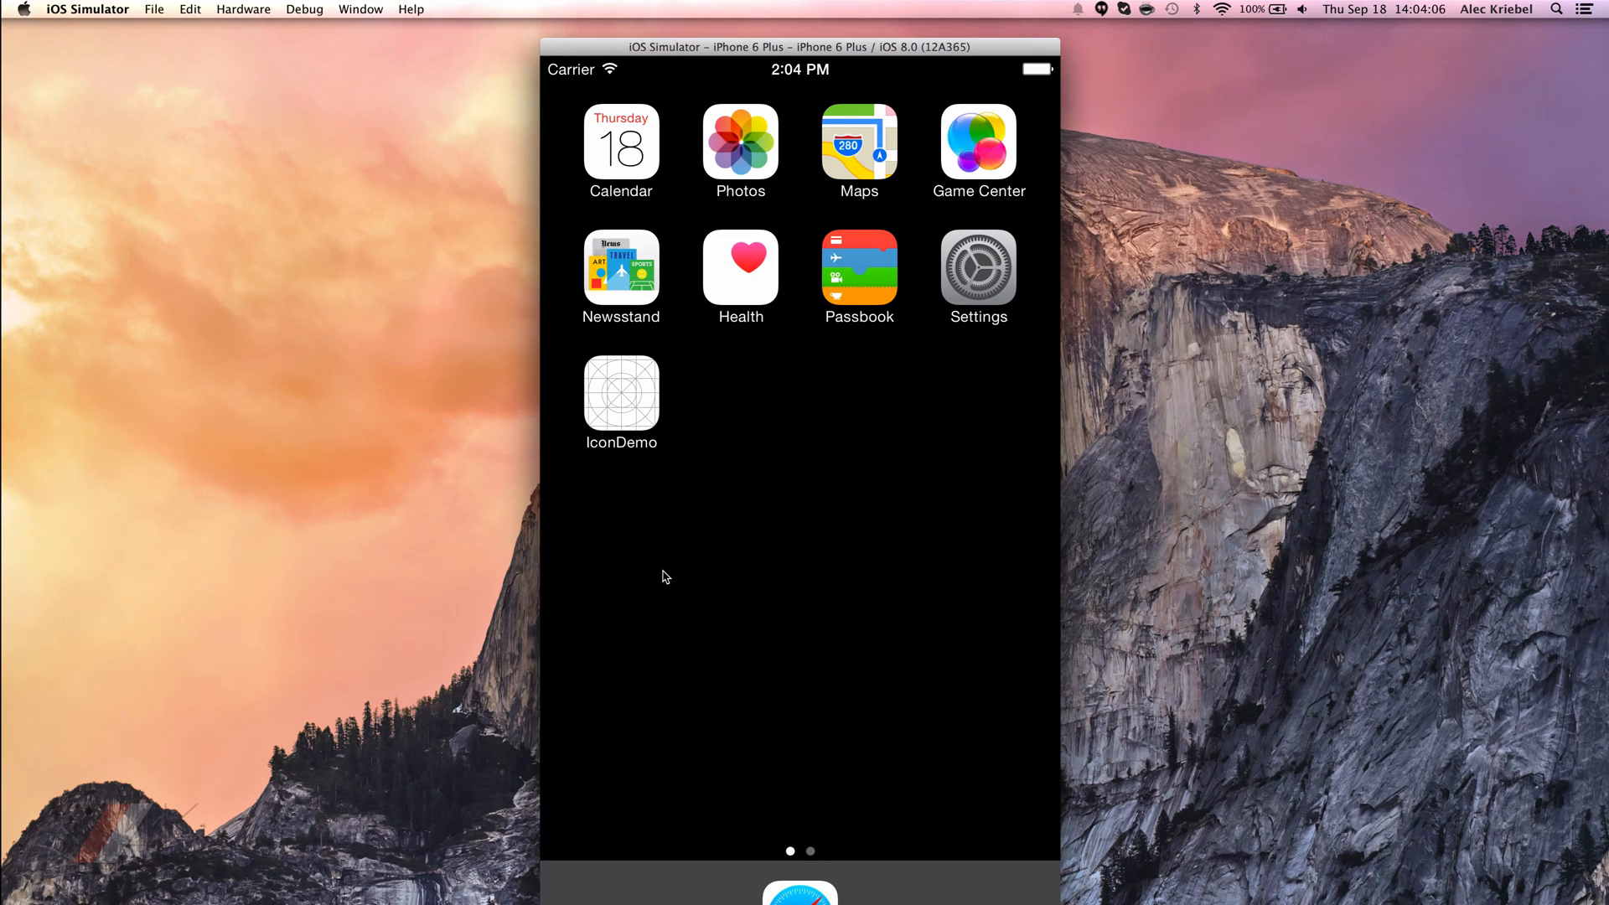
mouse_move(623, 412)
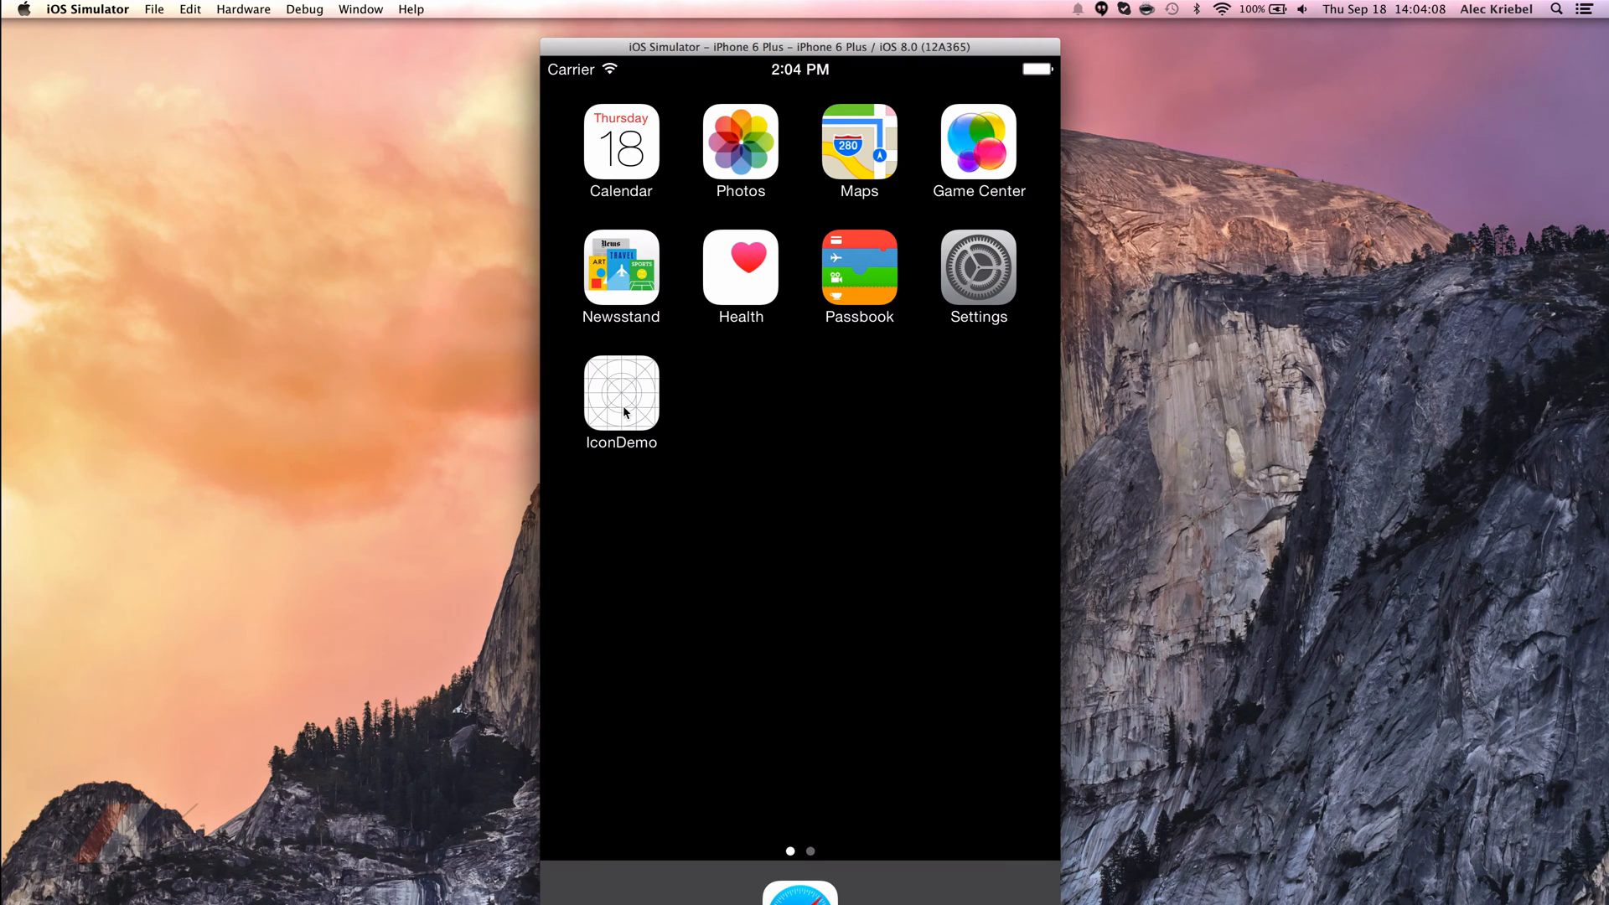
mouse_move(647, 355)
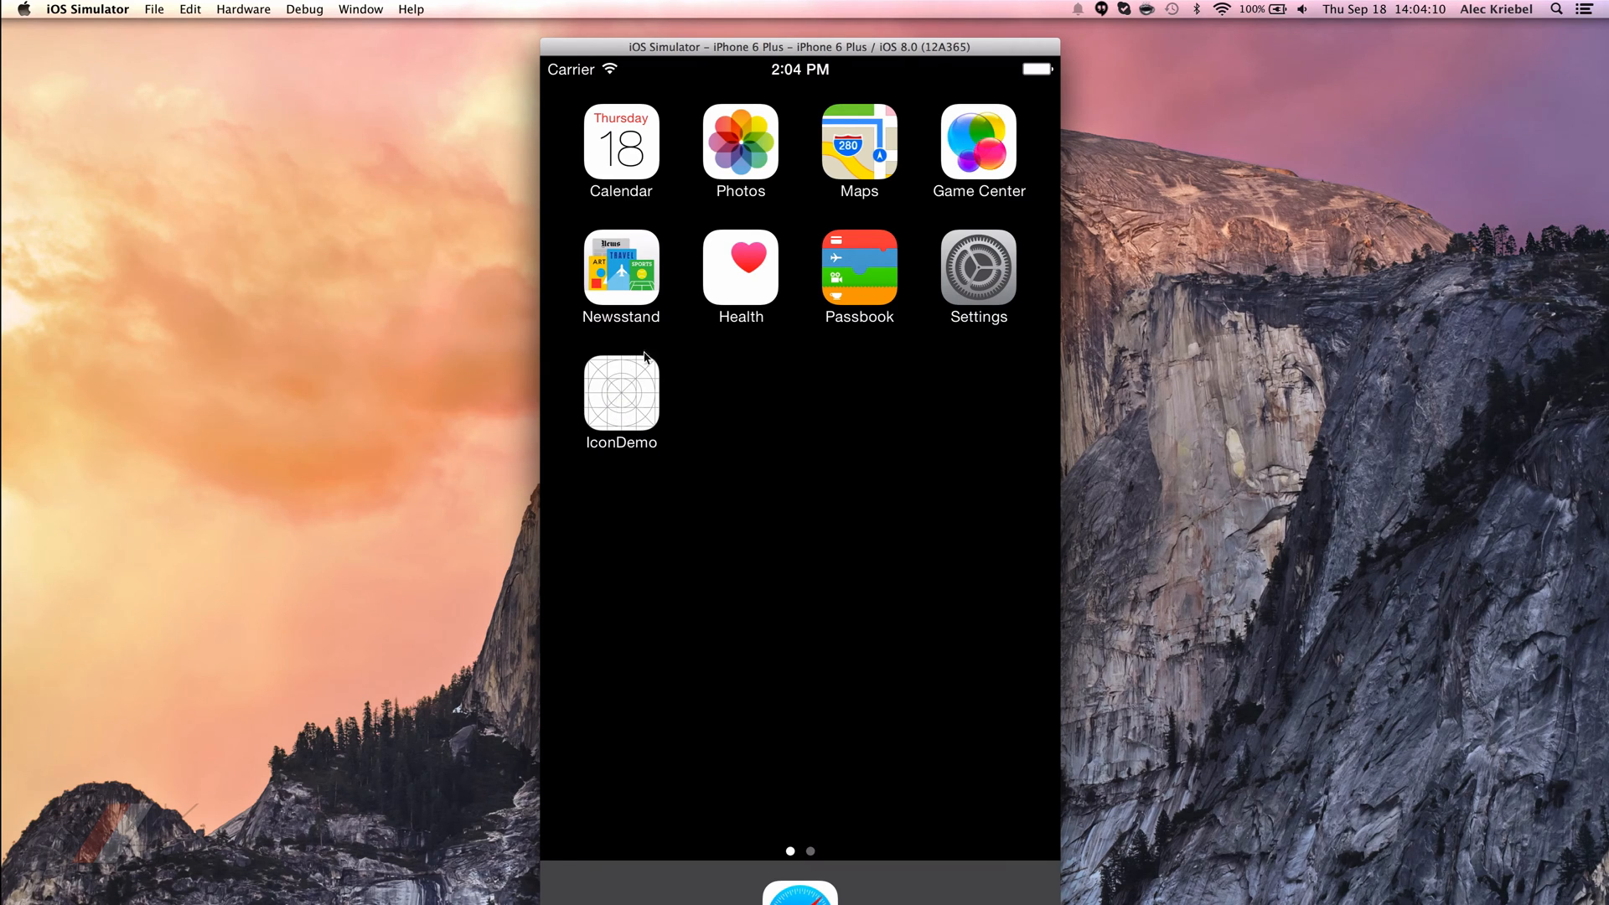
mouse_move(913, 466)
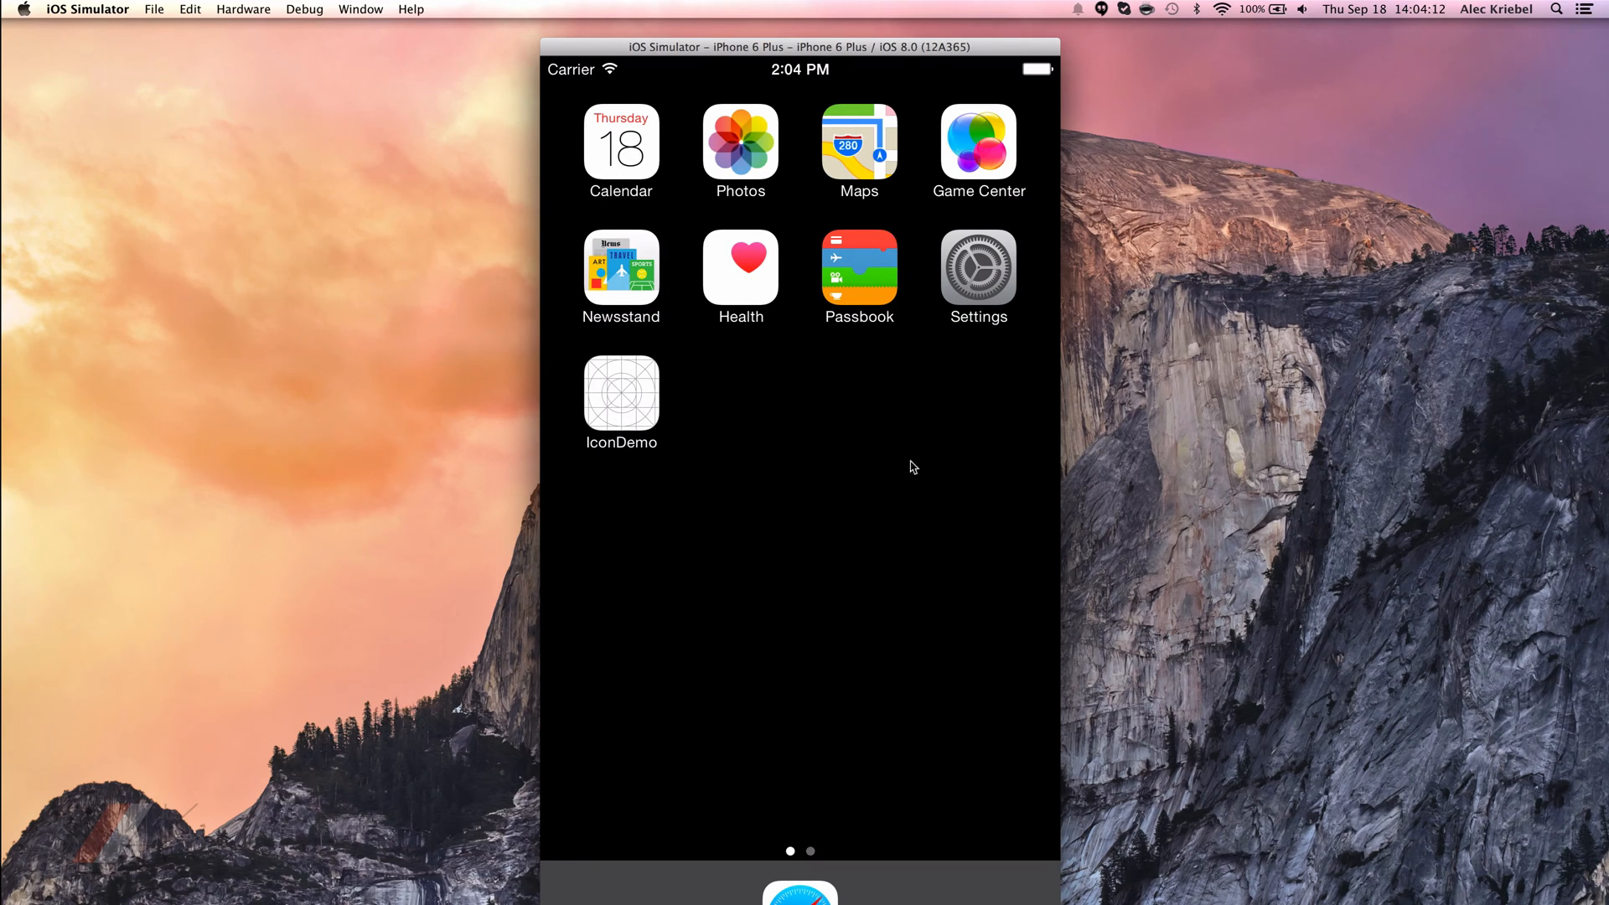
mouse_move(838, 536)
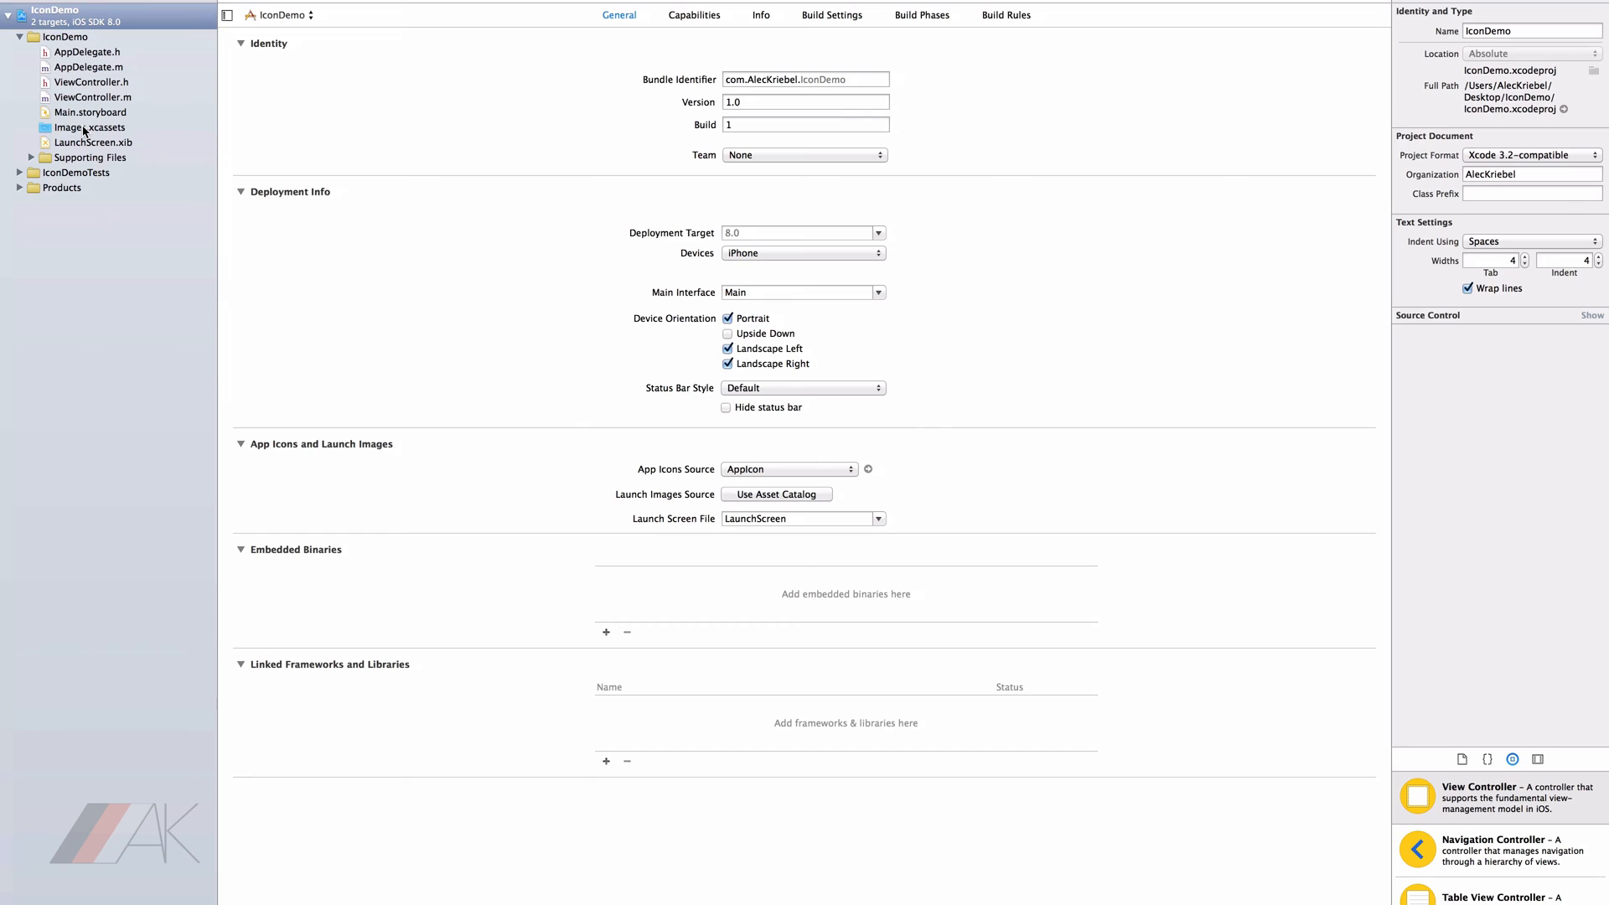
Show AppIcon in Images.xcassets and enable iPhone 'iOS 6.1 and Prior Sizes' in its attributes.
click(87, 128)
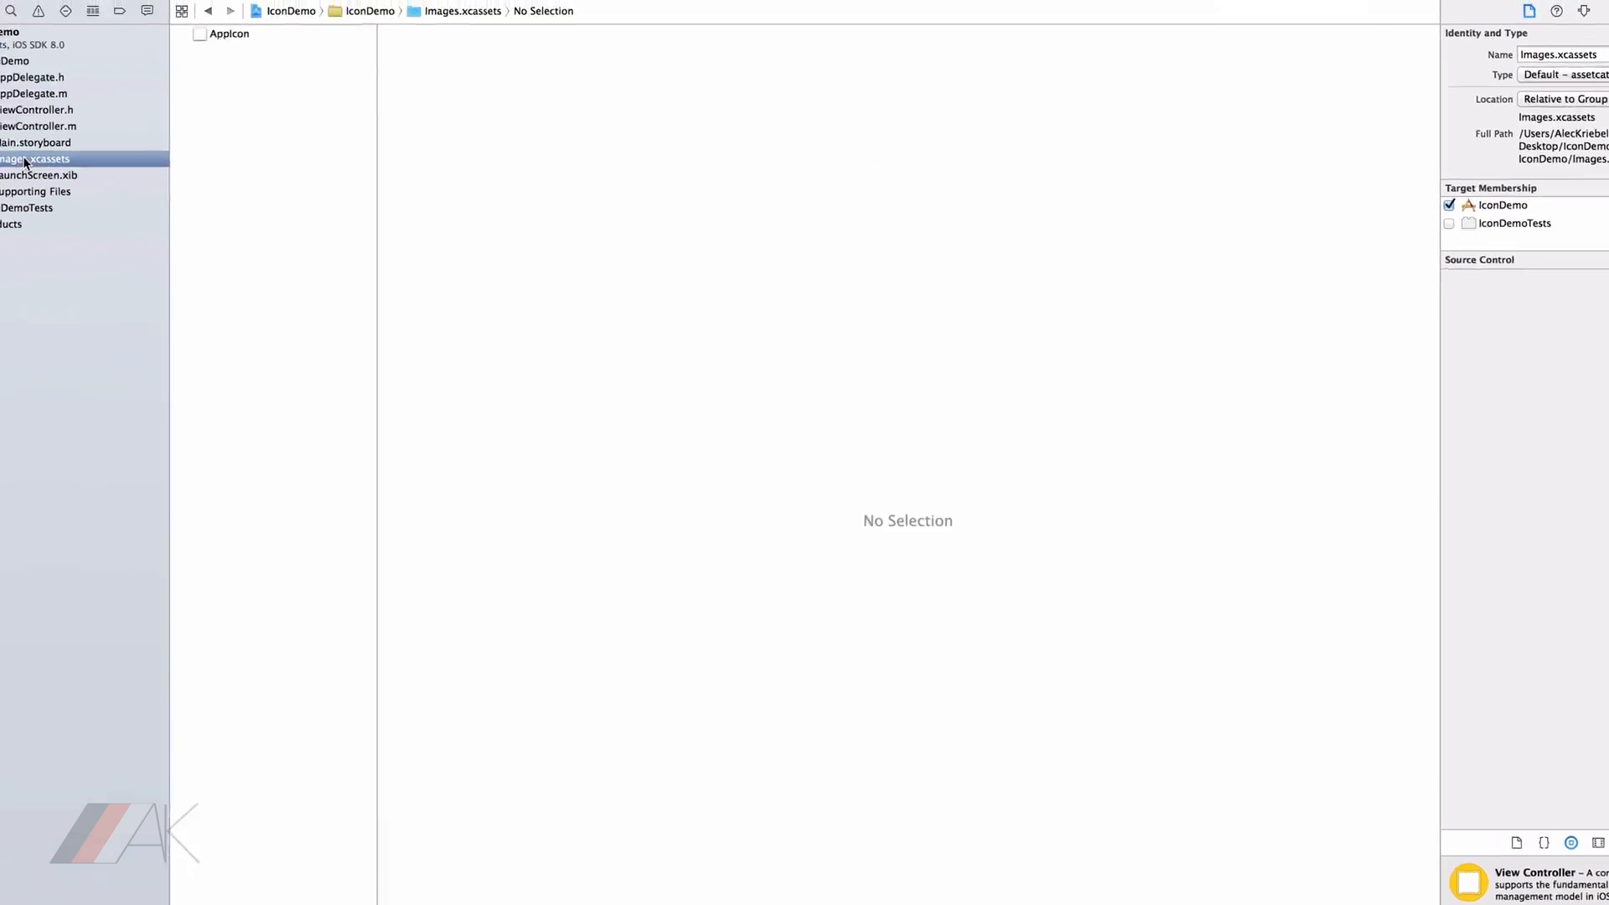
click(228, 33)
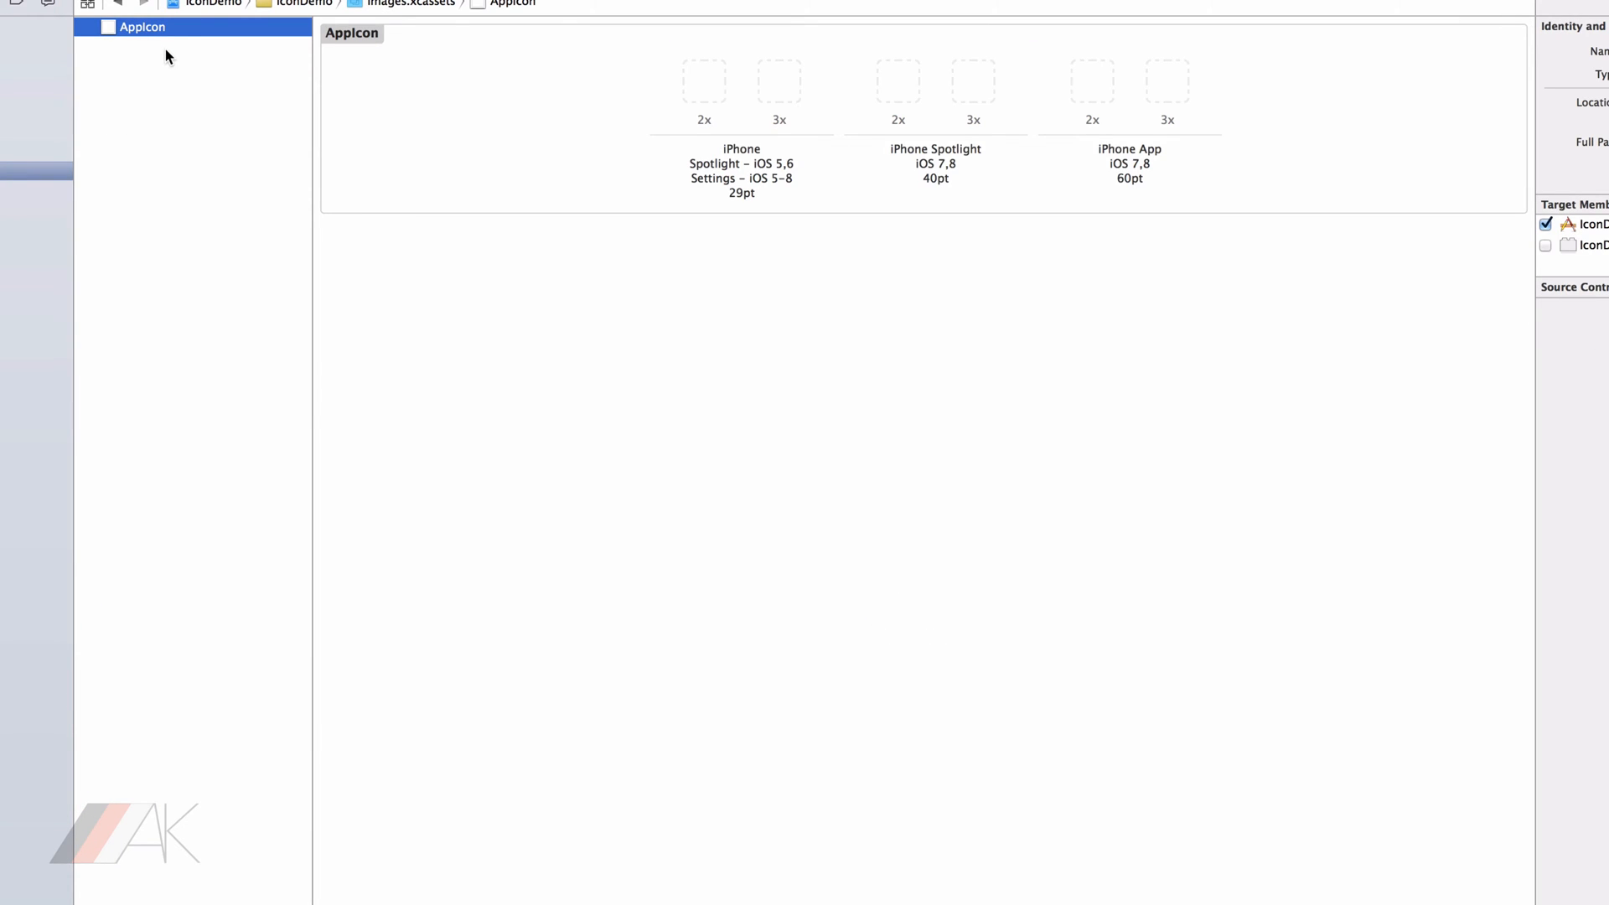
mouse_move(1026, 125)
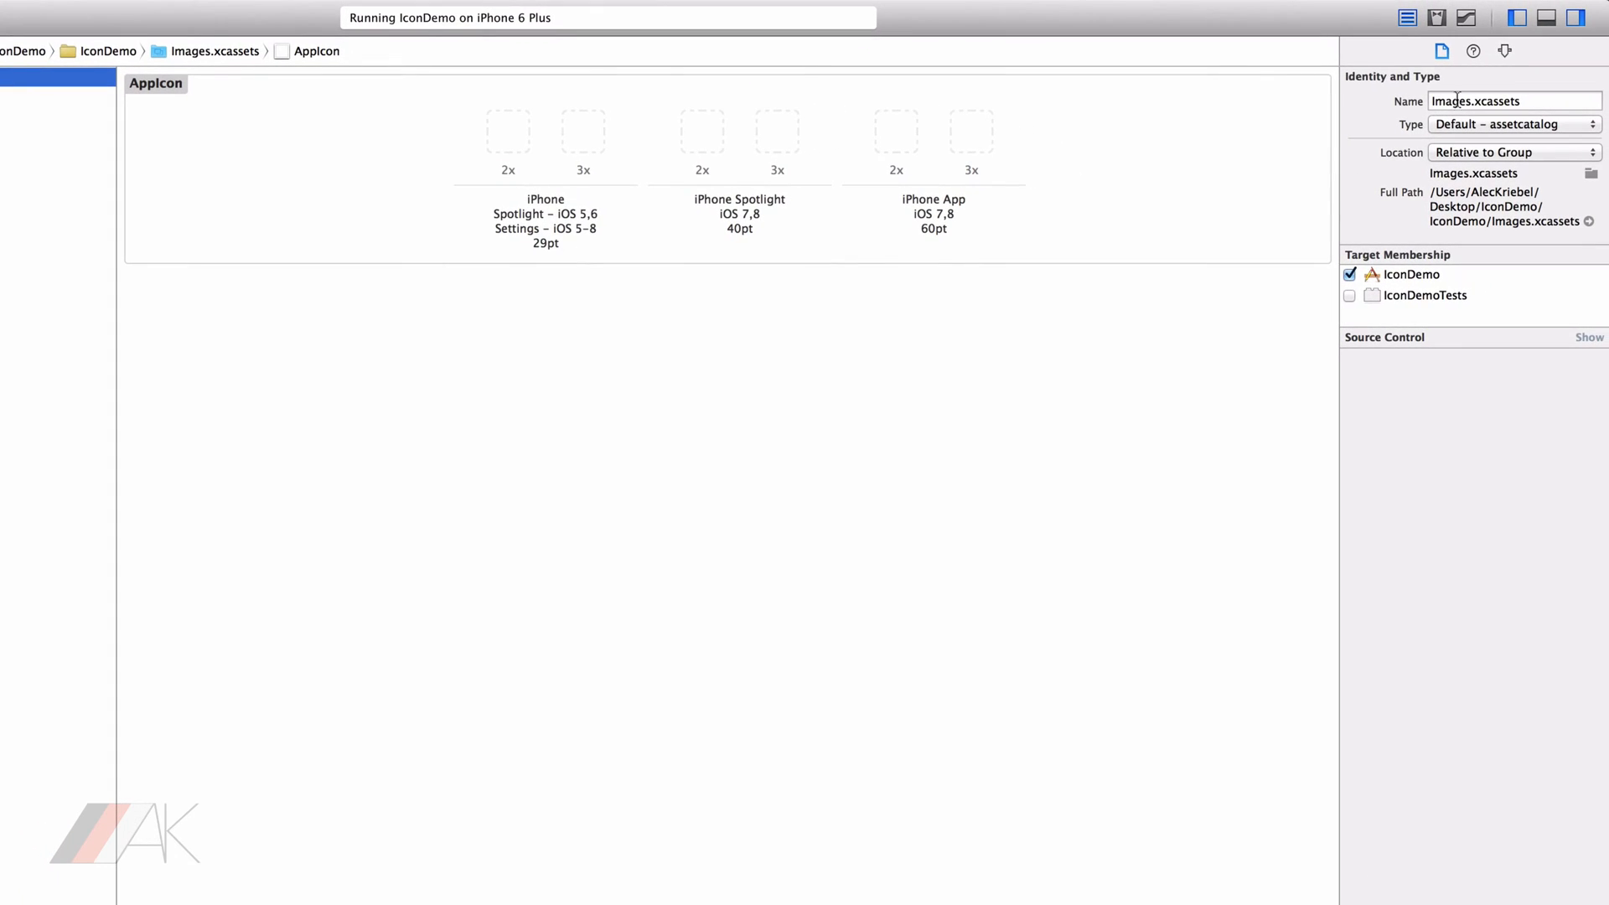
click(1501, 50)
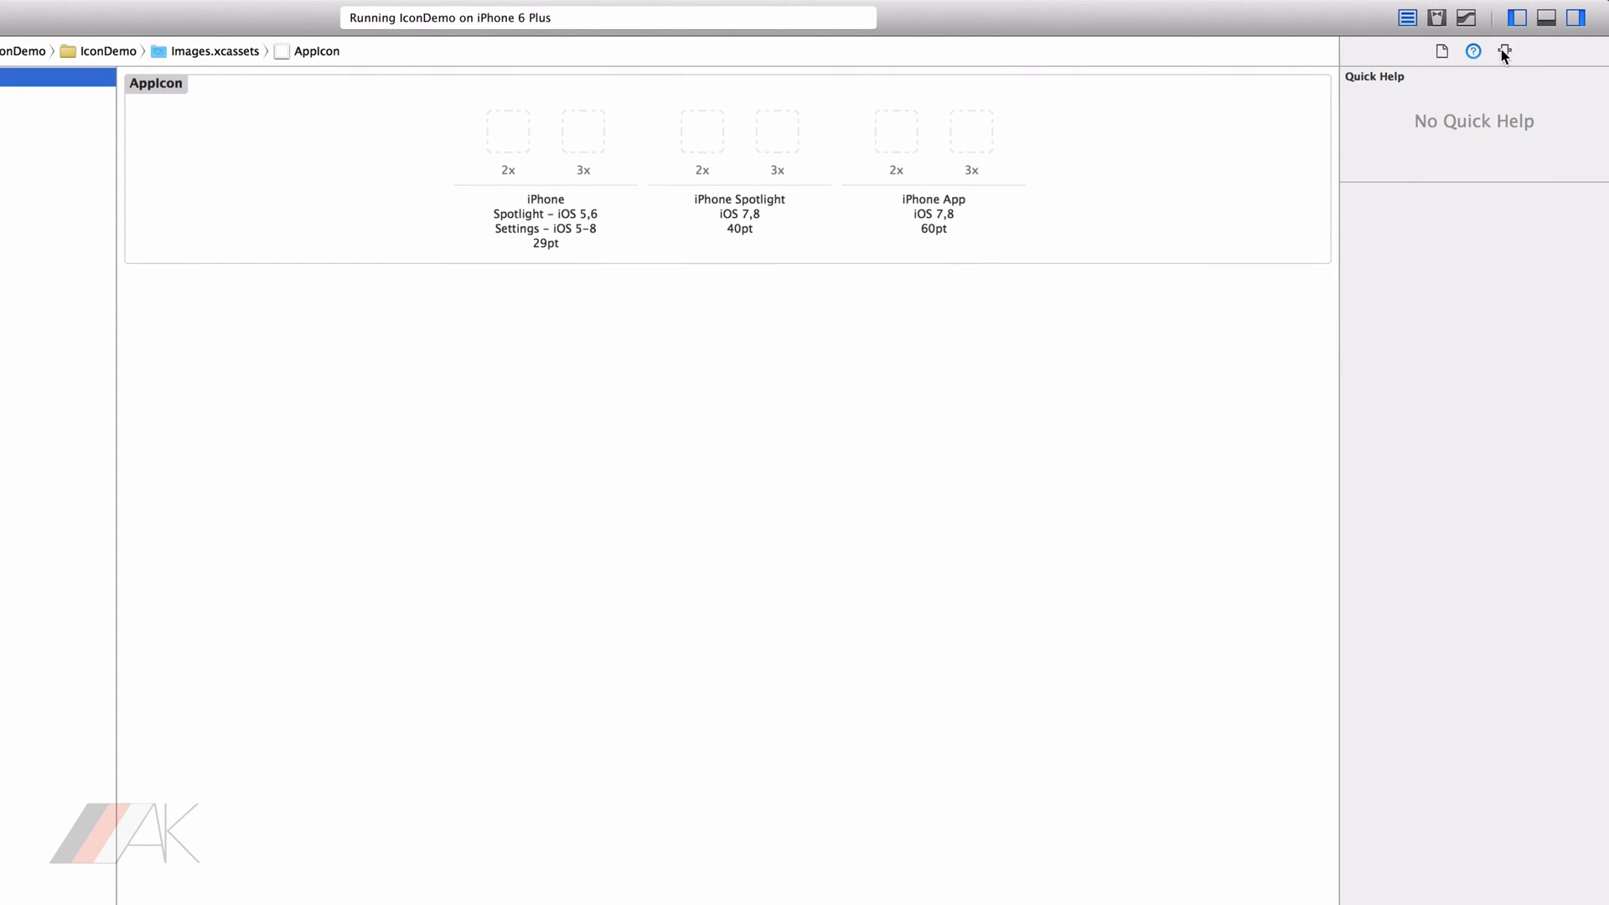
click(1500, 52)
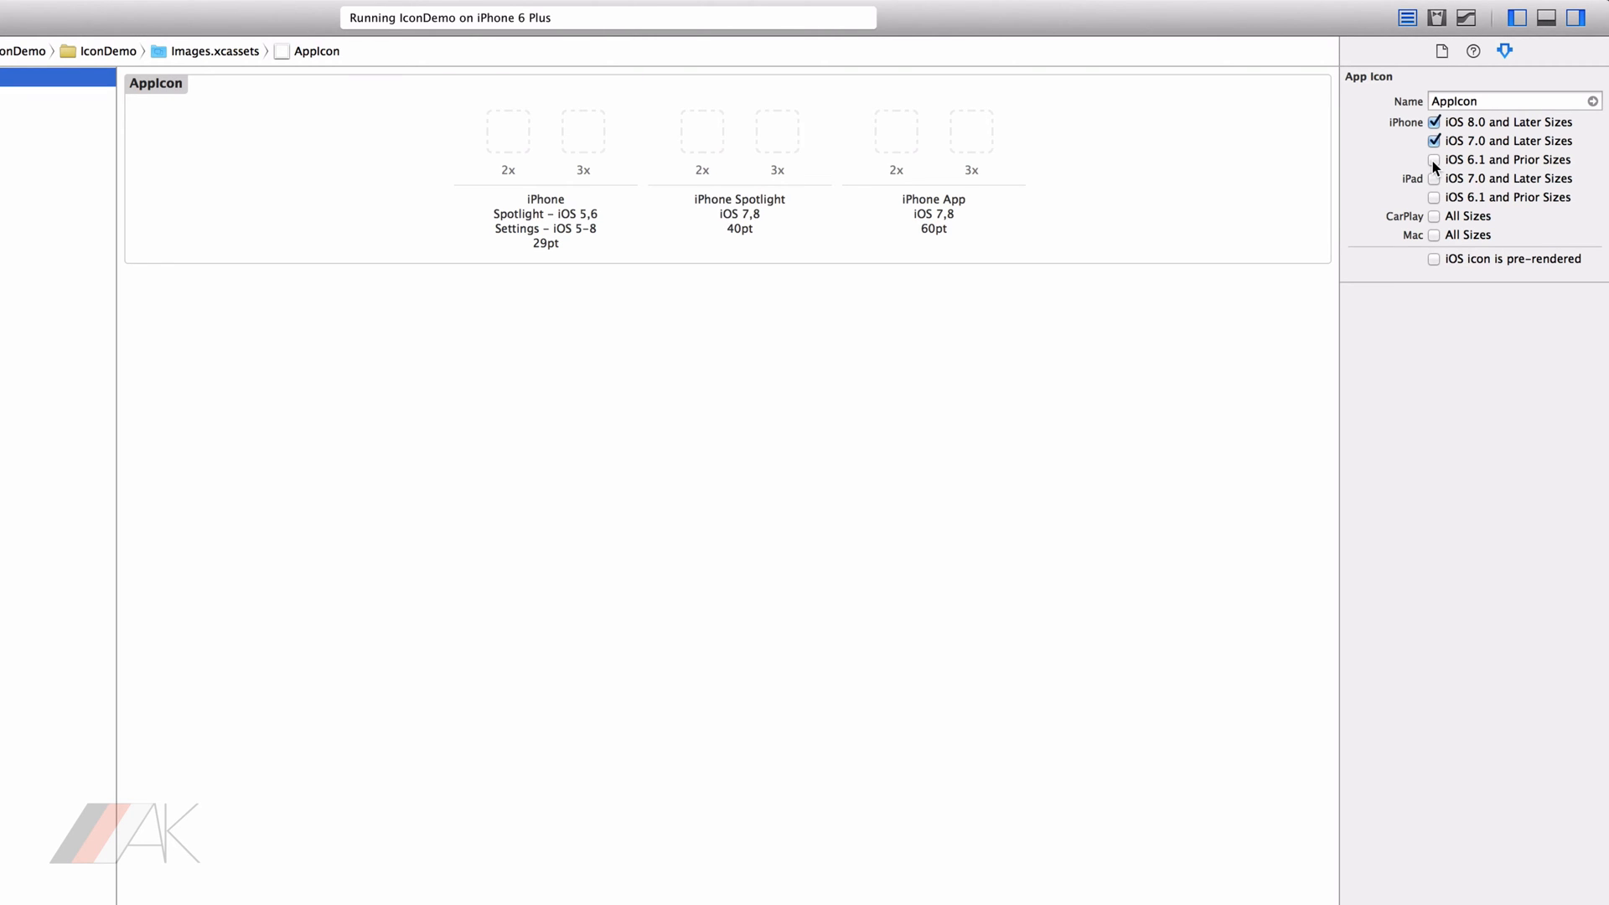
click(1435, 159)
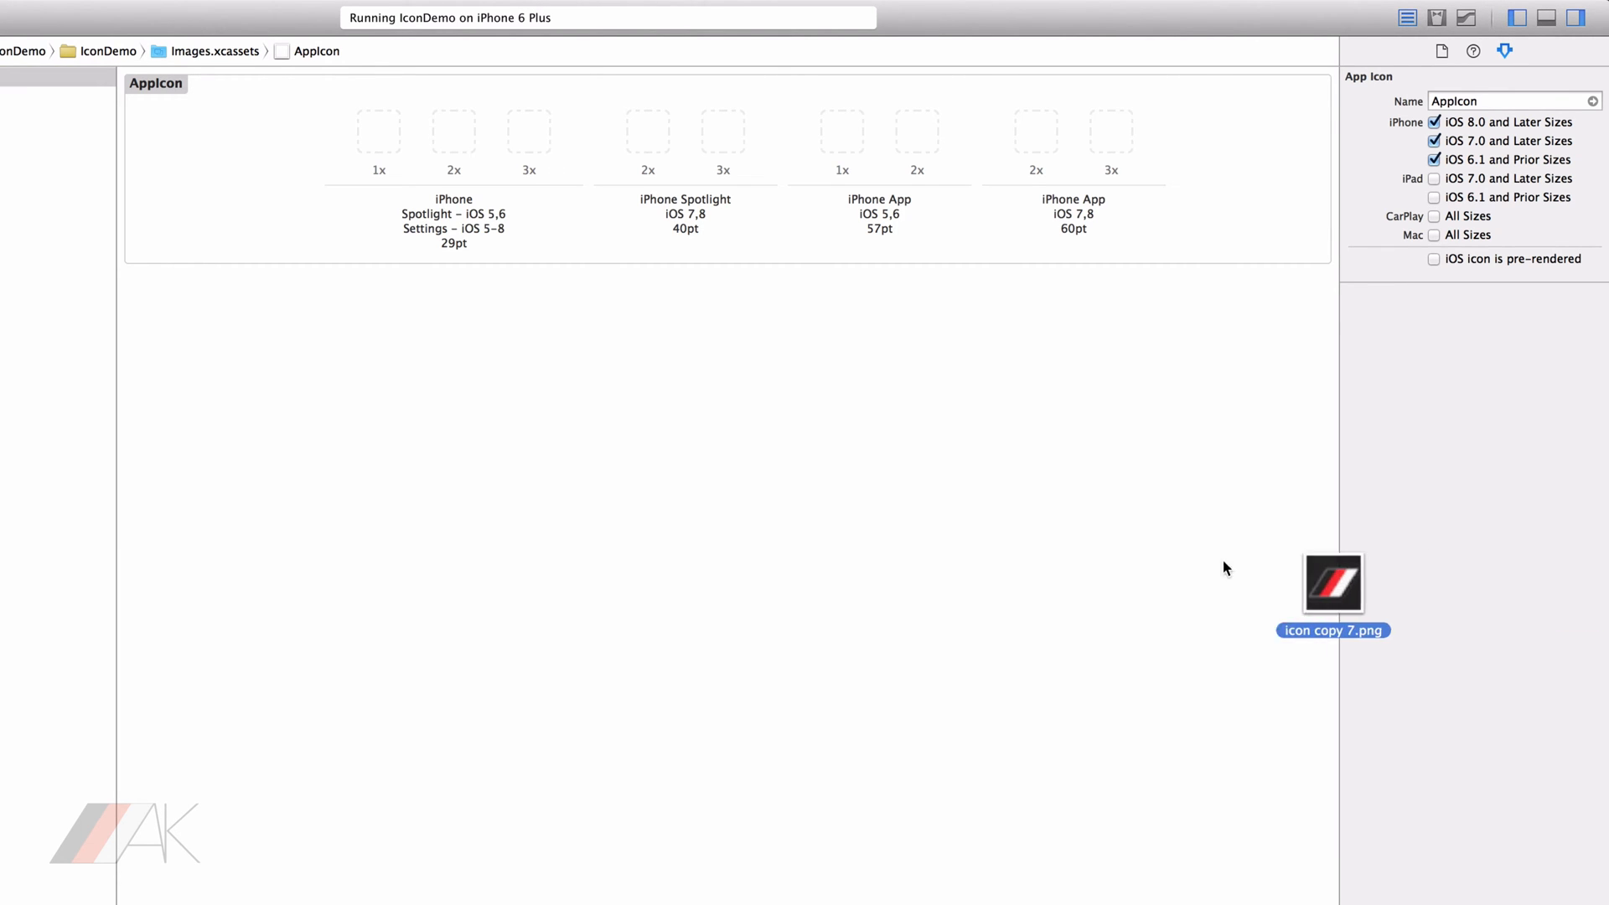
Place icon copy 7.png and icon copy 6.png in the 29pt 1x and 2x slots.
drag(1333, 583, 666, 441)
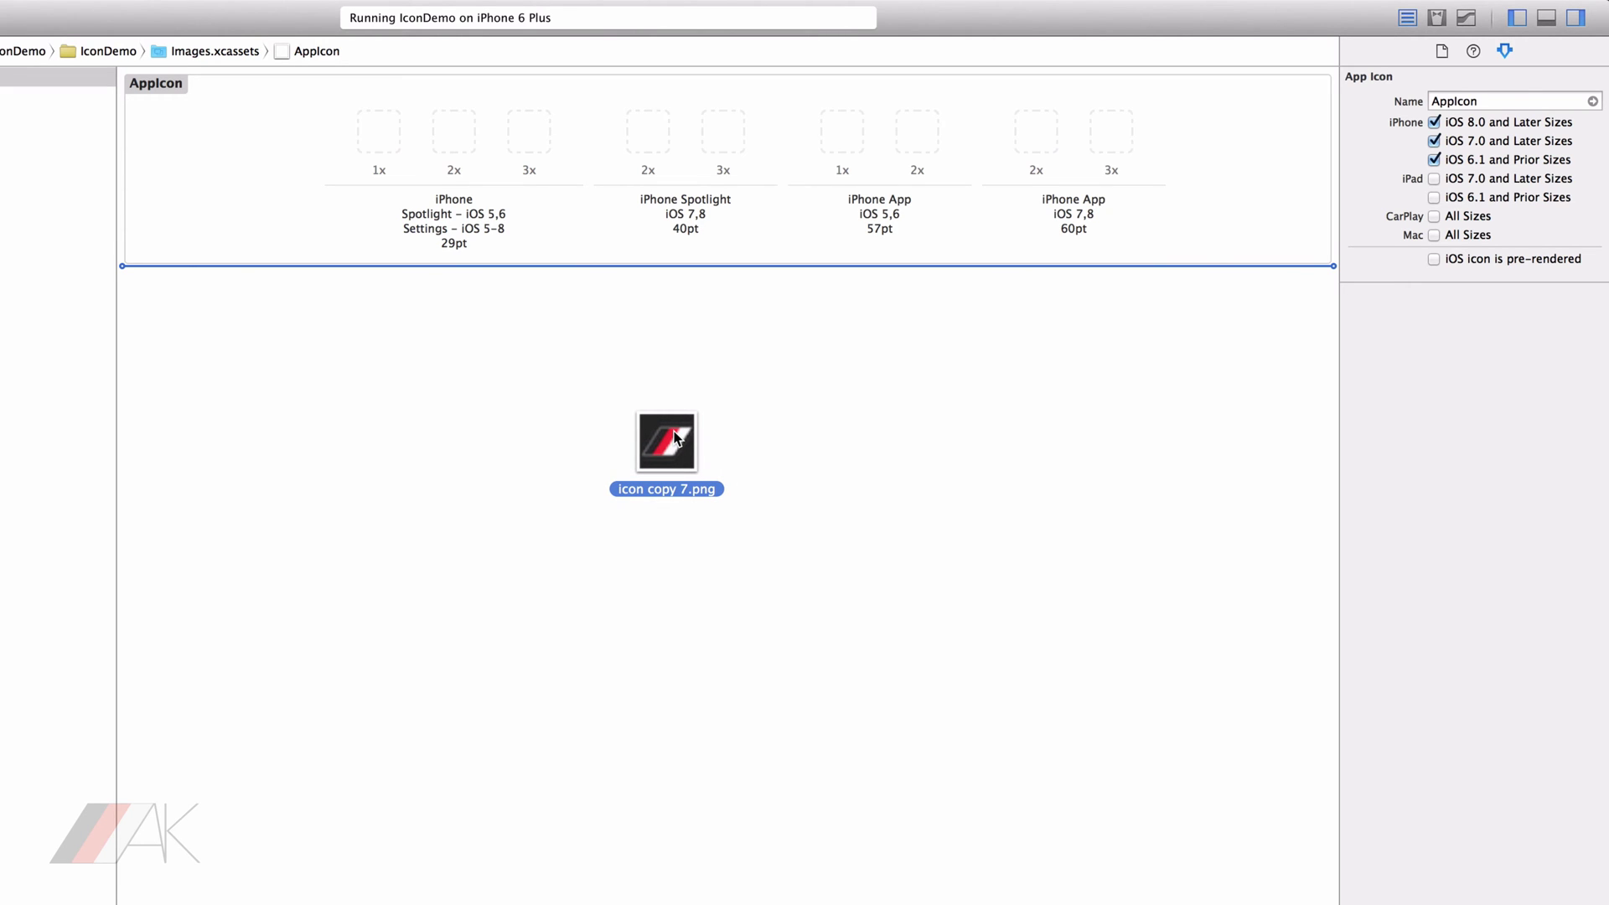
drag(666, 442, 387, 328)
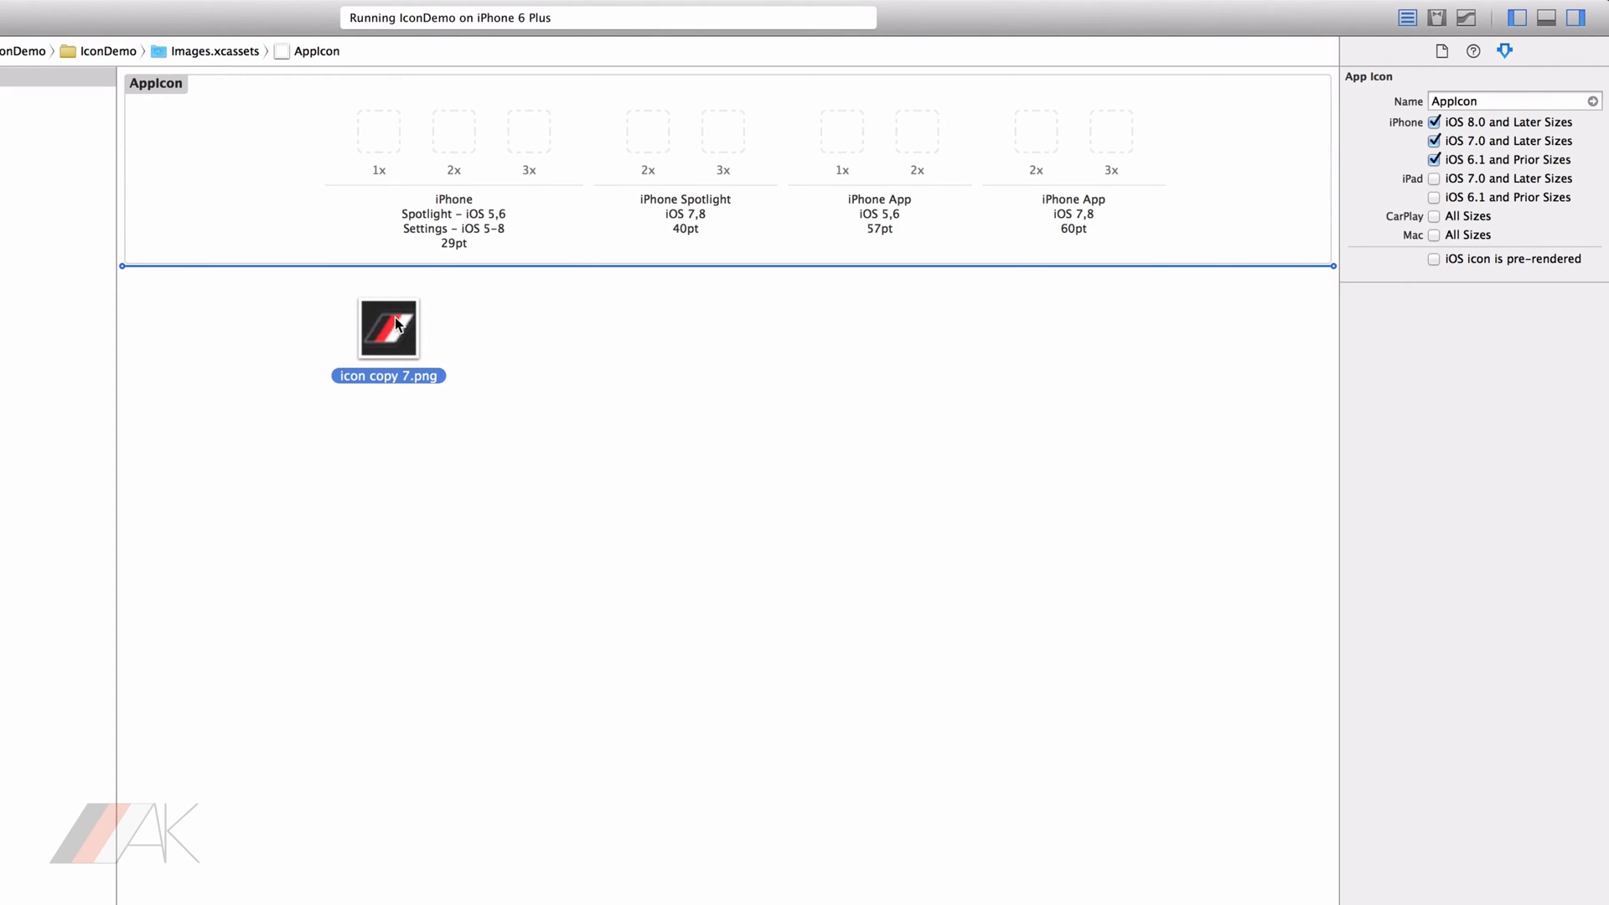
drag(387, 329, 377, 201)
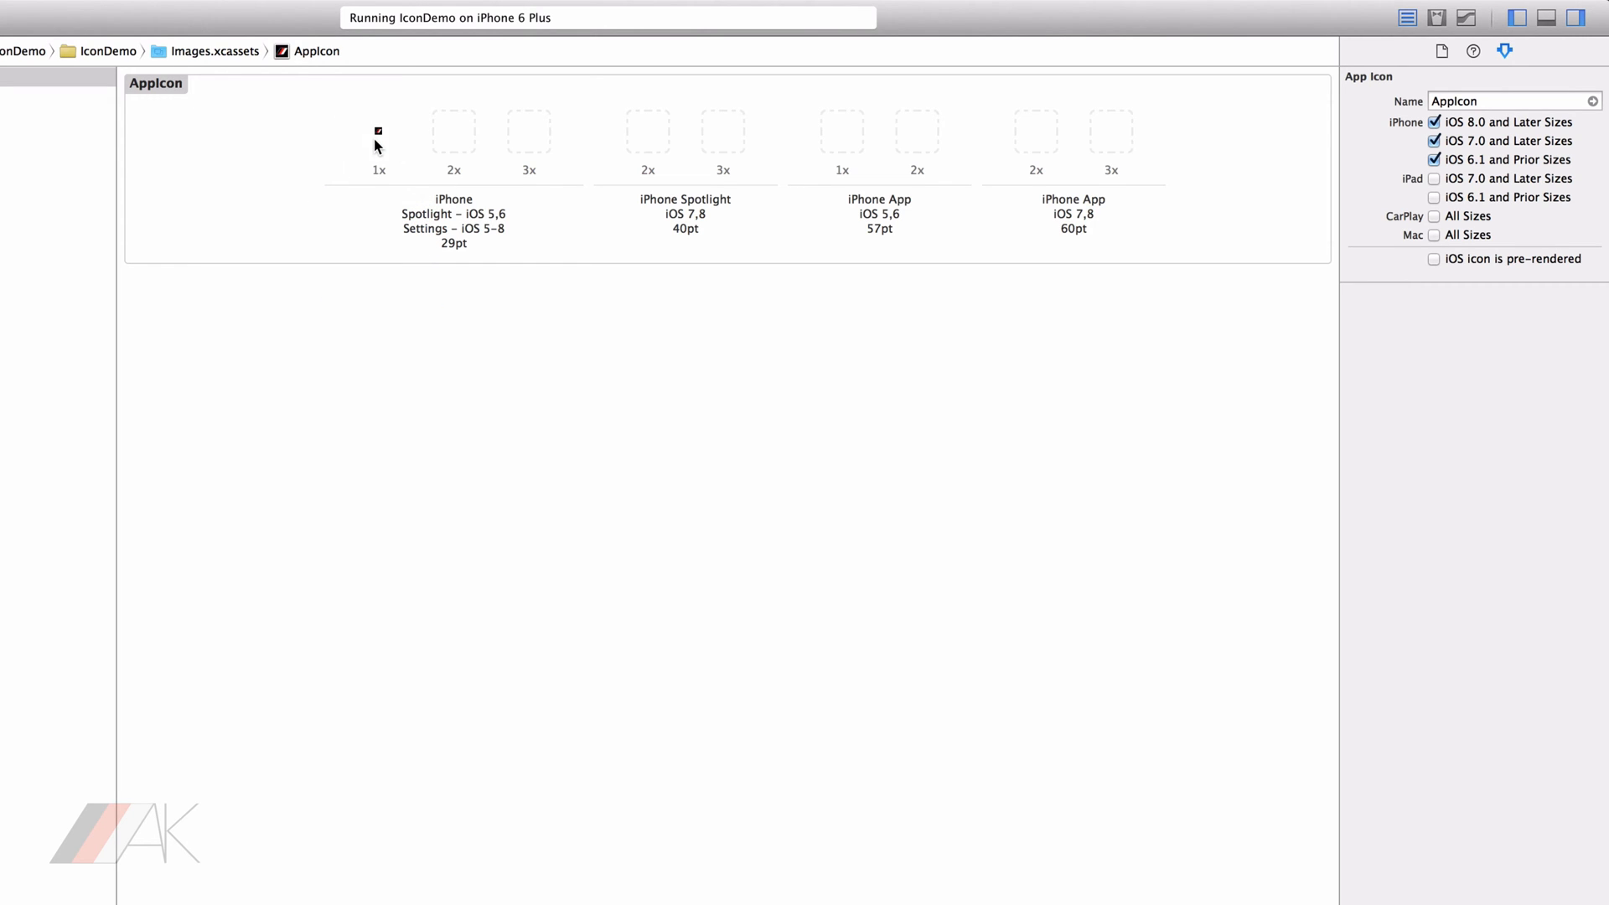
mouse_move(377, 148)
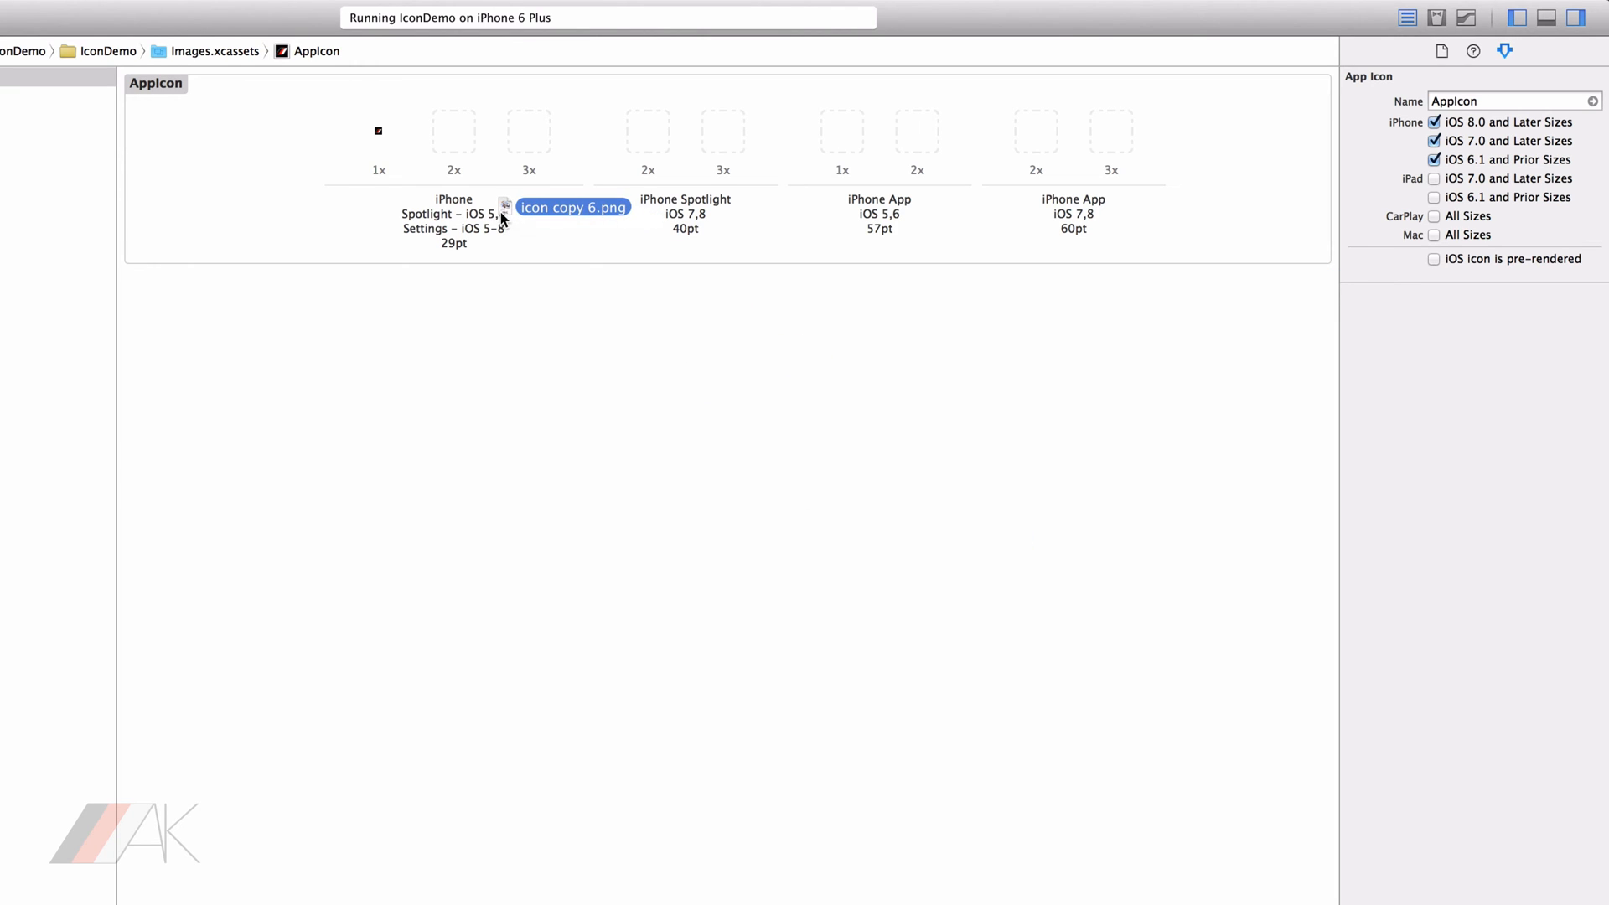
drag(573, 208, 453, 131)
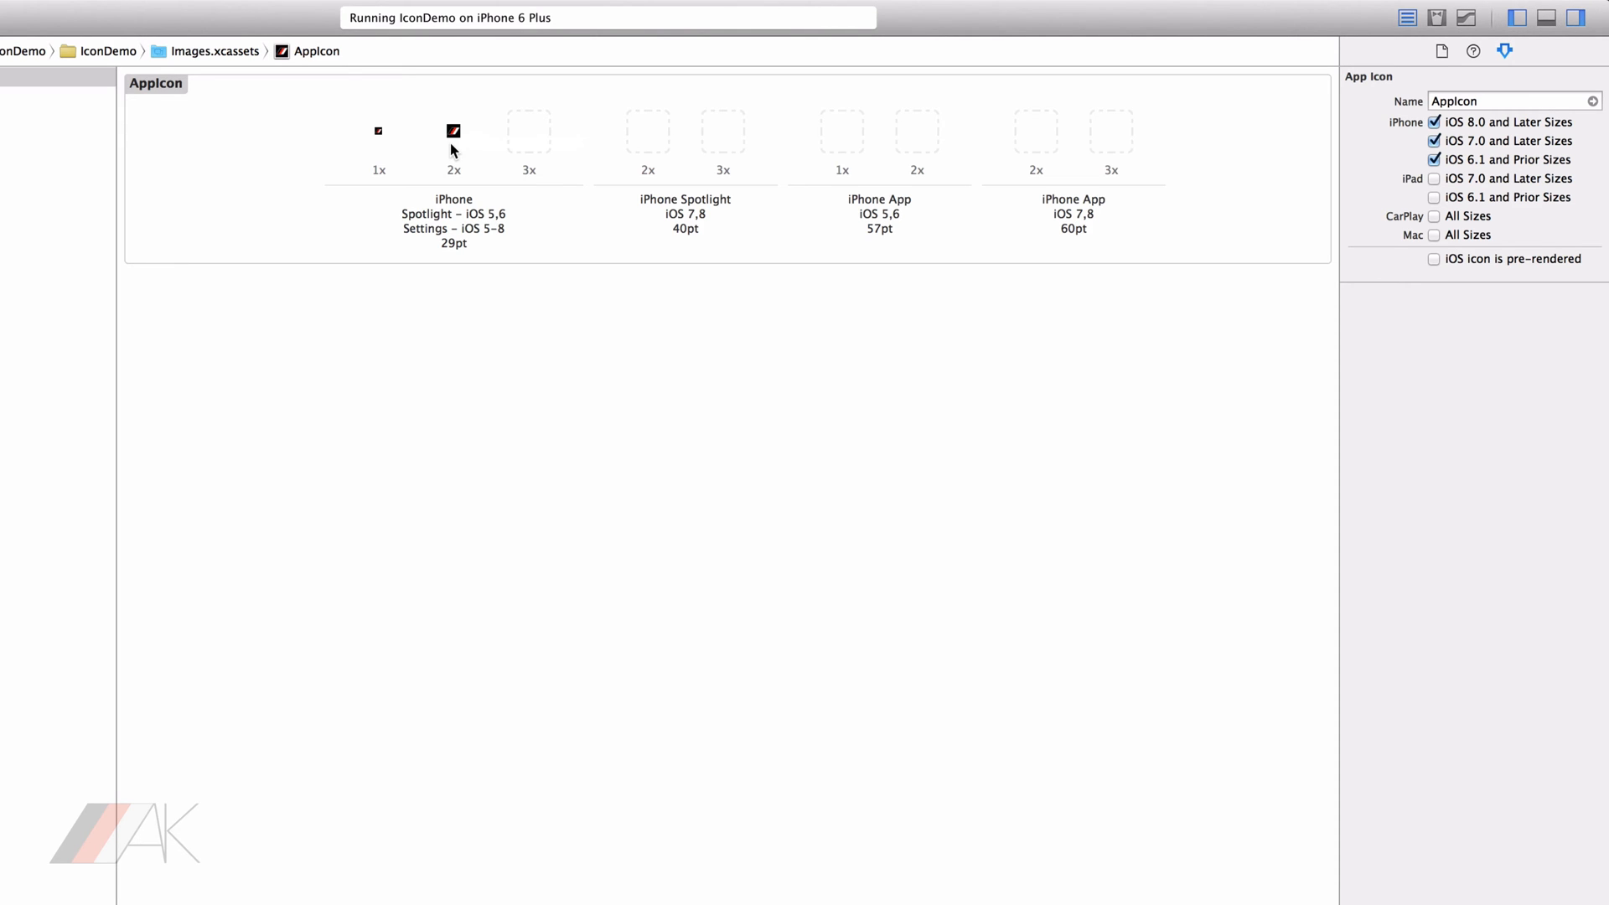
mouse_move(459, 164)
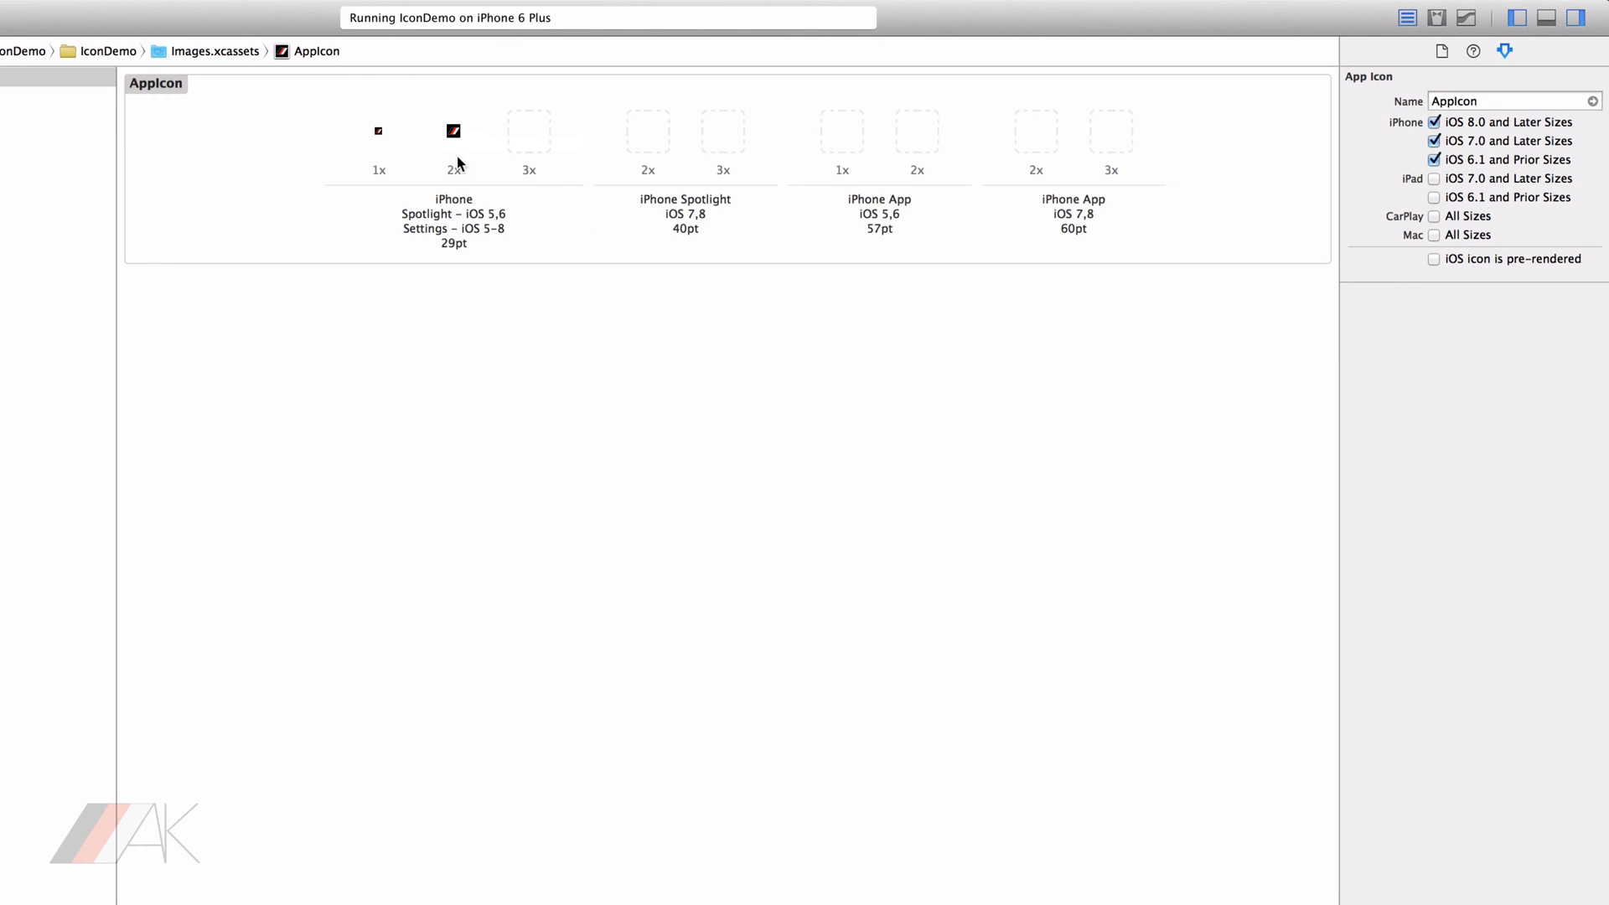
Place icon copy 5.png in the 29pt 3x slot.
drag(453, 131, 1212, 450)
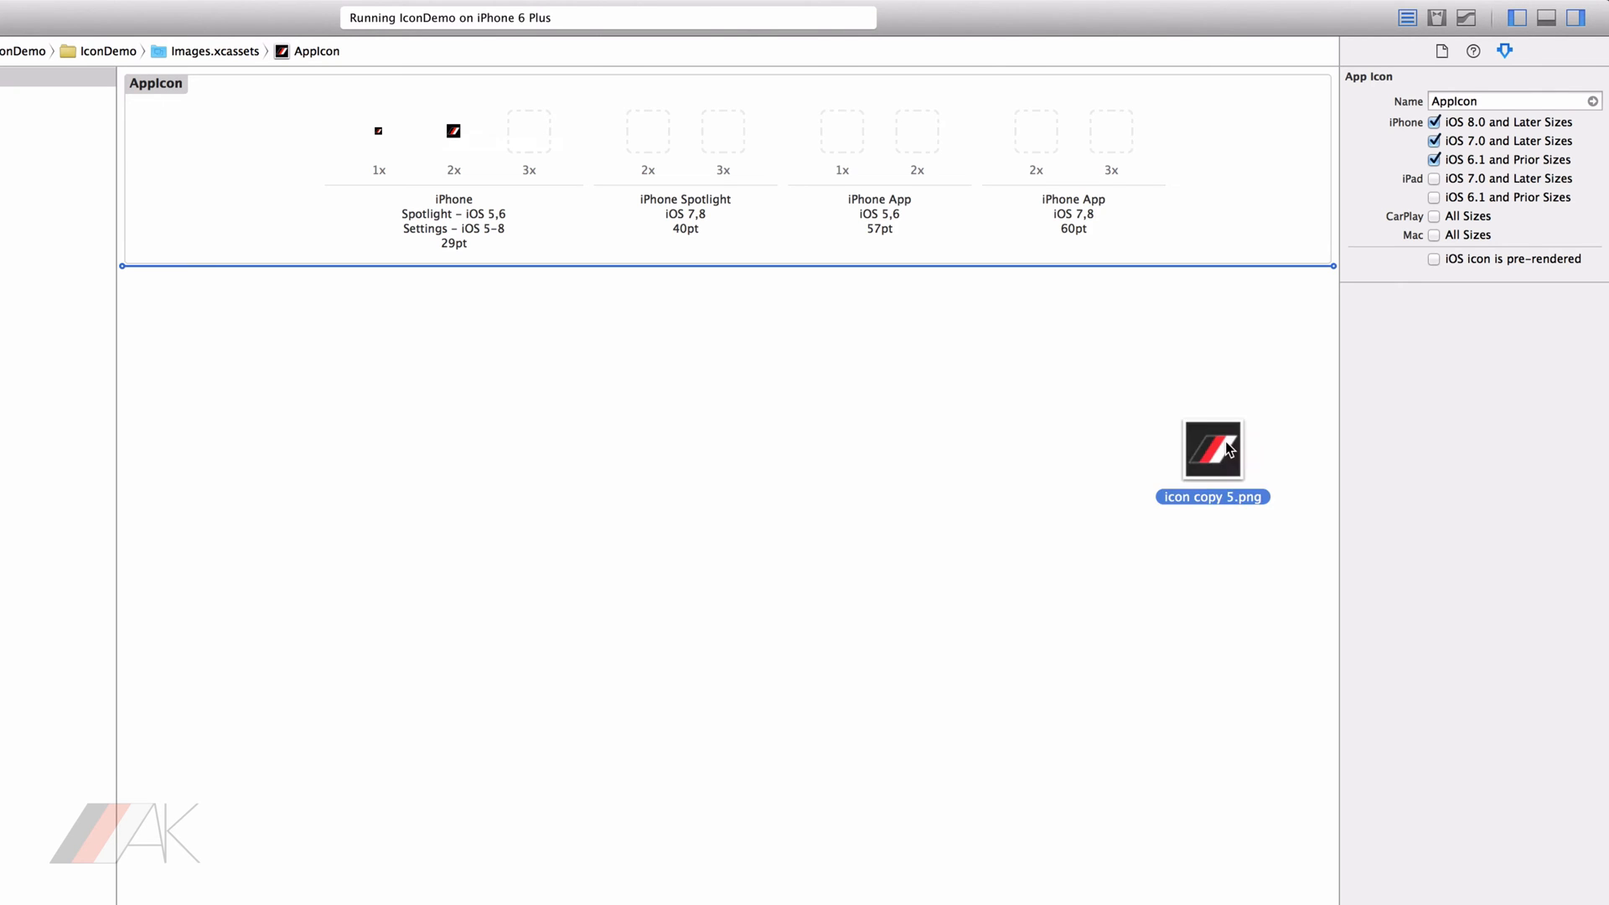
drag(1212, 449, 600, 195)
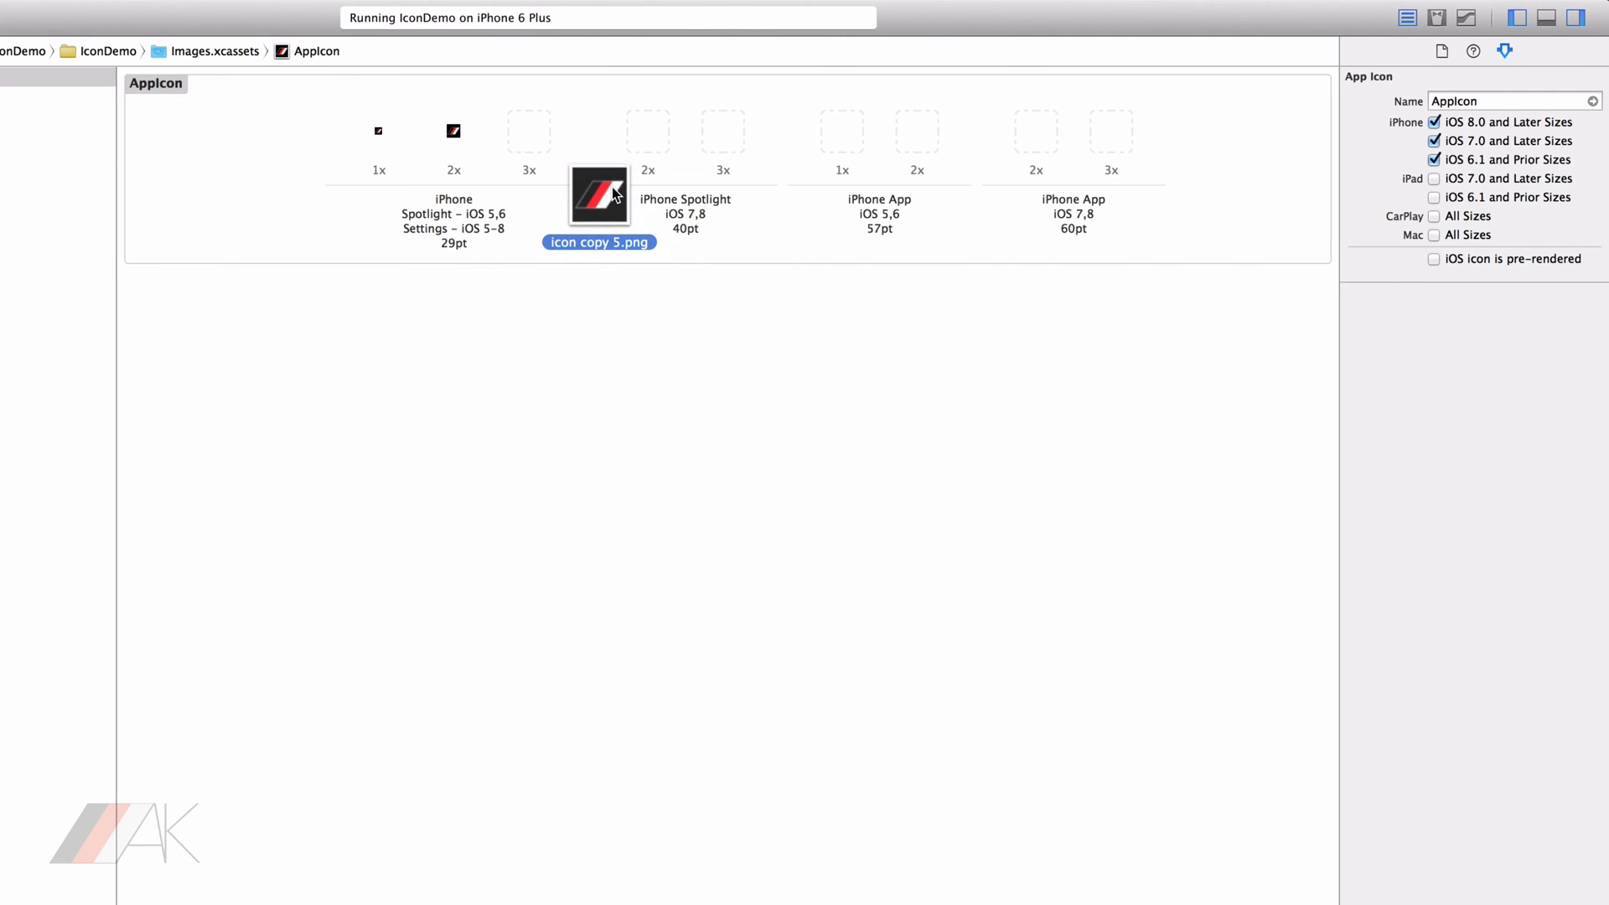
drag(600, 194, 528, 135)
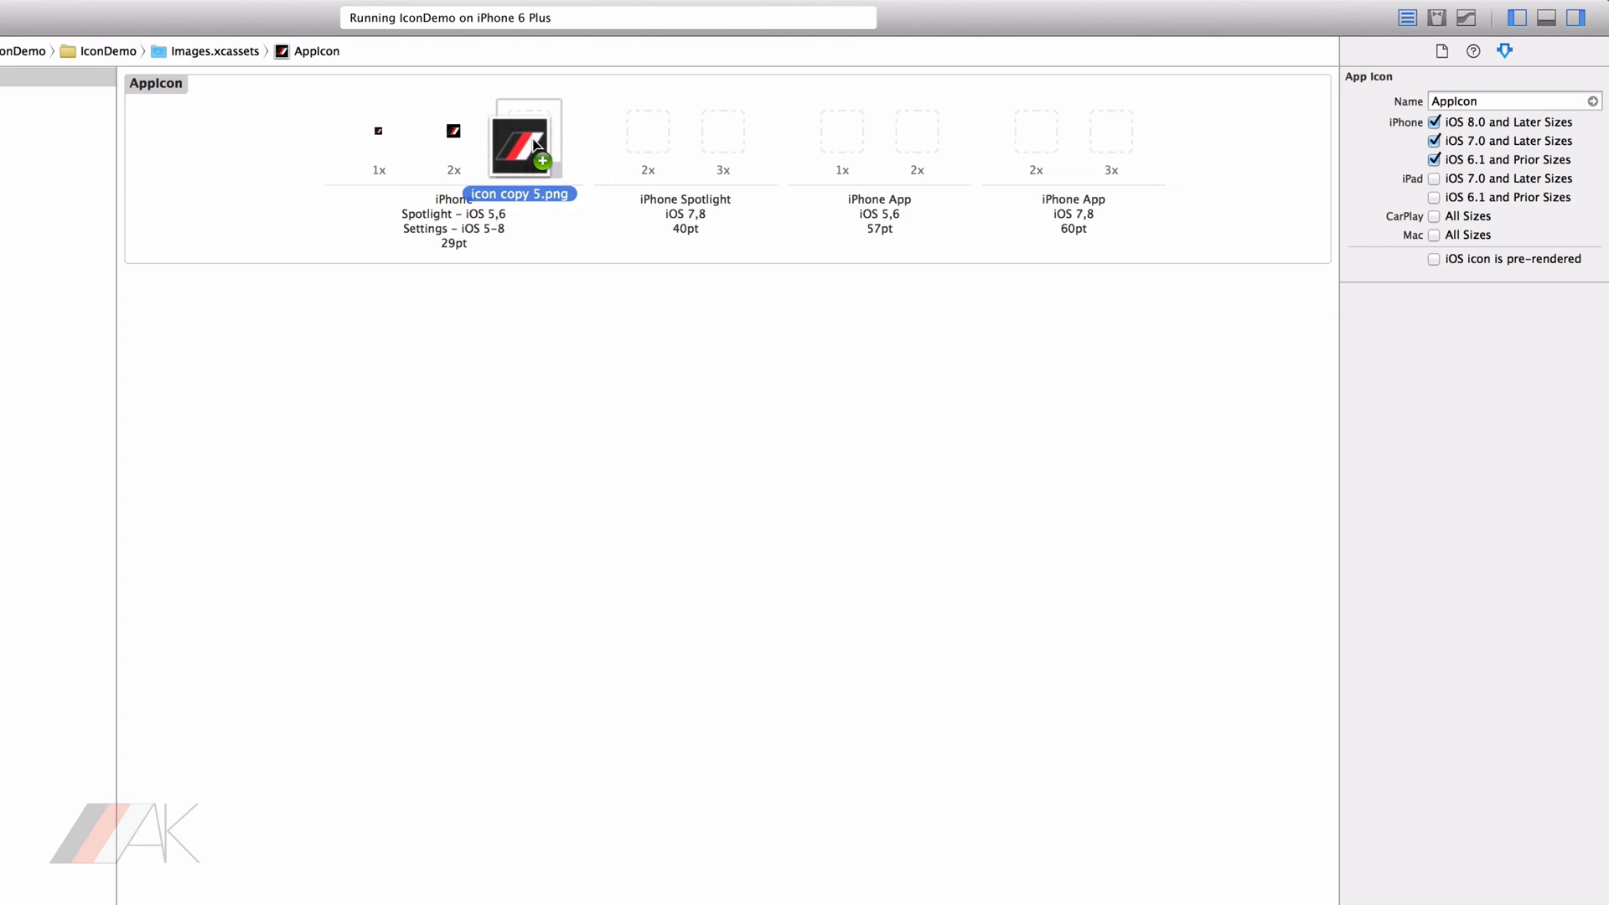
drag(523, 139, 528, 131)
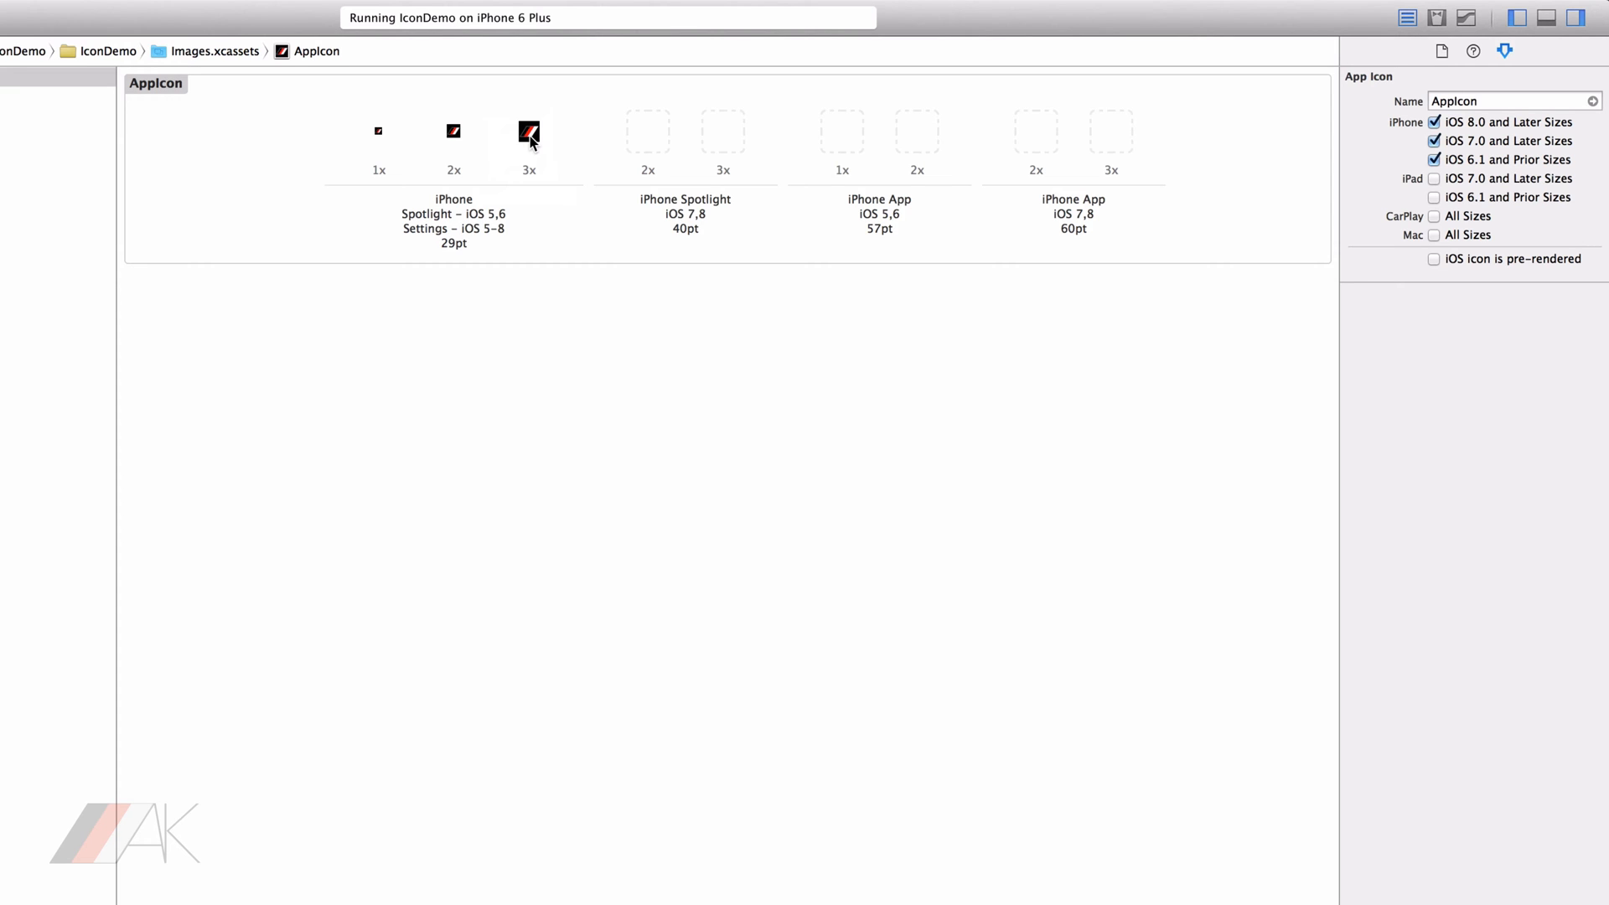
mouse_move(1356, 505)
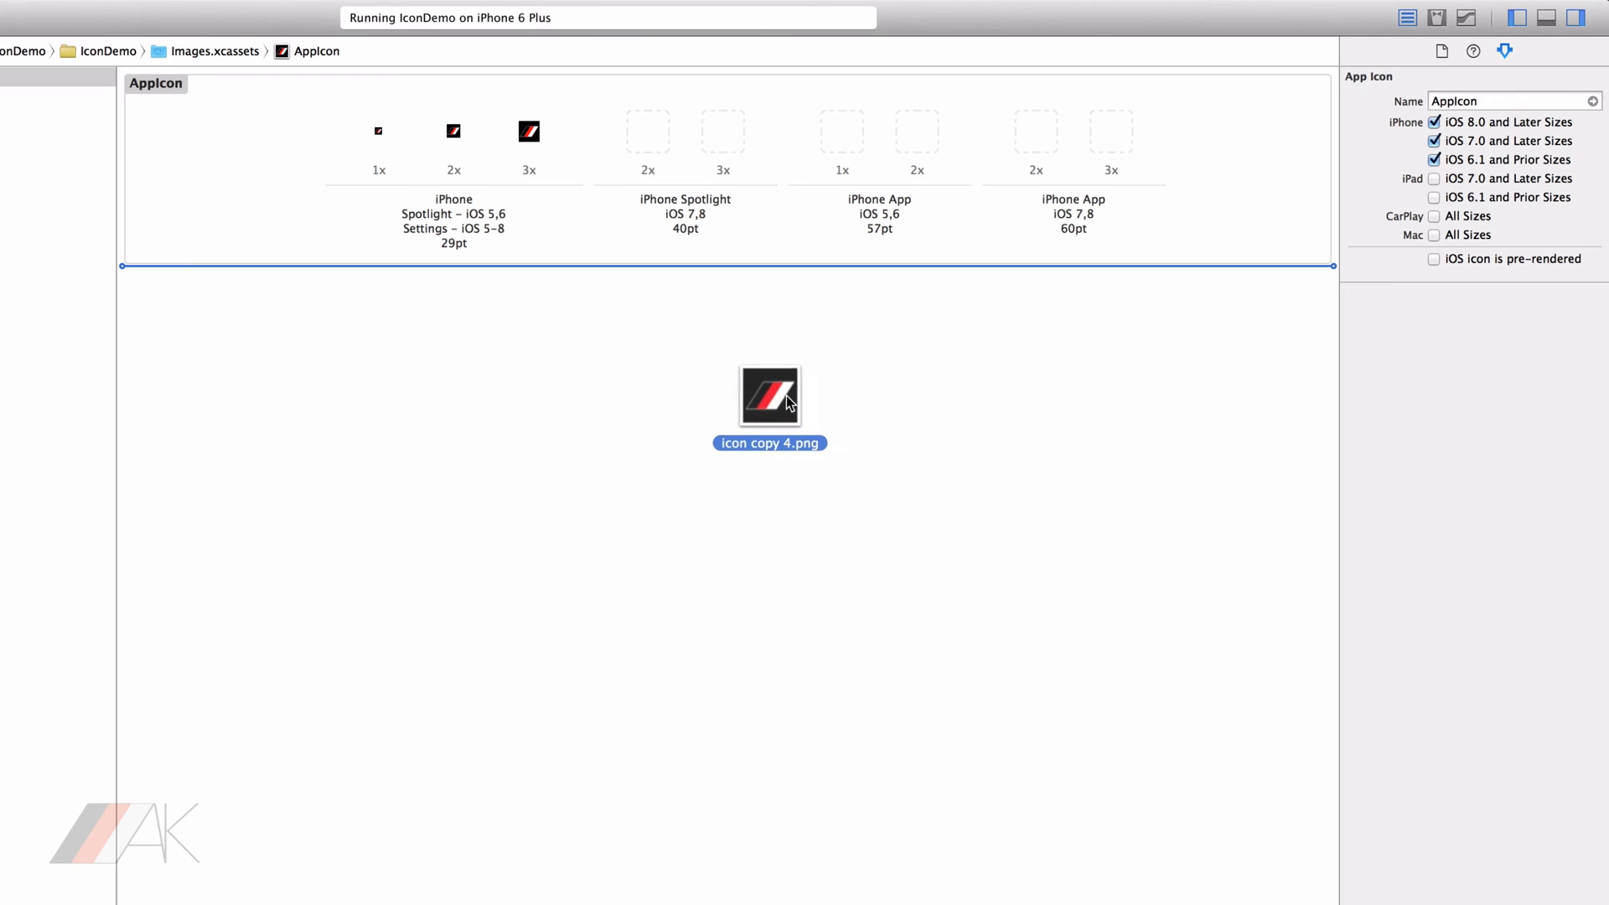
Place icon copy 4.png in the 40pt 2x slot and bring icon copy 4-1.png over the 3x slot.
drag(770, 398, 726, 362)
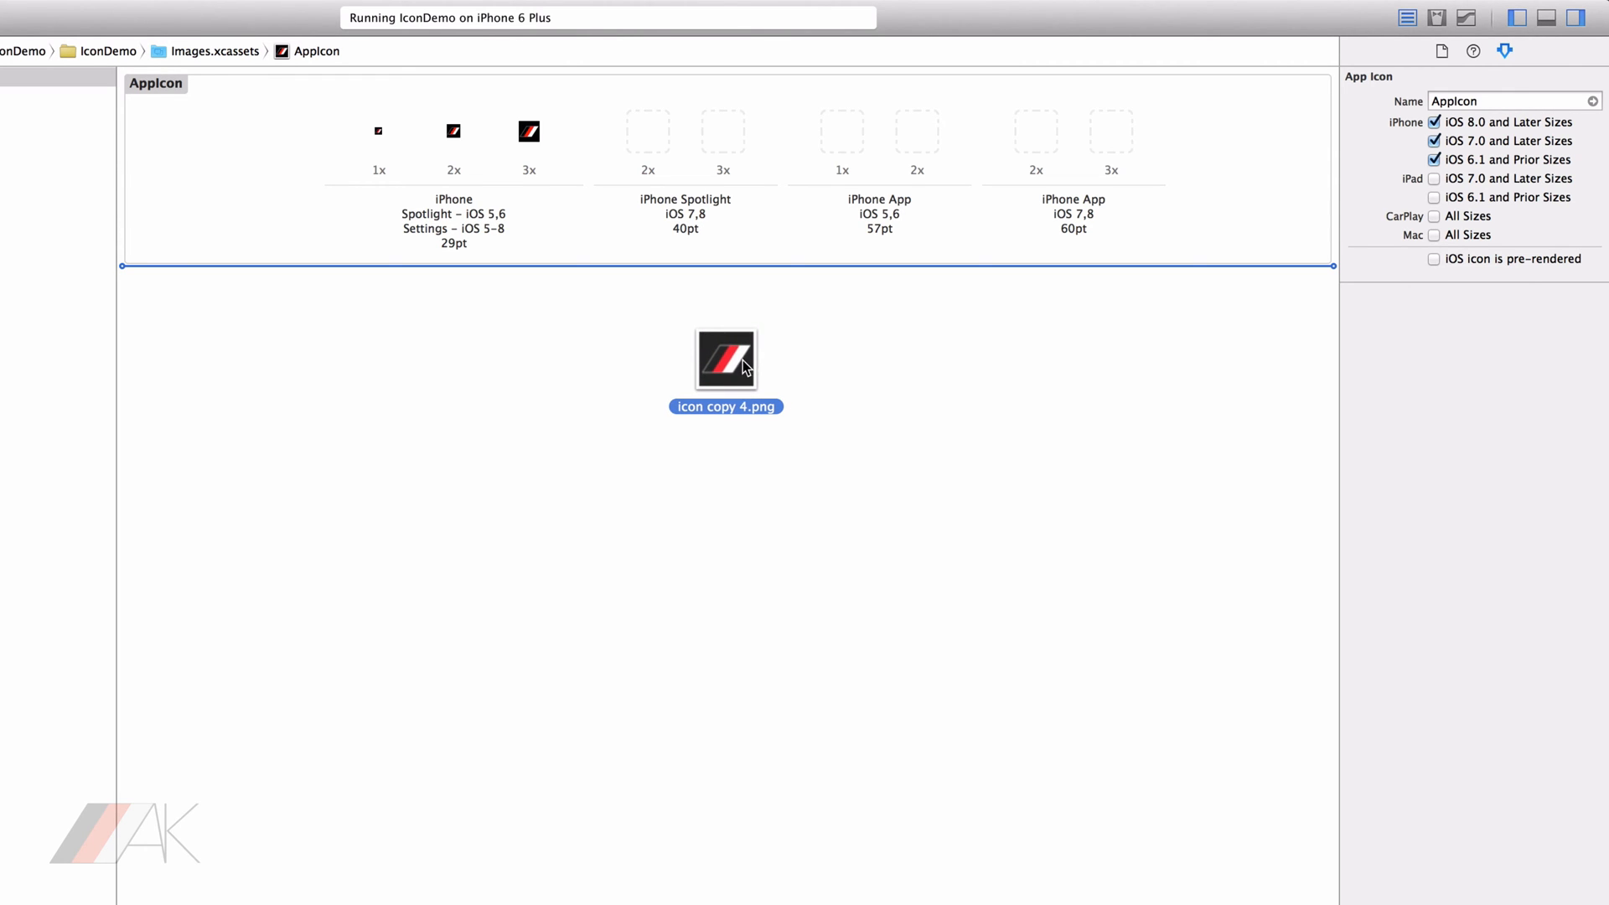
drag(726, 359, 674, 298)
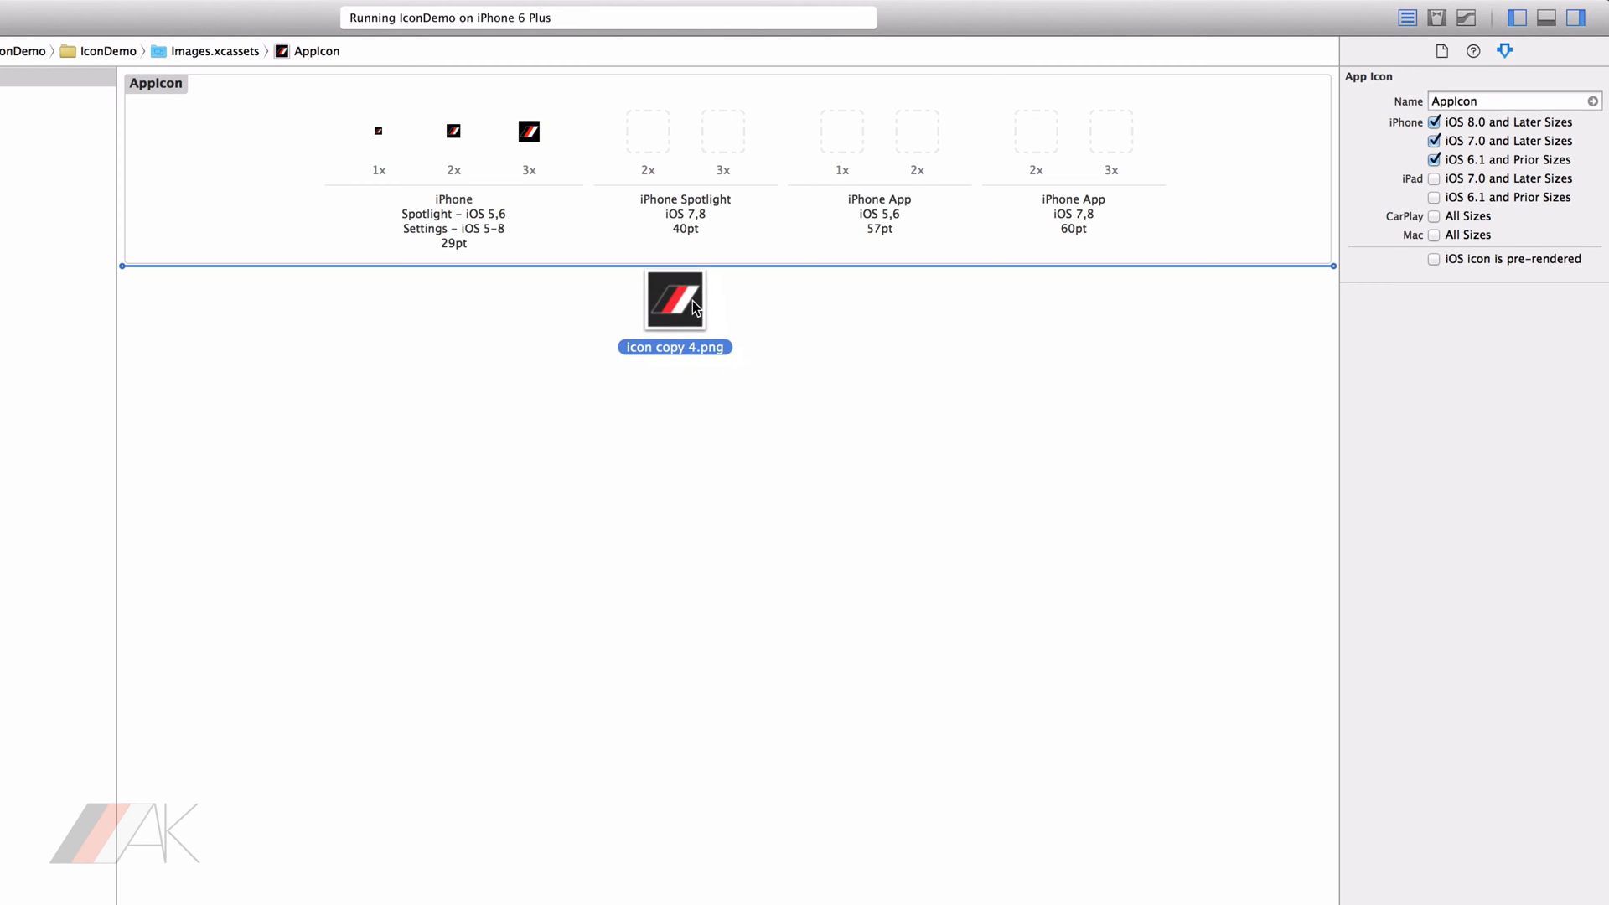
drag(676, 299, 552, 216)
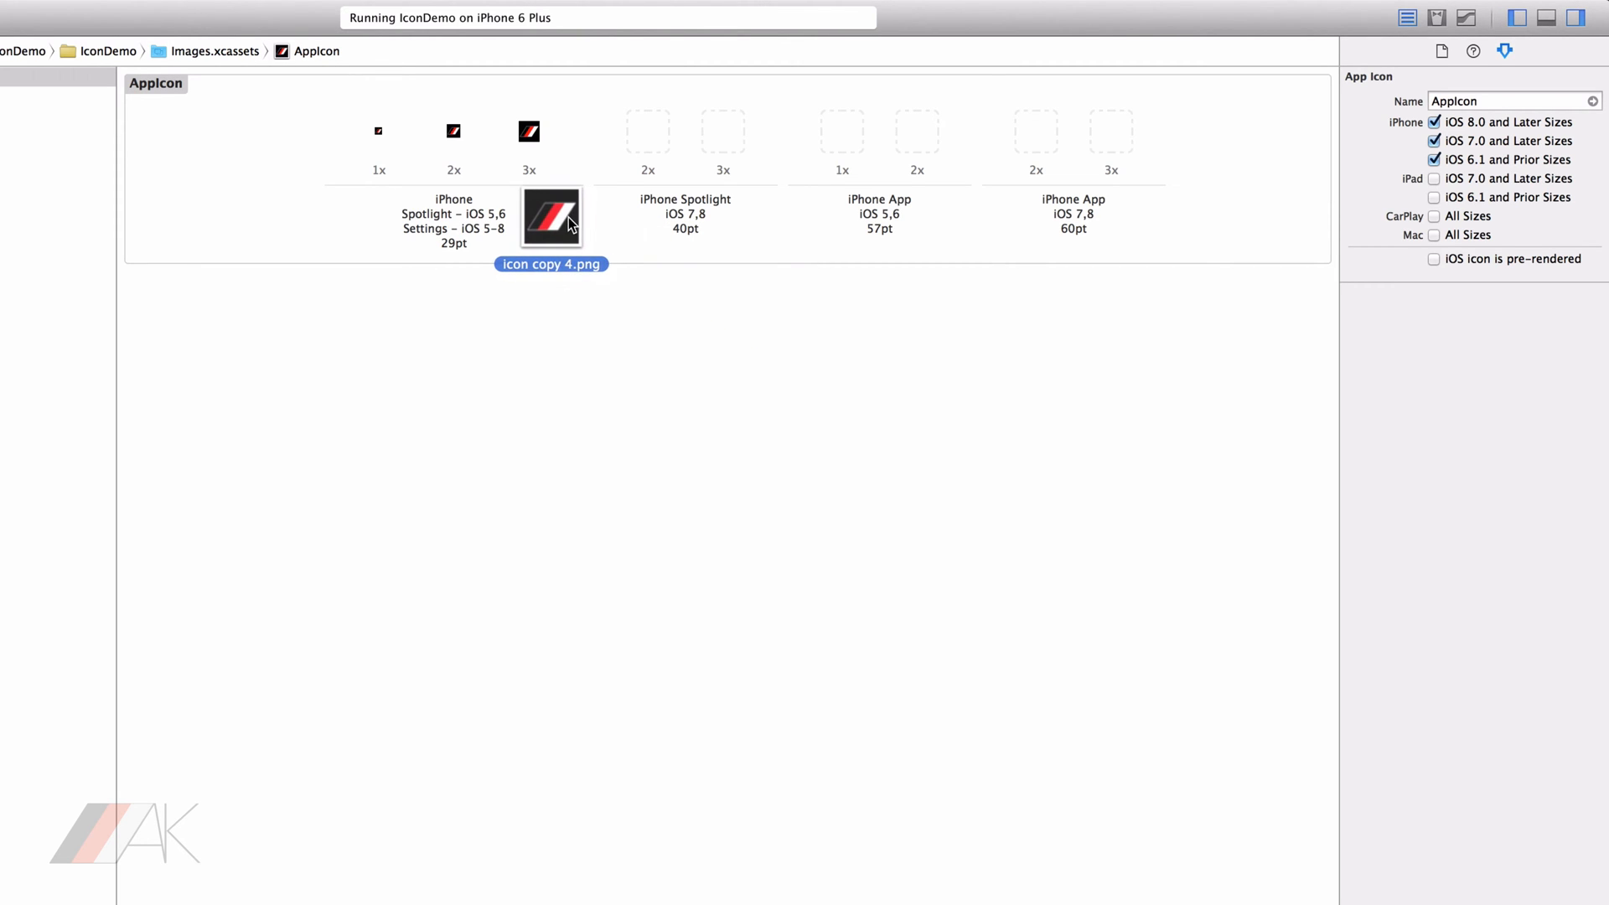
drag(552, 216, 647, 131)
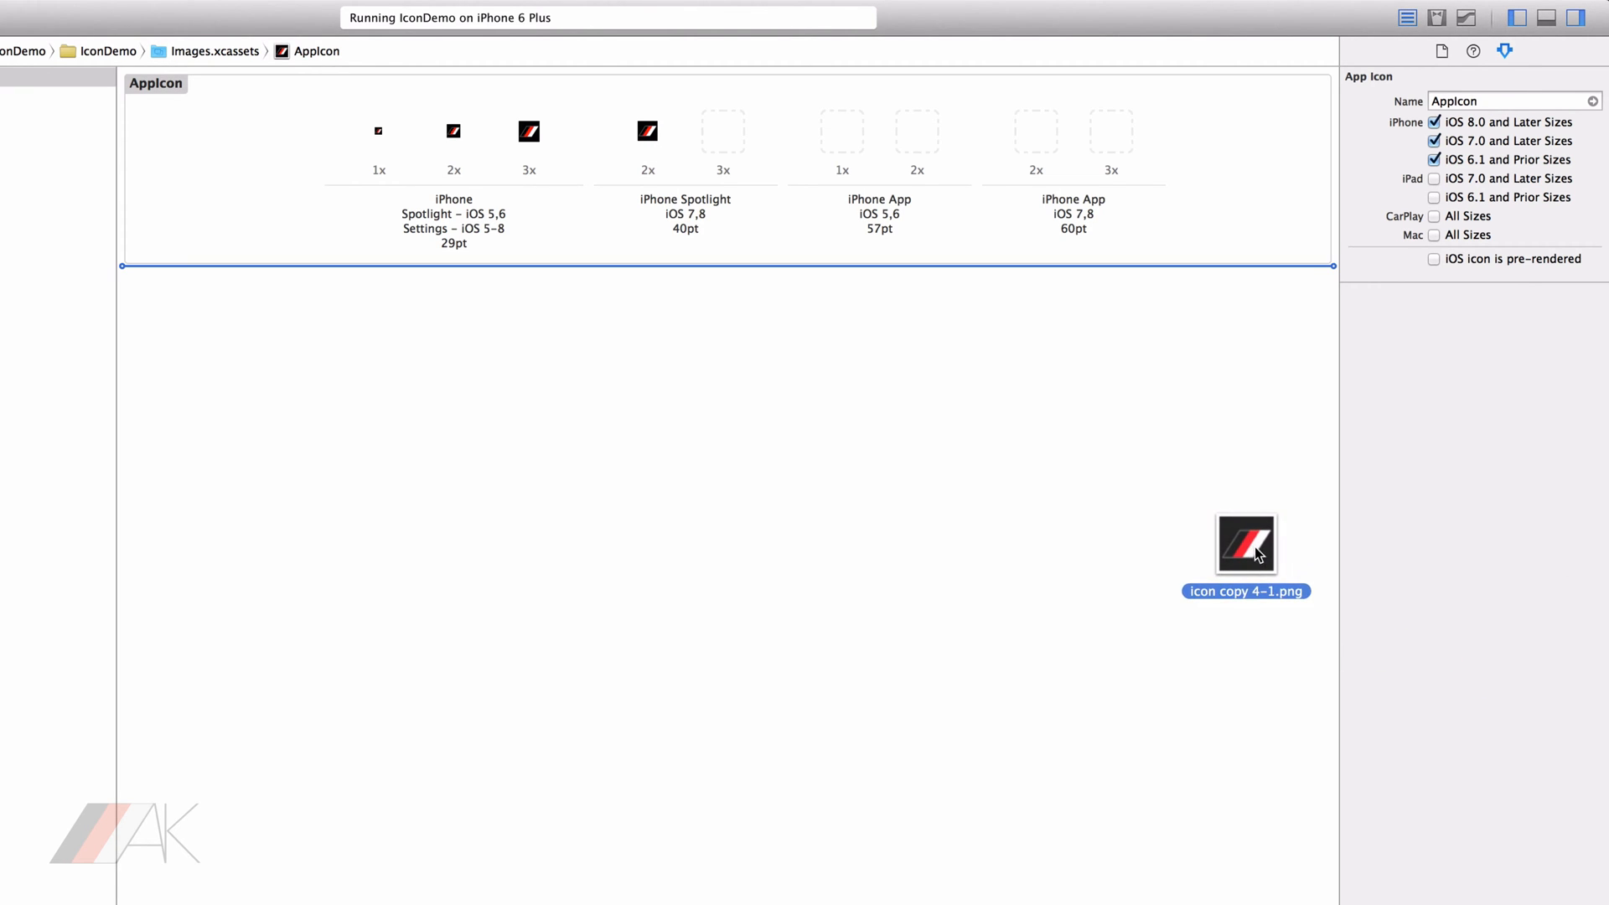
drag(1246, 545, 833, 244)
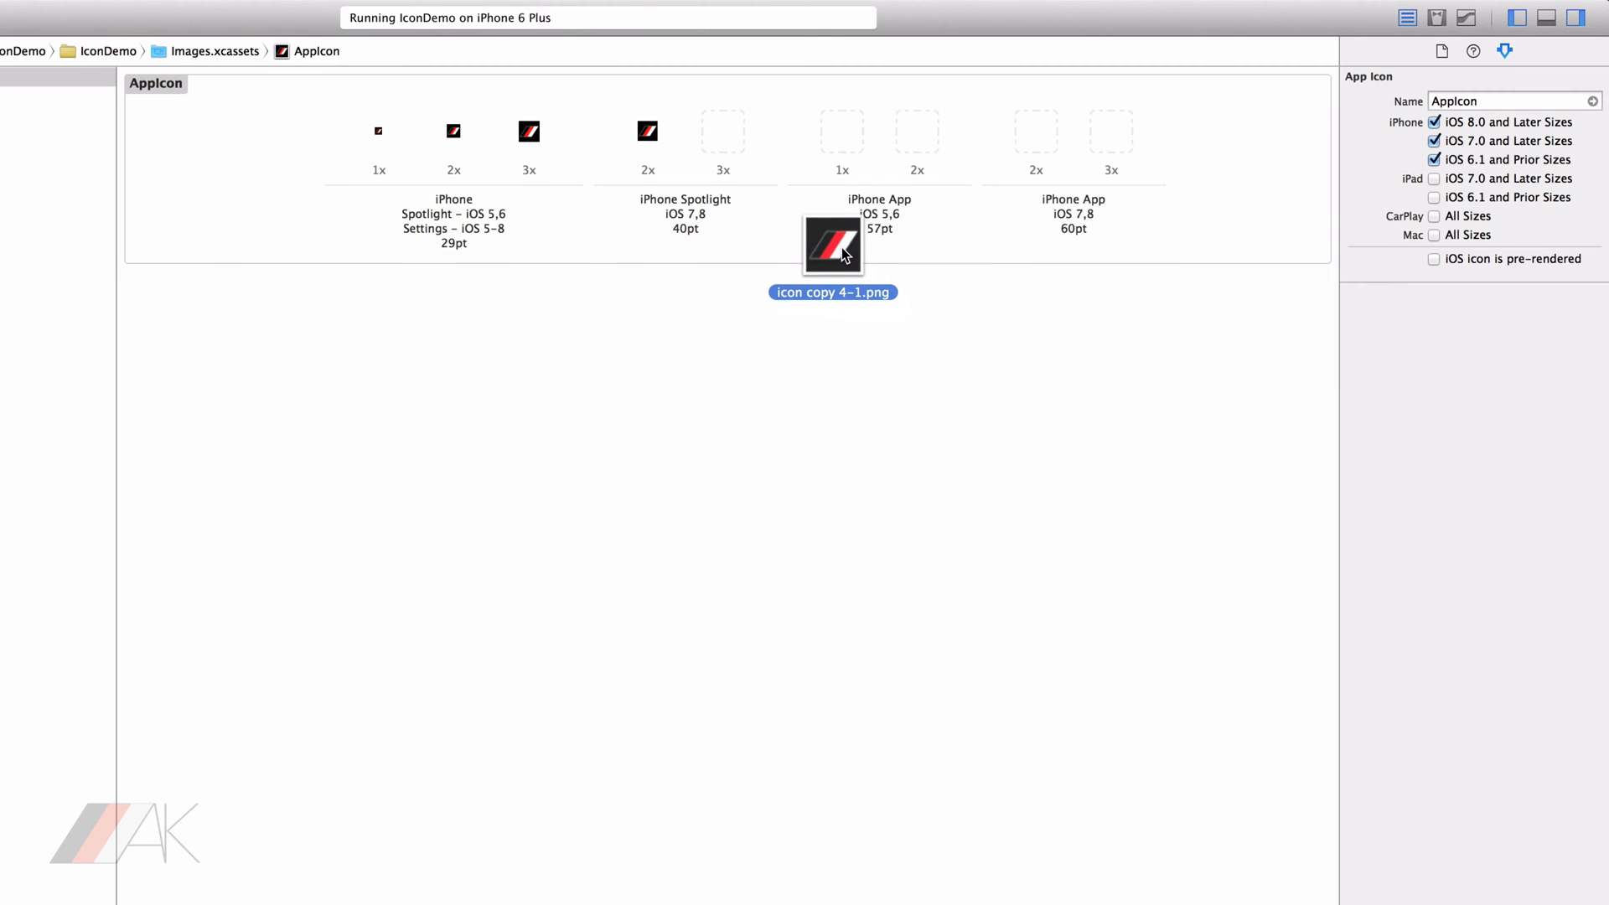
drag(833, 247, 757, 169)
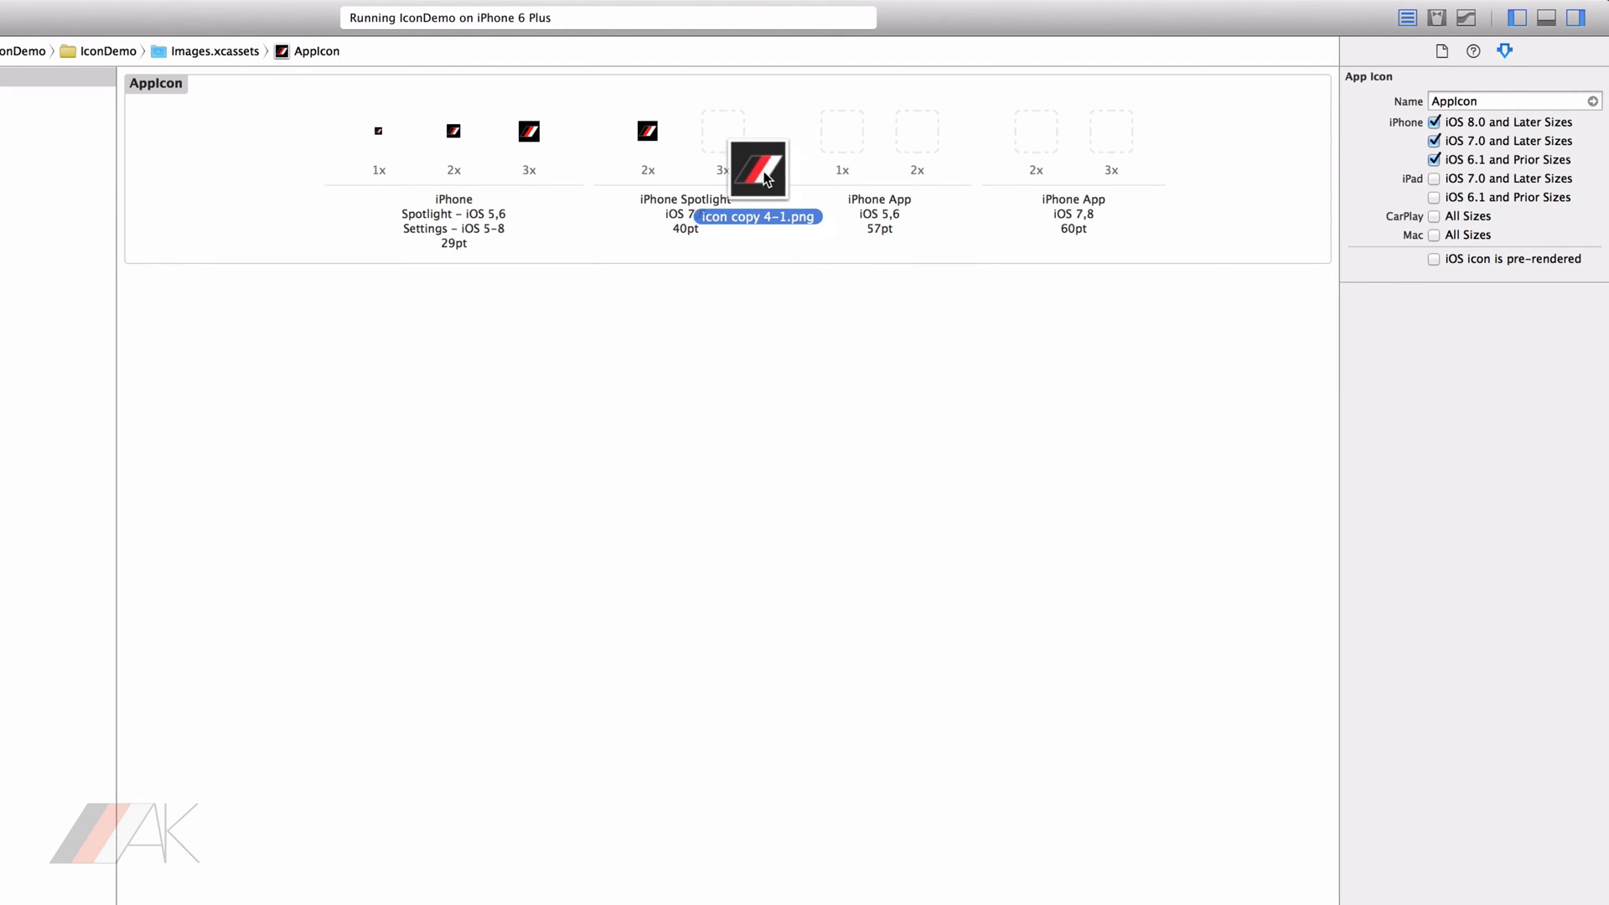
Drop the 40pt 3x image, then fill the 57pt 1x and 2x slots with icon.png and icon copy.png.
drag(759, 169, 723, 131)
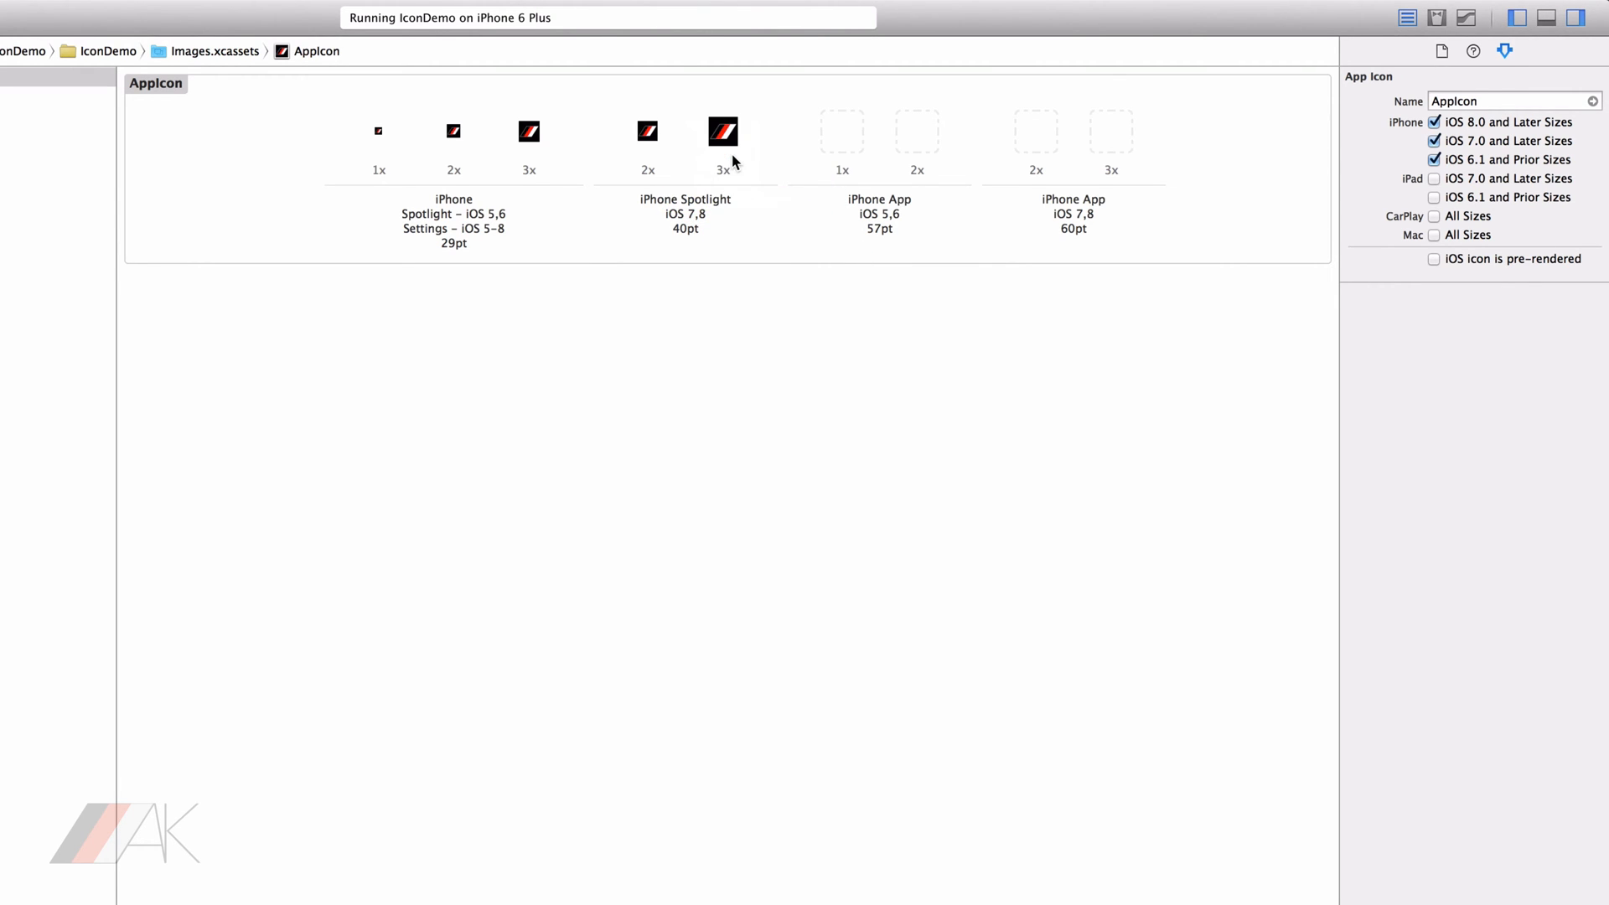
mouse_move(734, 161)
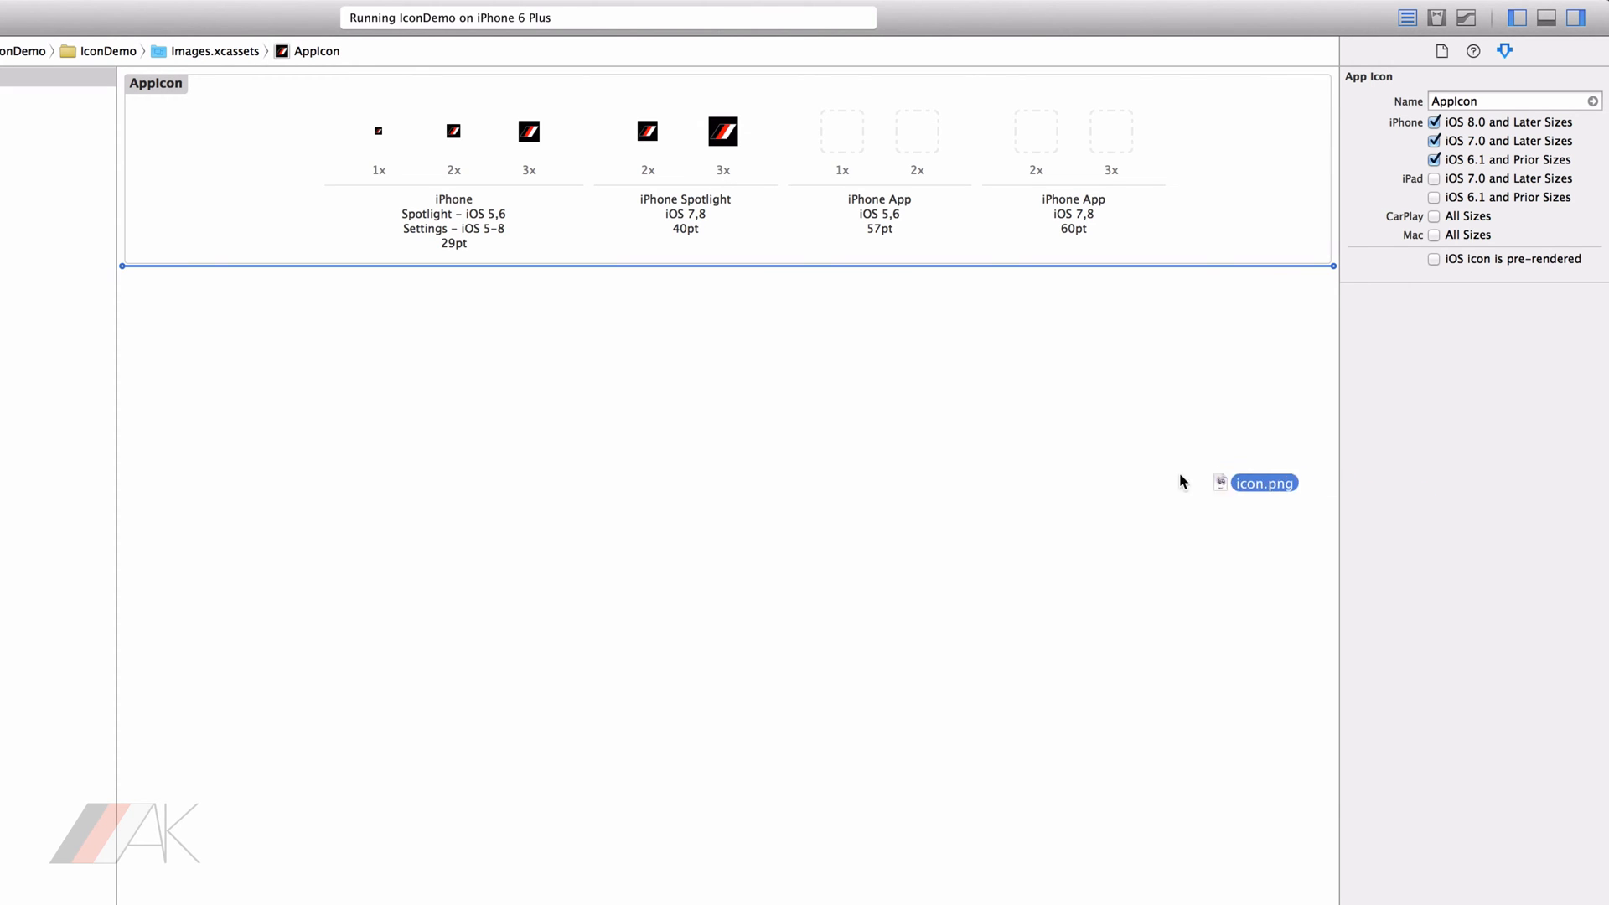
drag(1264, 483, 1117, 438)
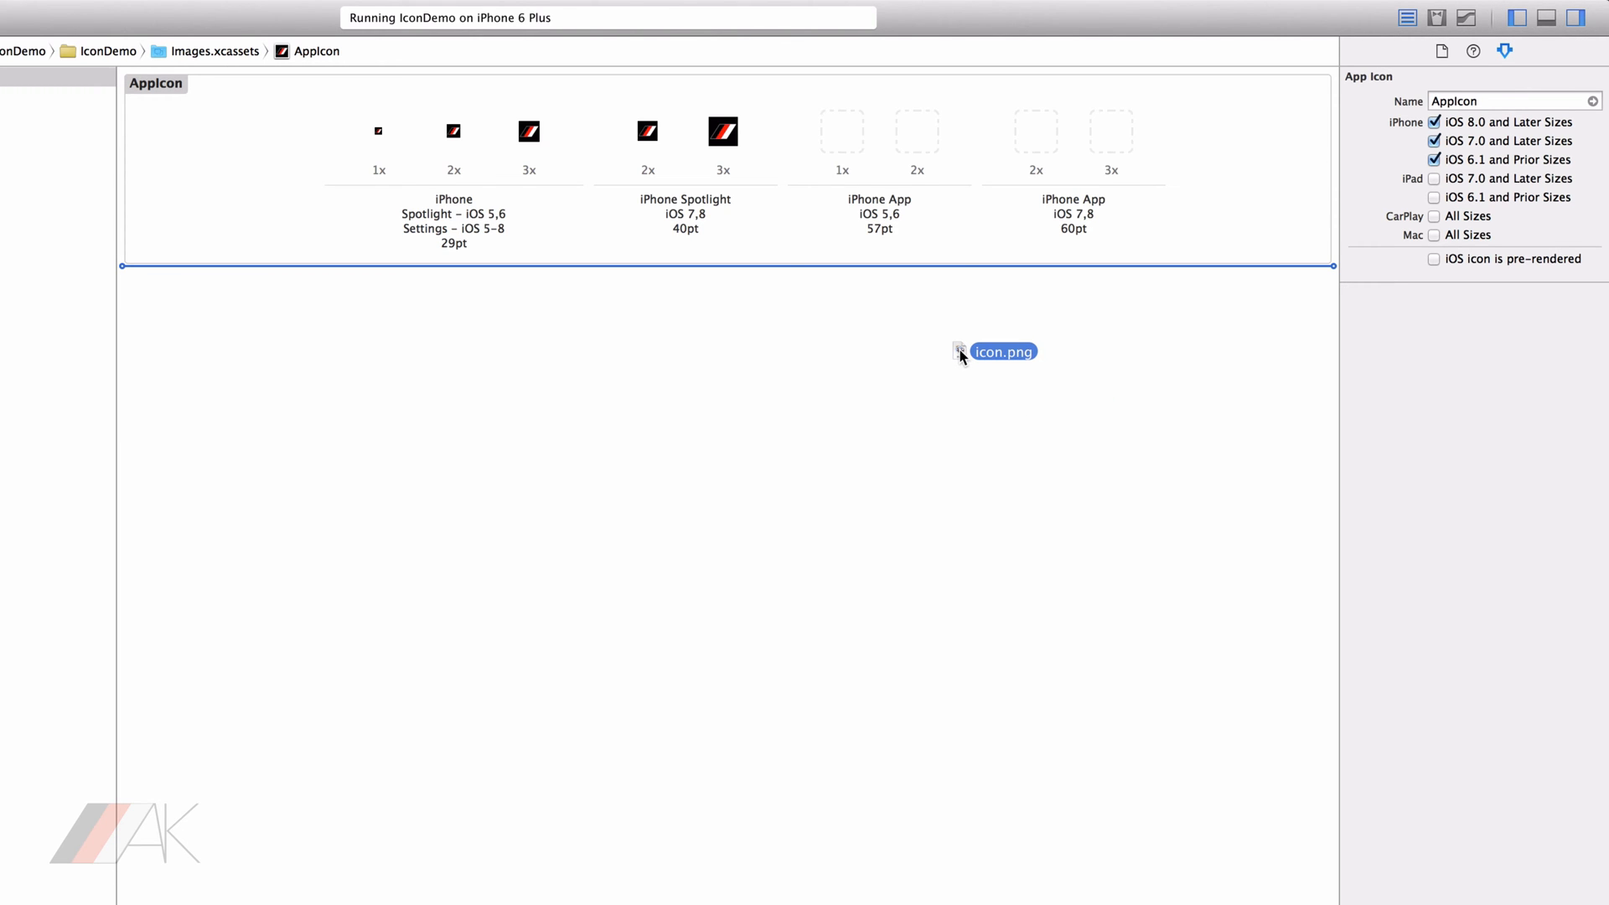
drag(959, 352, 914, 298)
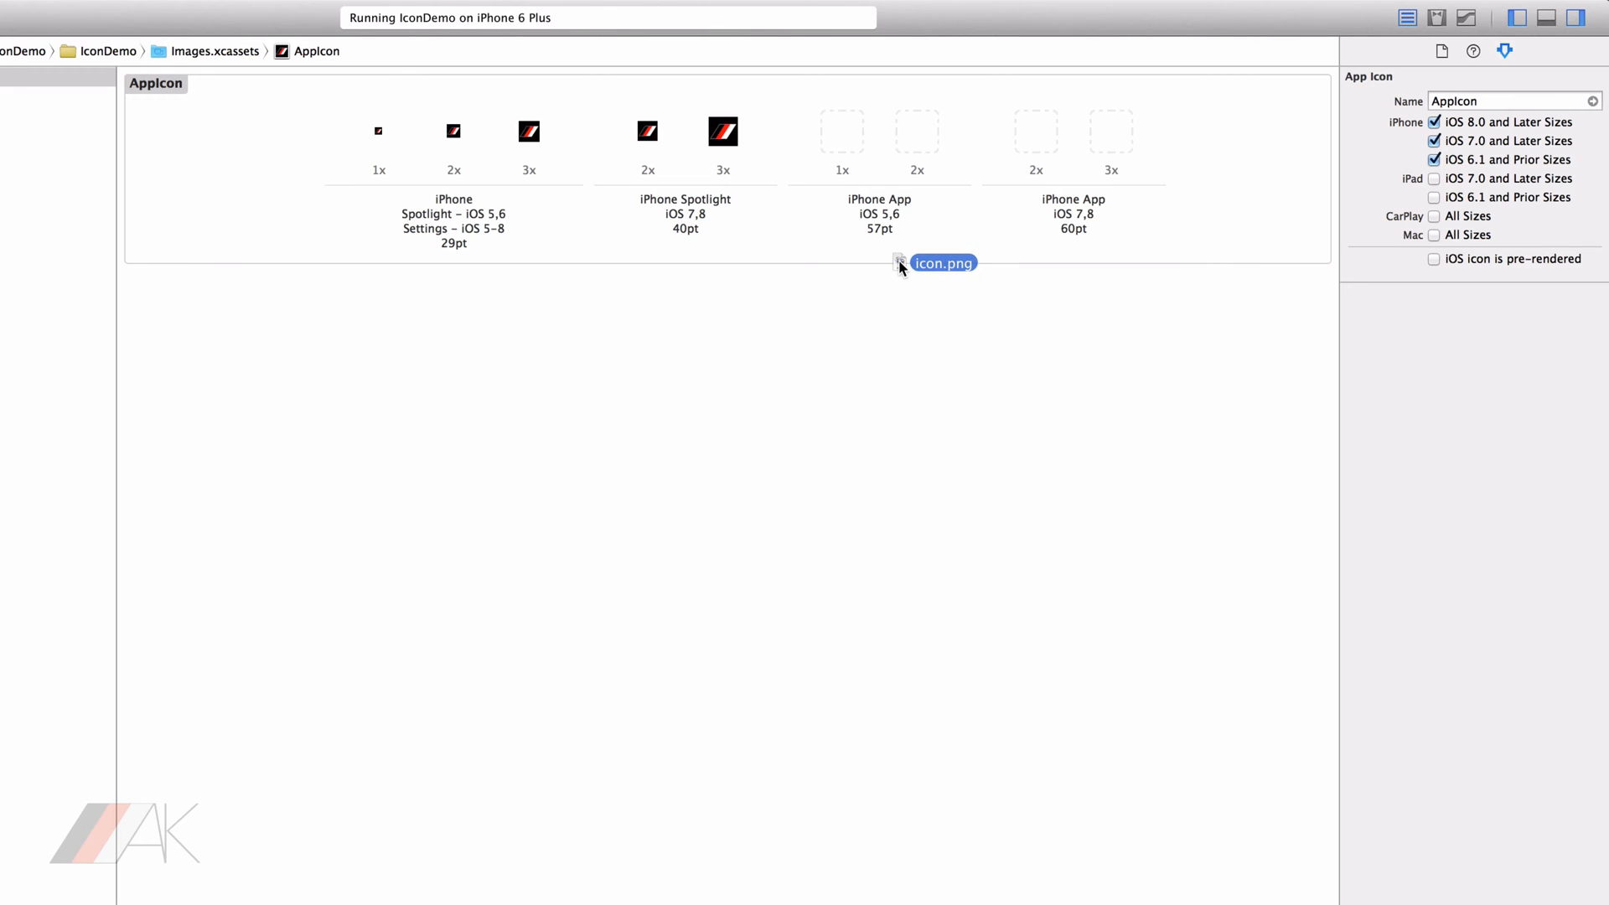
drag(899, 263, 842, 170)
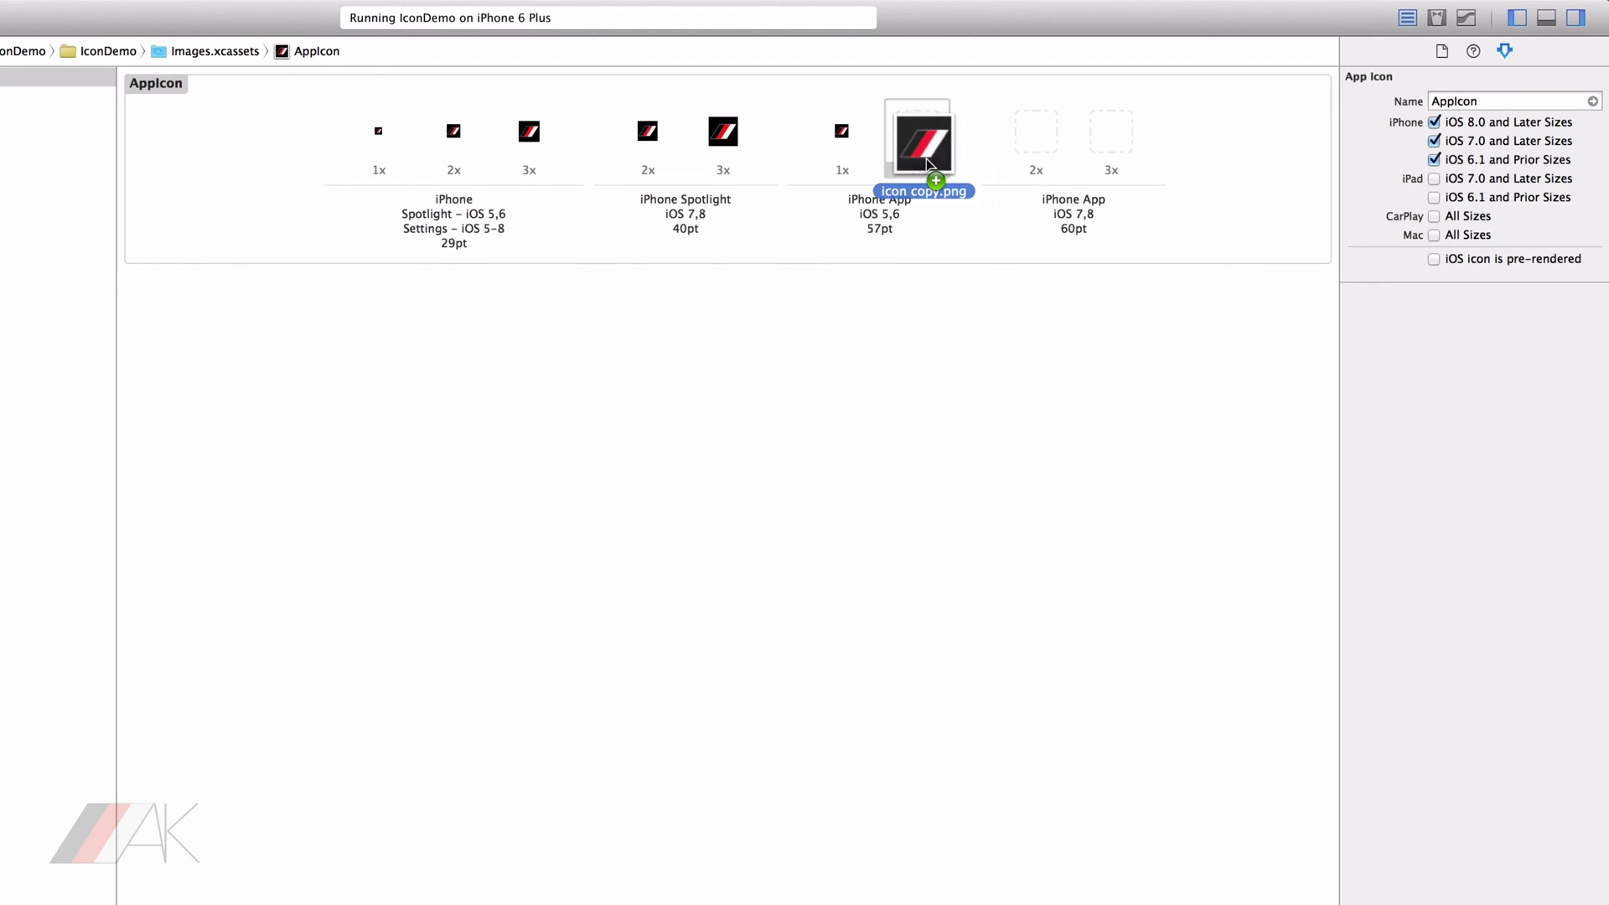
drag(920, 144, 916, 131)
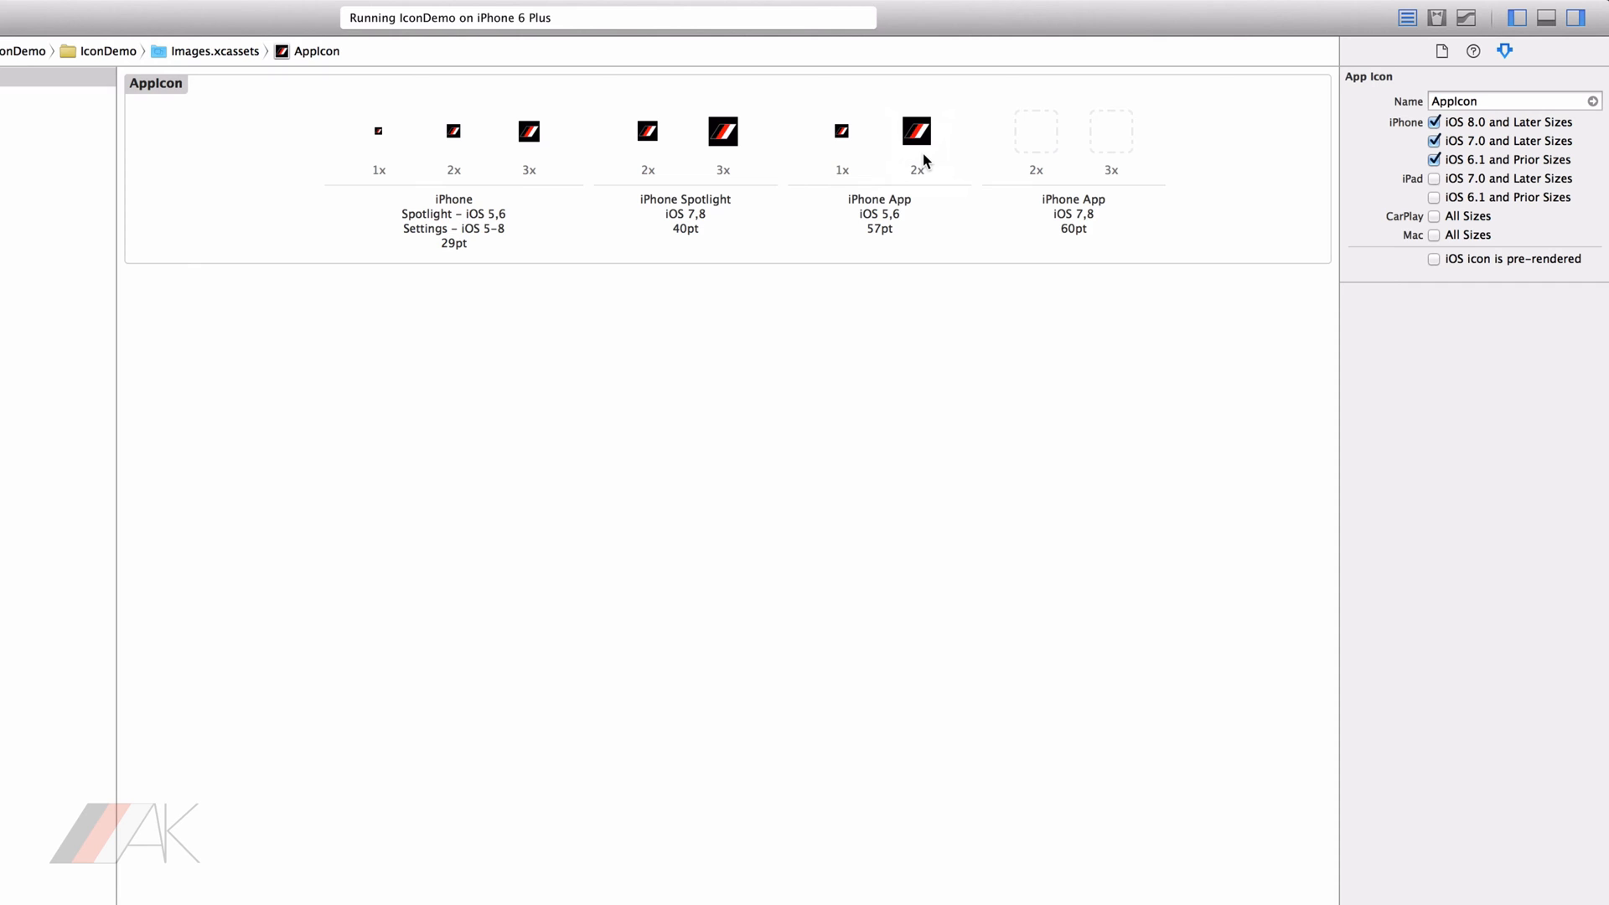
mouse_move(1224, 193)
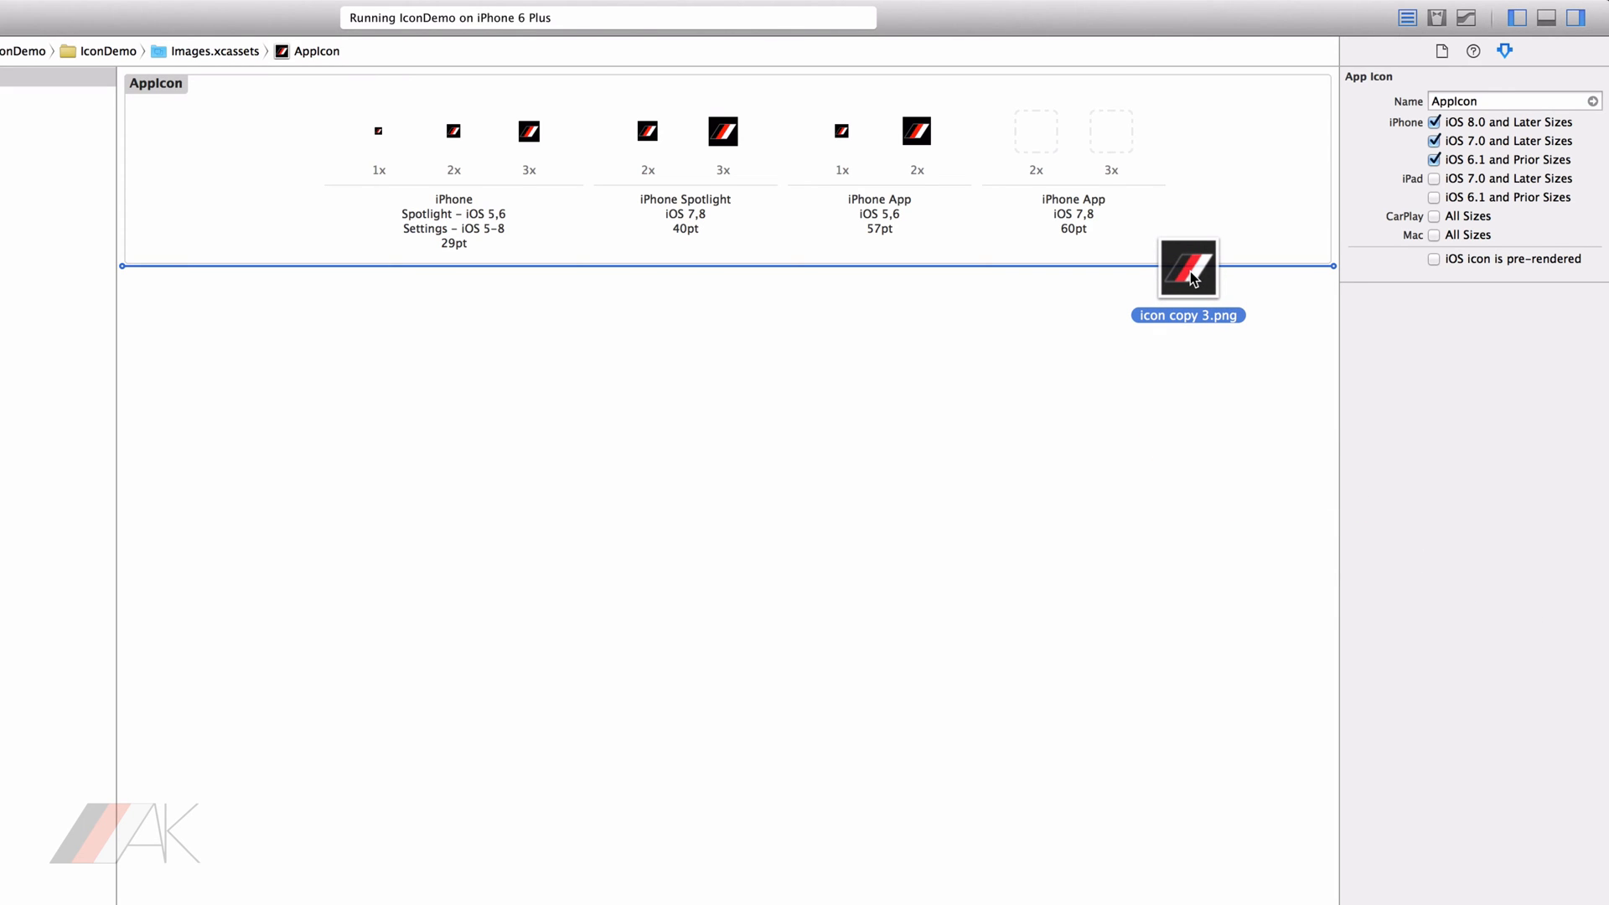
Fill the 60pt 2x and 3x slots with icon copy 3.png and icon copy 4-2.png.
drag(1189, 270, 1102, 277)
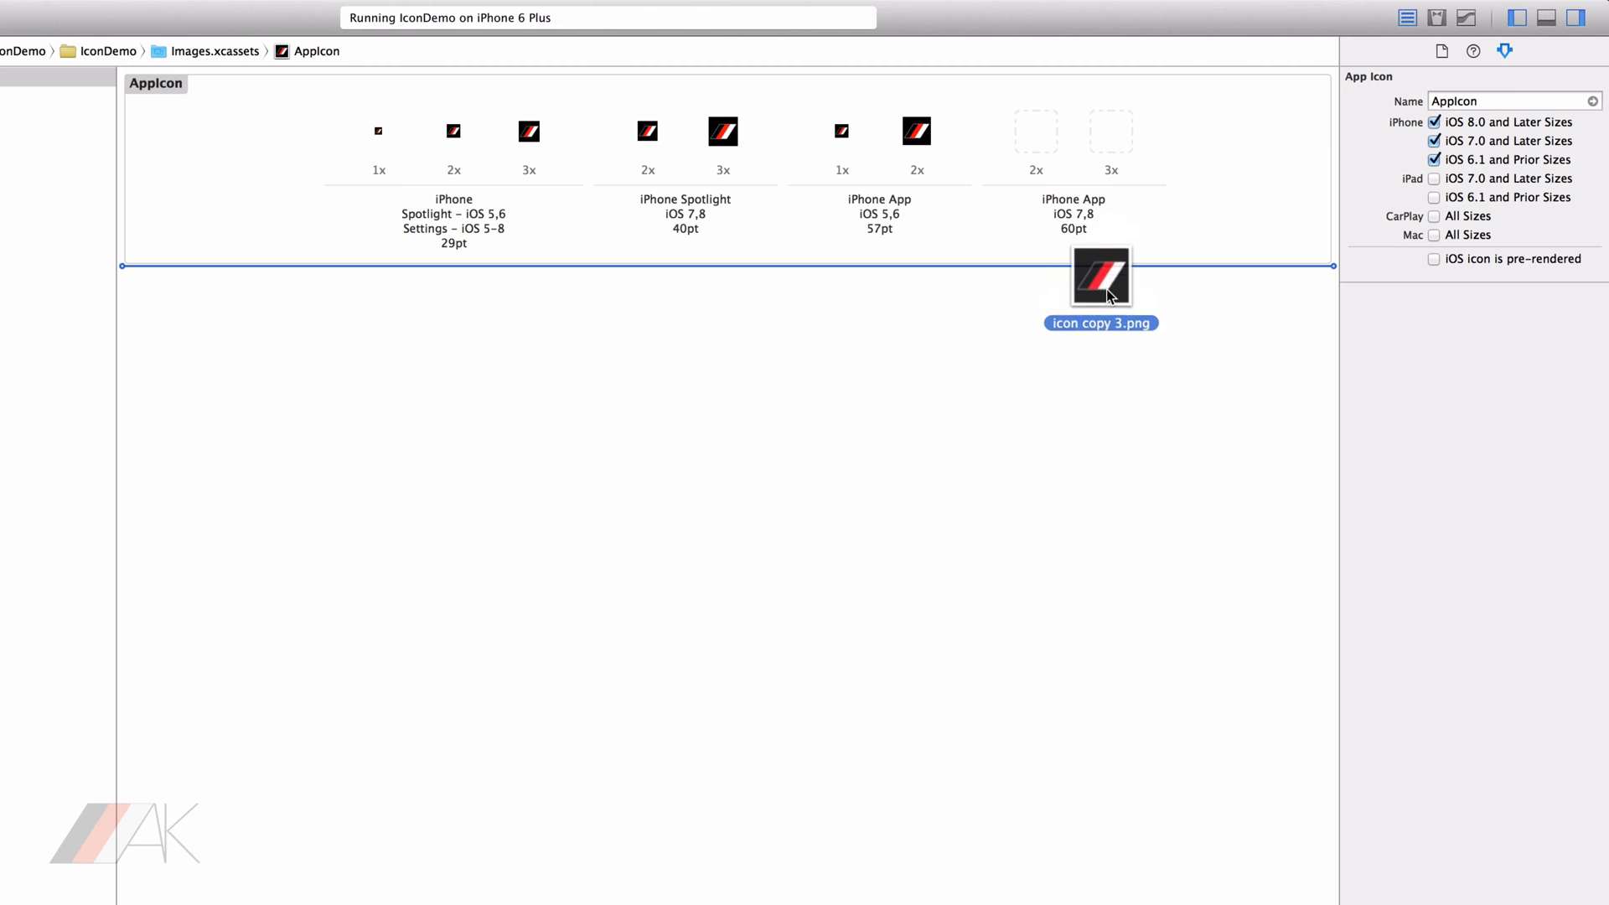
drag(1102, 276, 1135, 387)
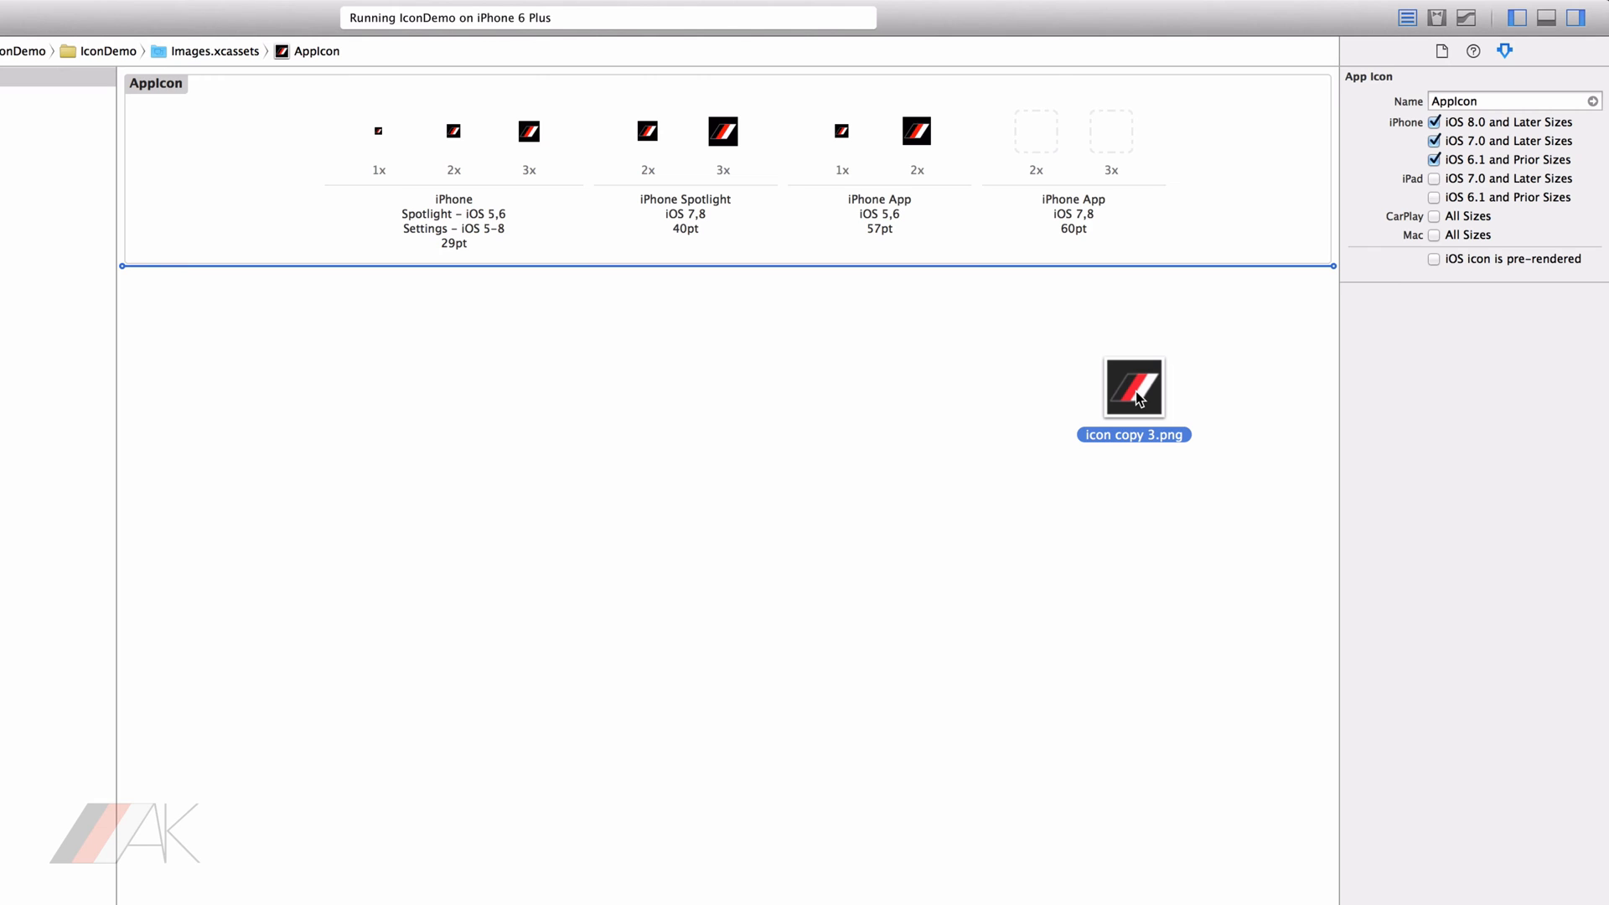
drag(1135, 387, 1082, 302)
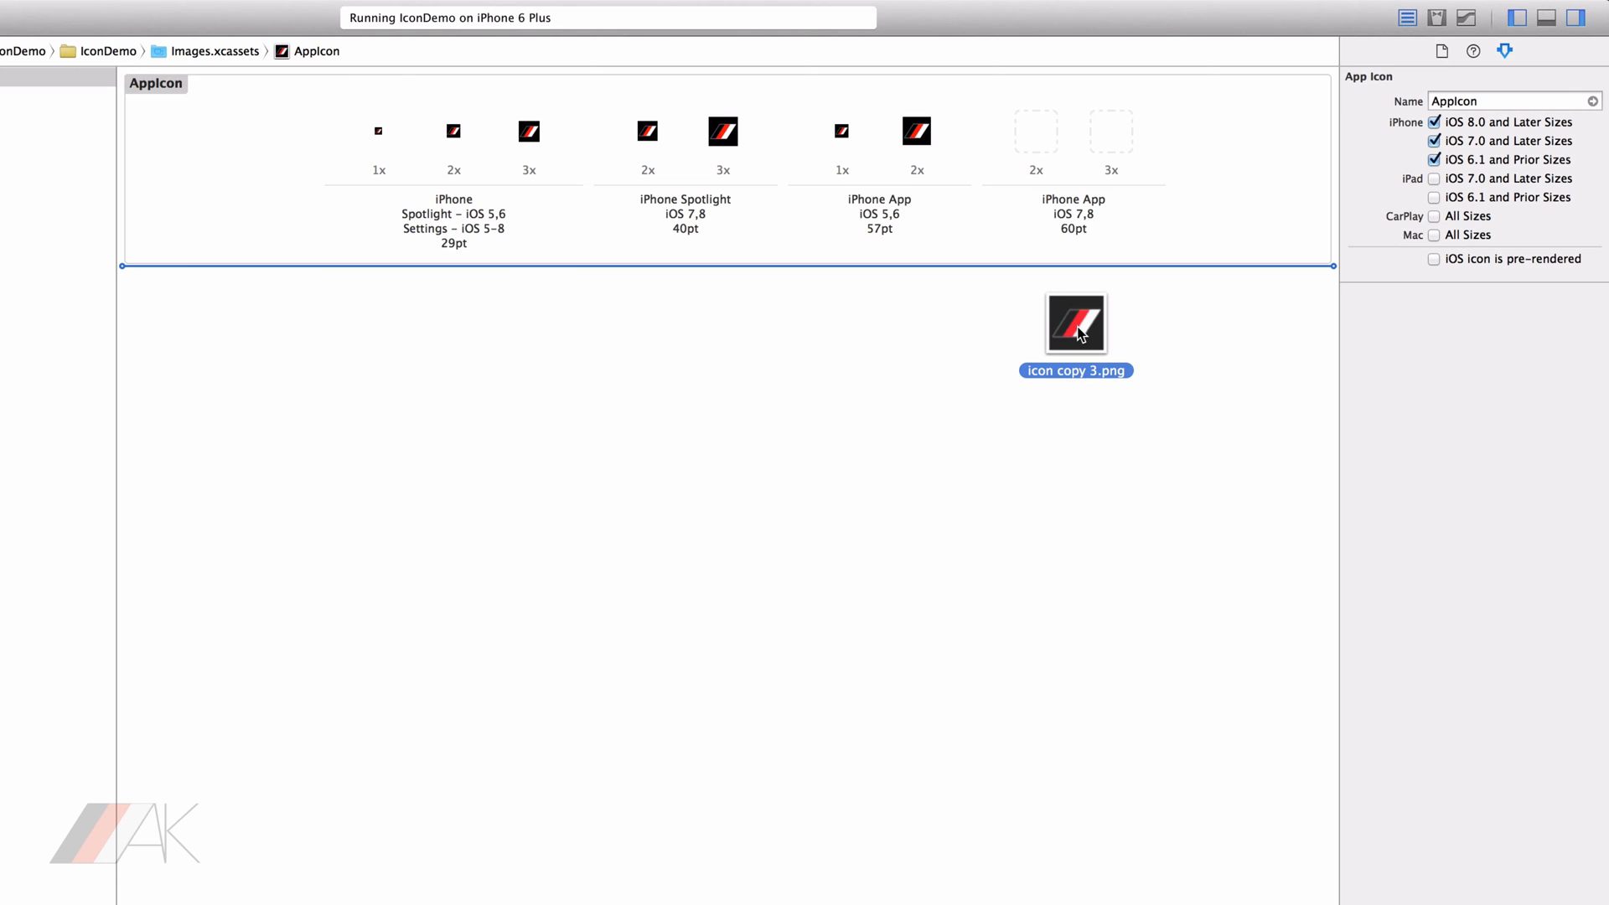
drag(1076, 322, 1034, 139)
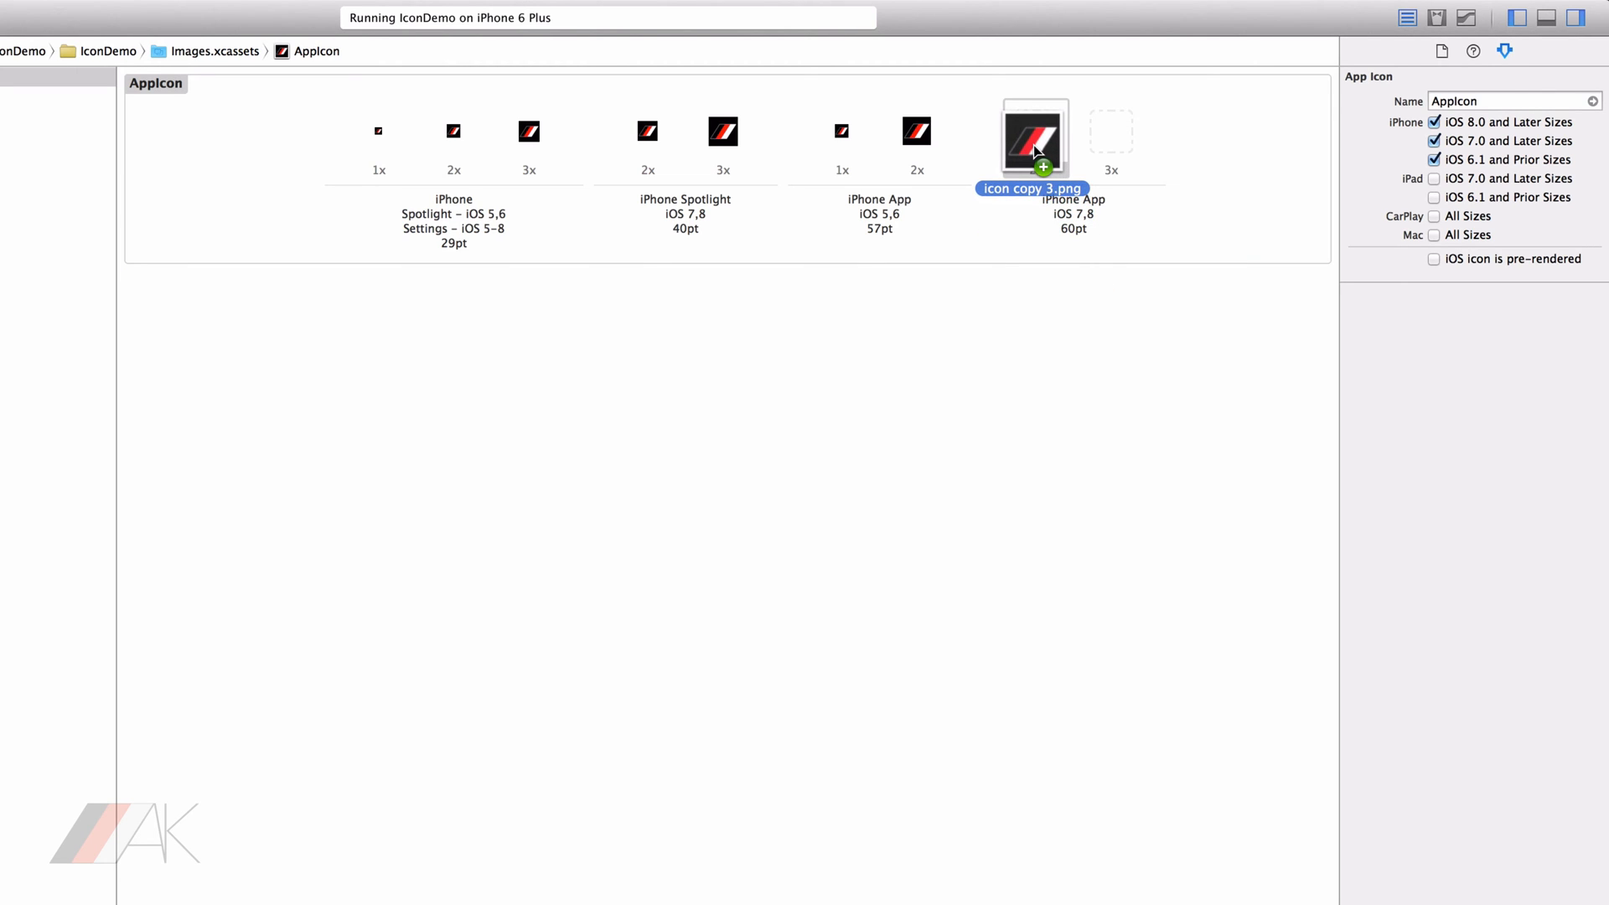
drag(1034, 139, 1034, 131)
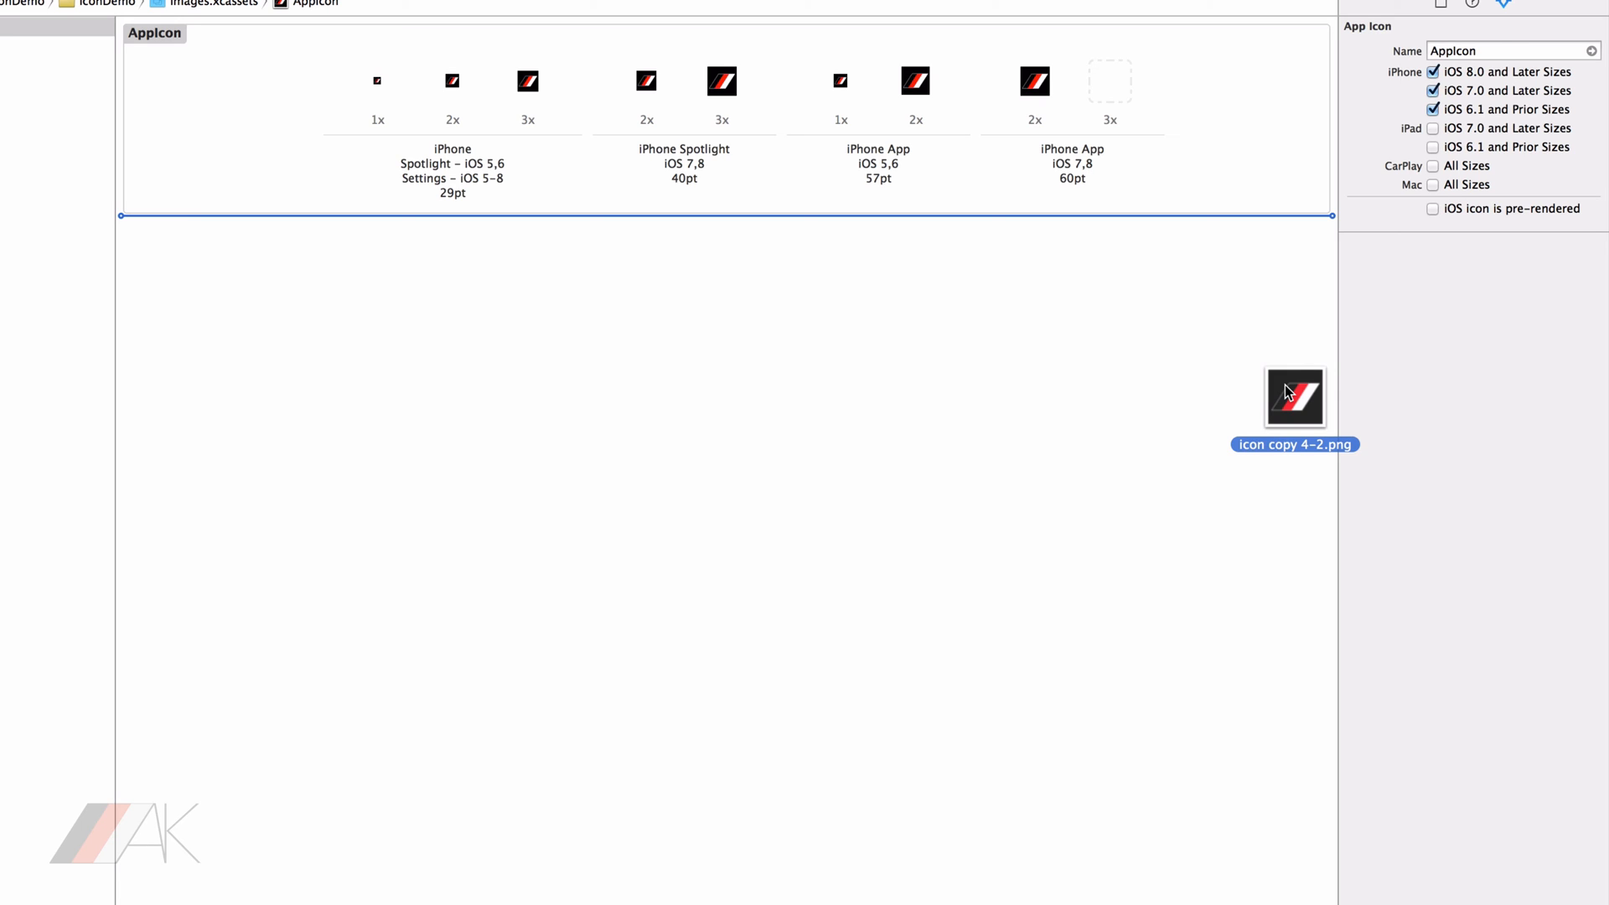
drag(1294, 399, 1194, 208)
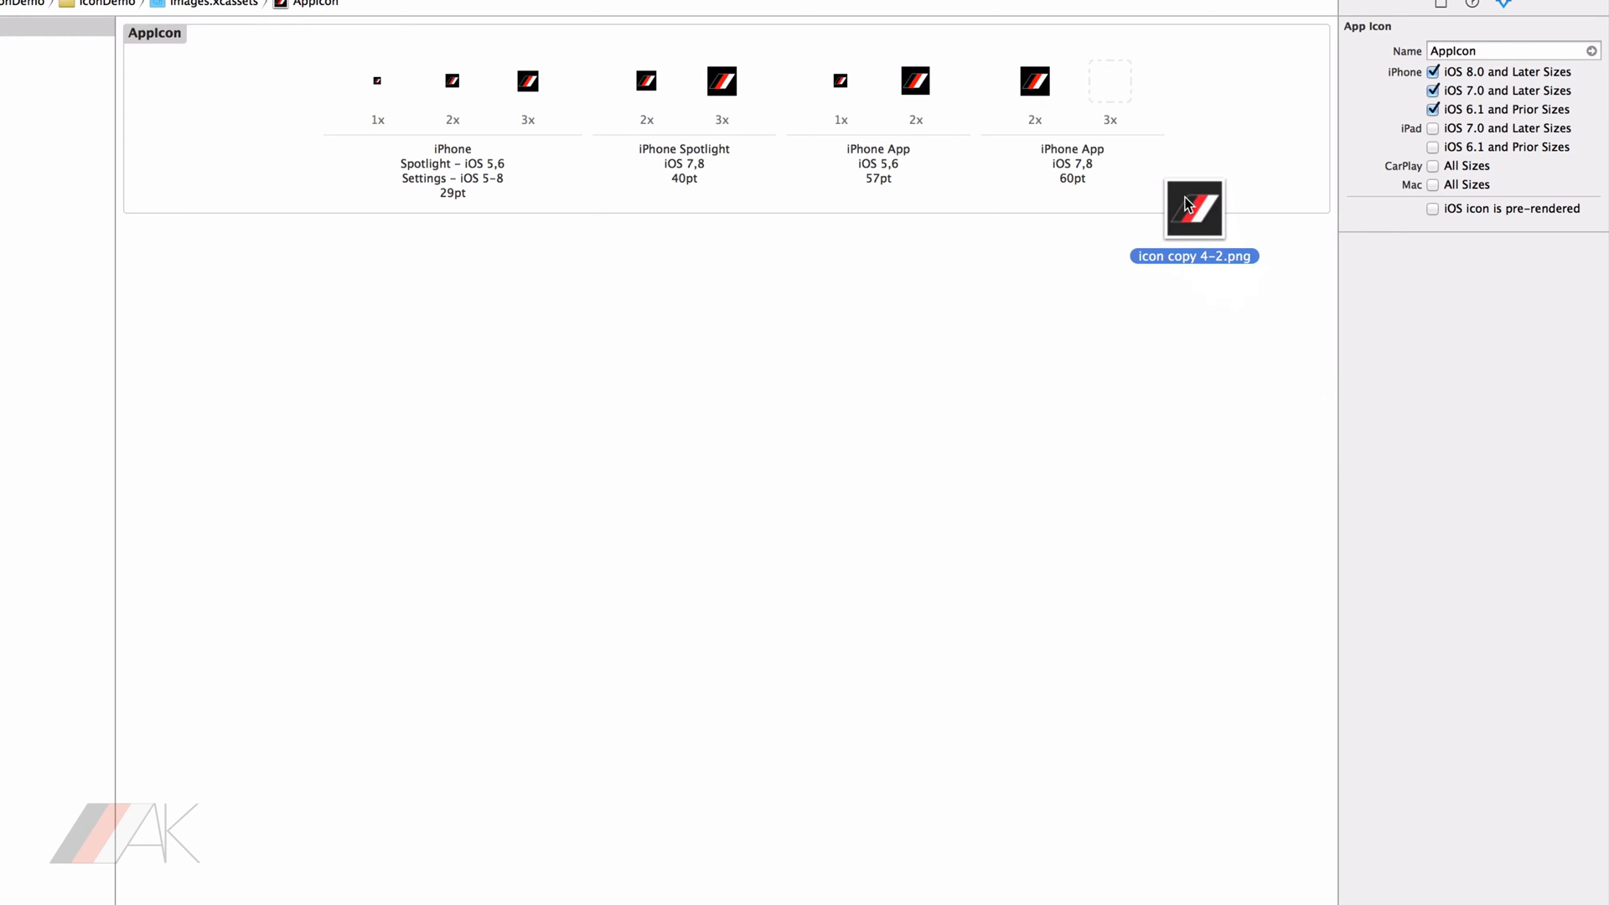
drag(1193, 208, 1109, 80)
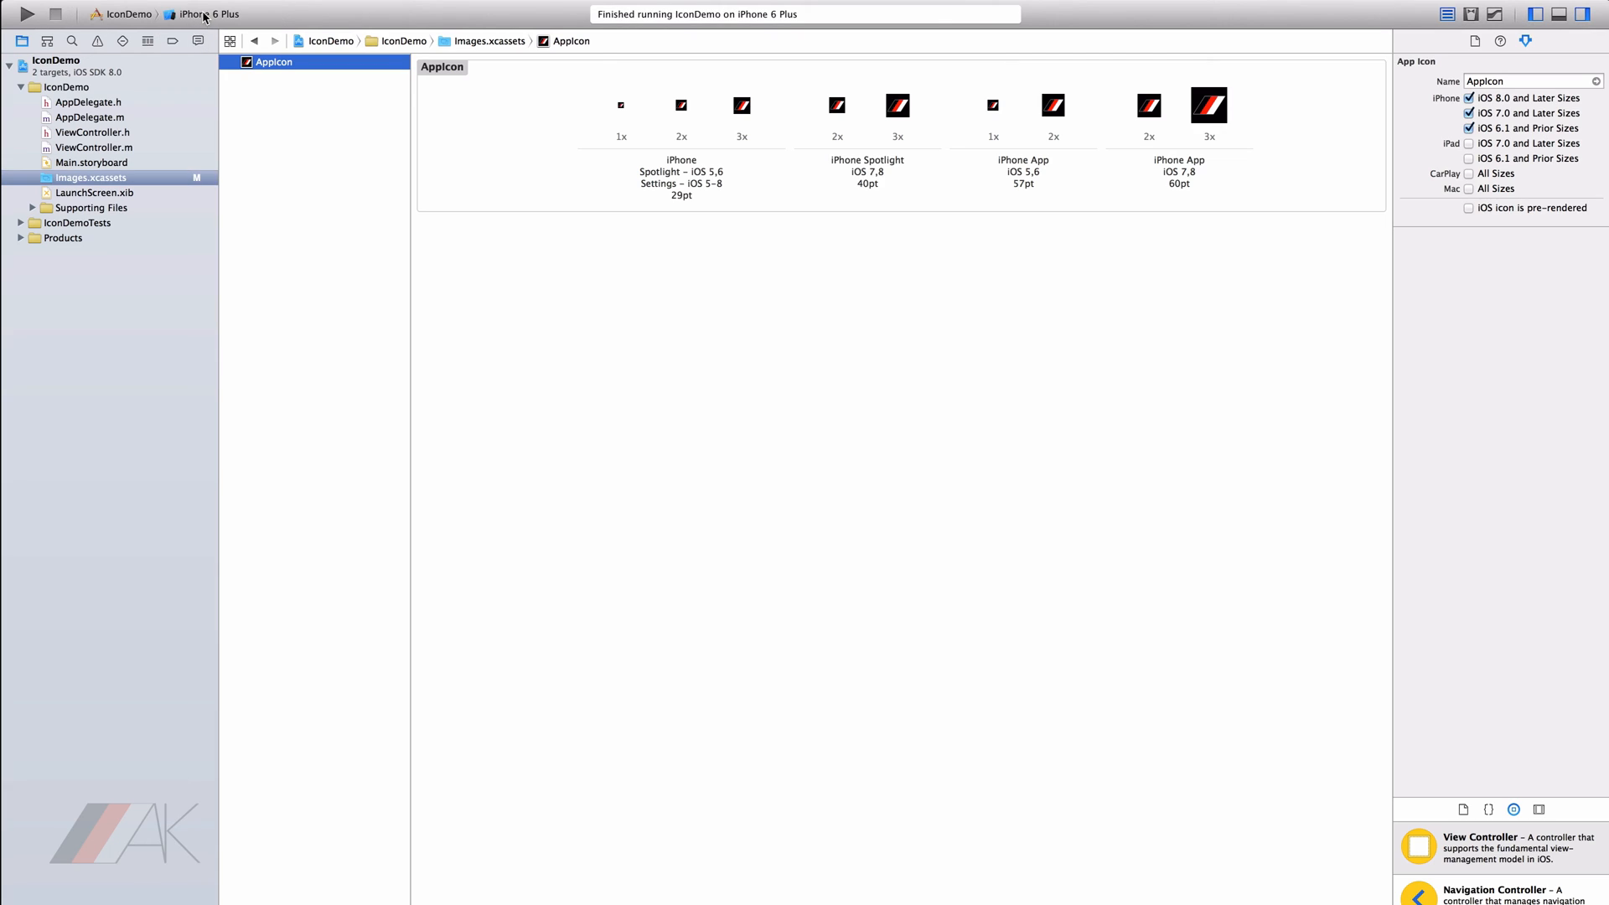
Run IconDemo on the iPhone 4s simulator, then on the iPhone 5s simulator.
click(204, 15)
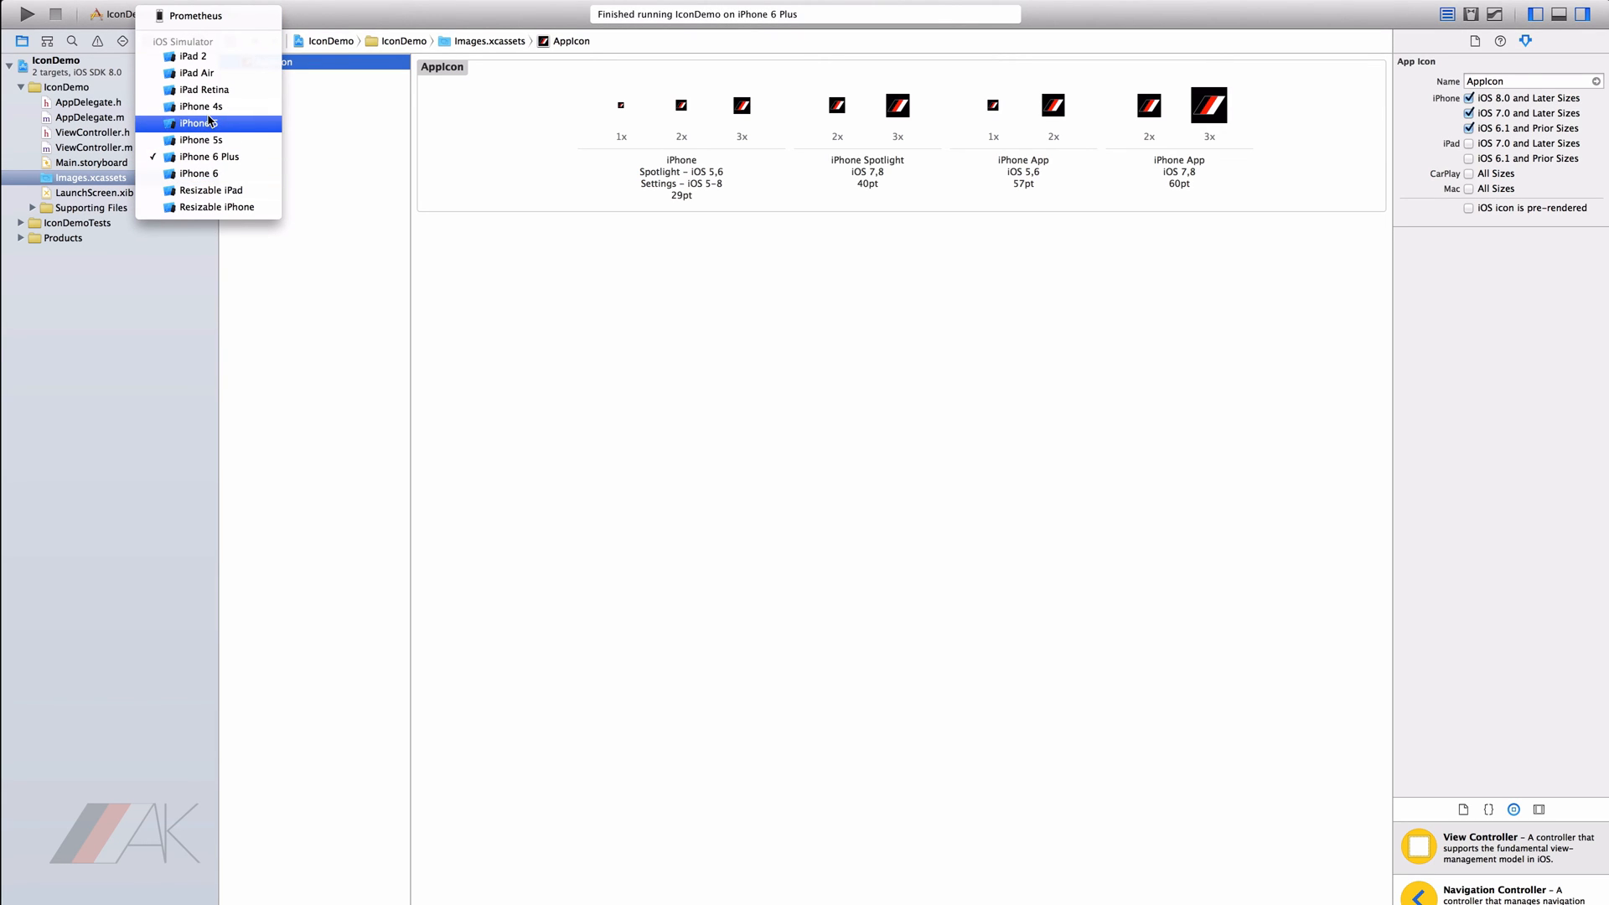
click(199, 107)
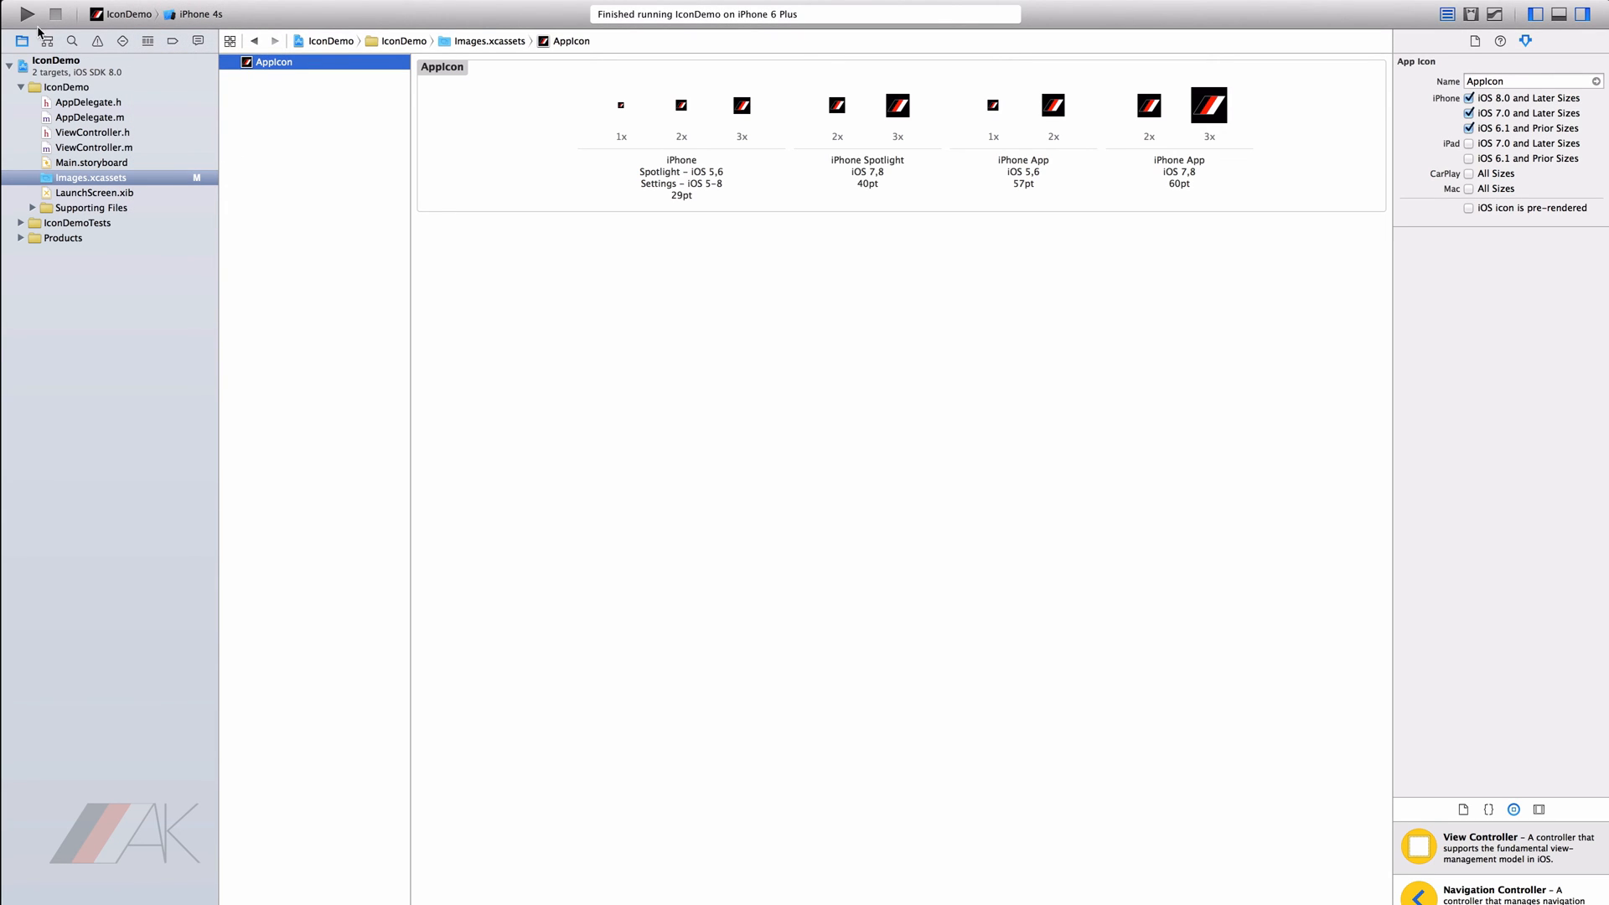
click(27, 17)
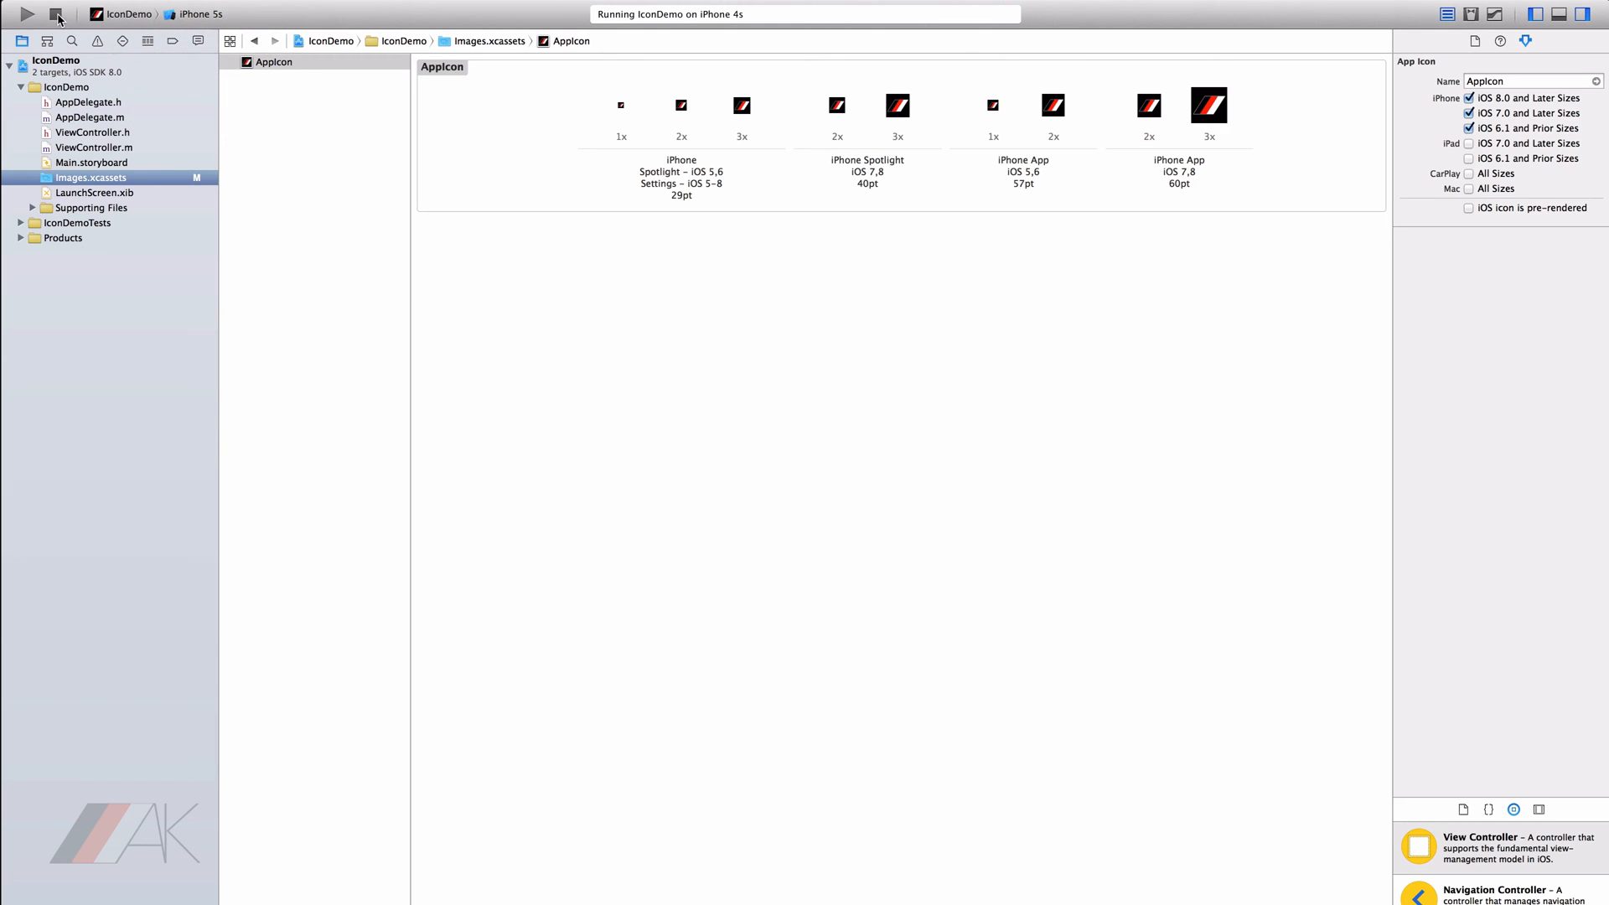
click(19, 15)
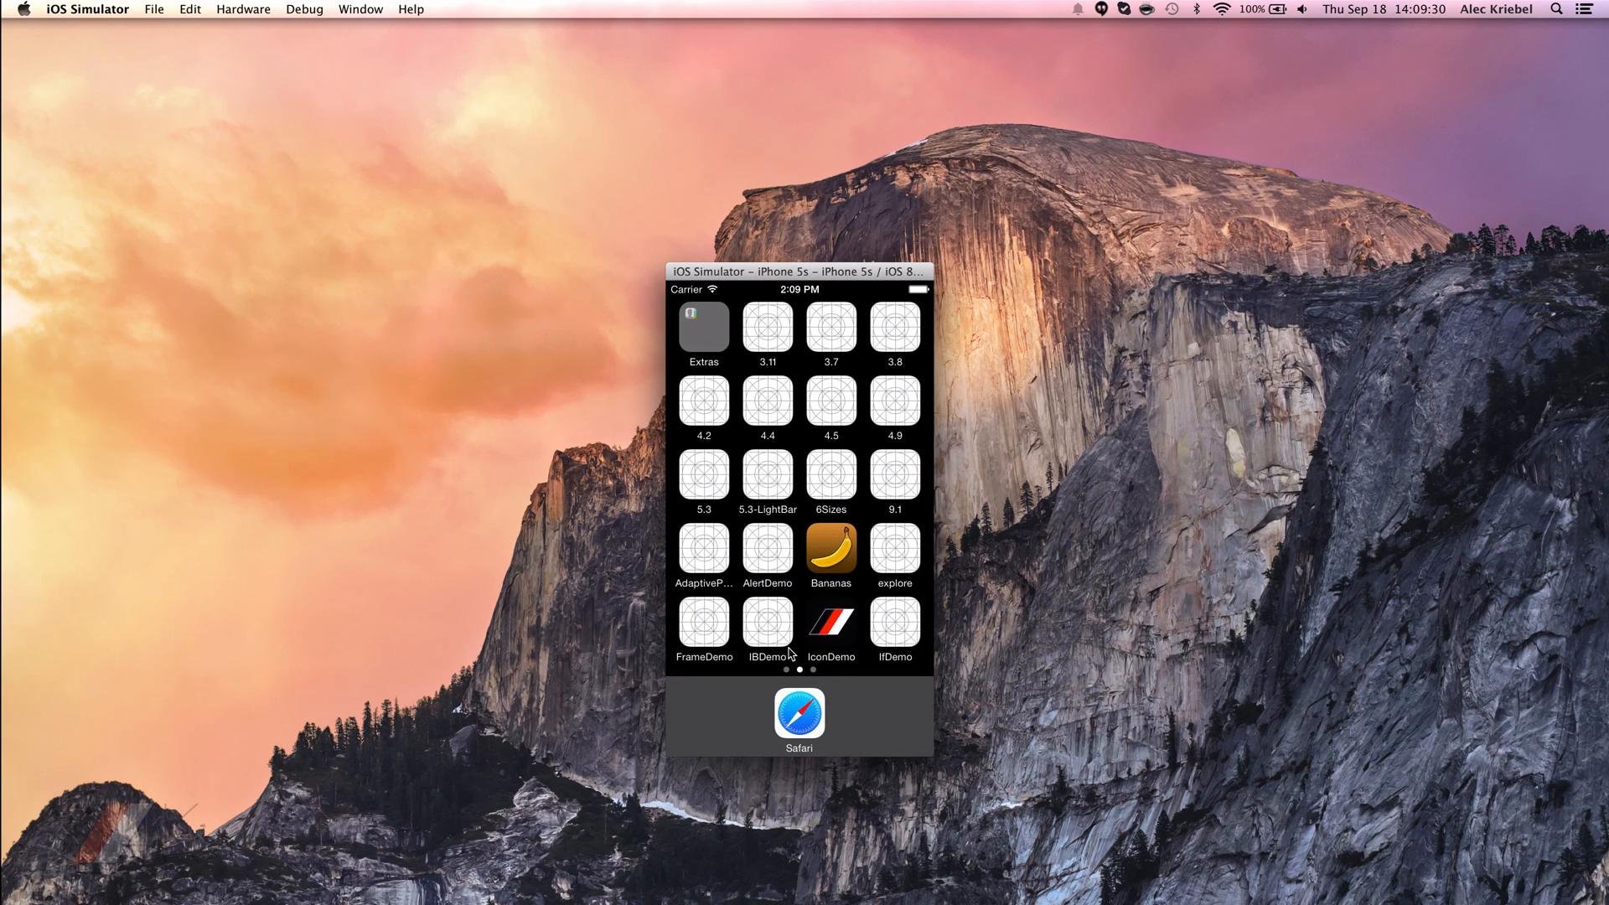
mouse_move(819, 620)
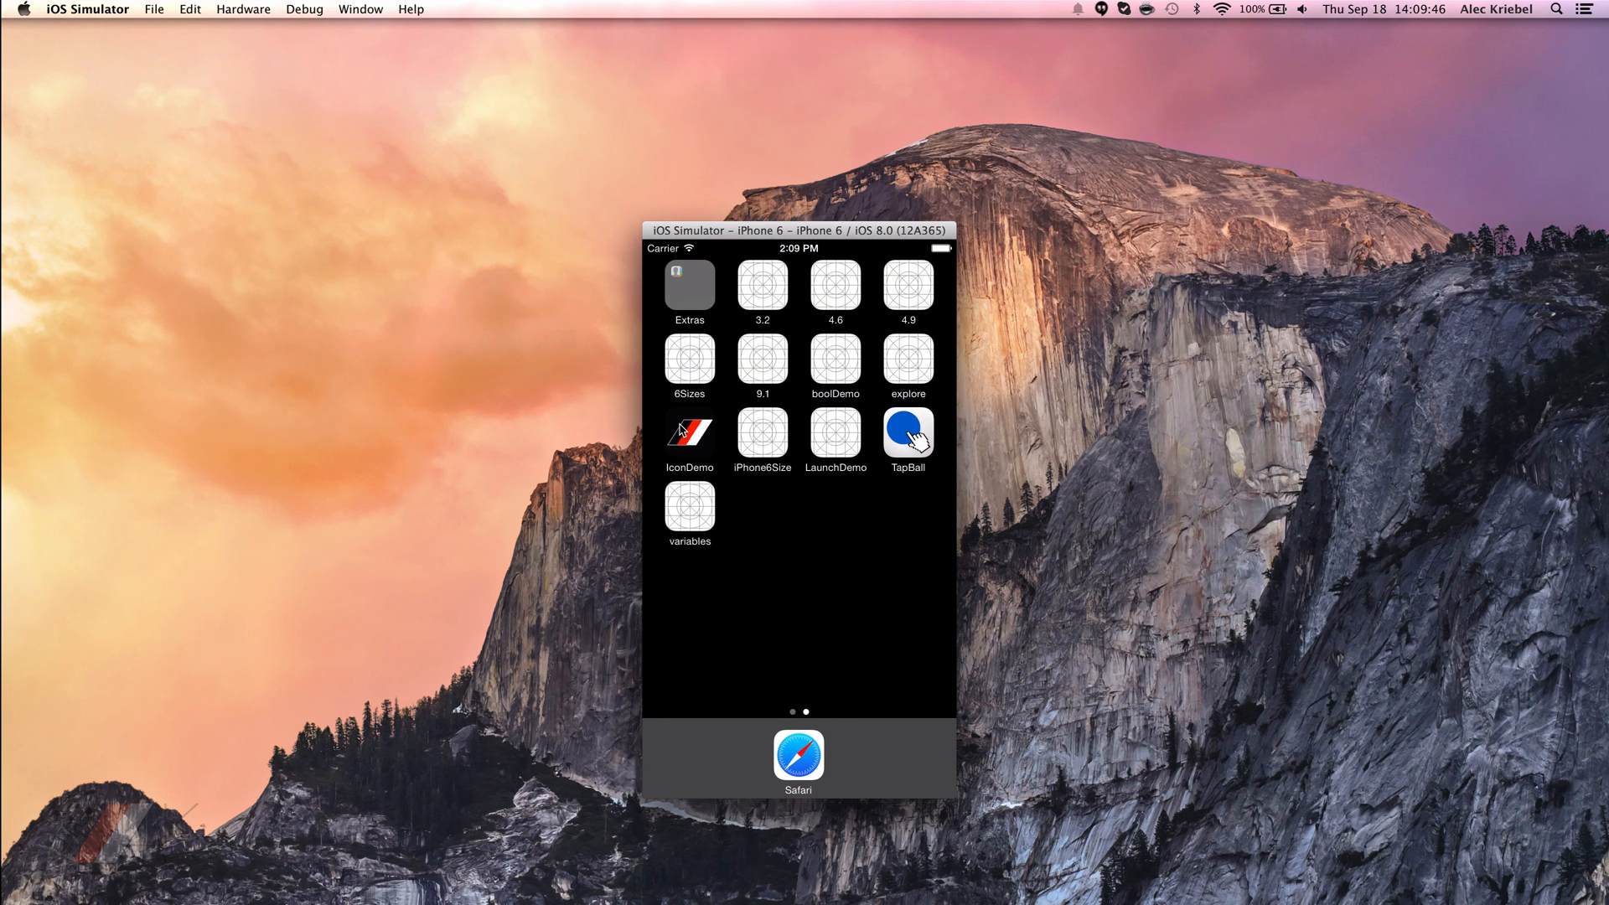
mouse_move(691, 443)
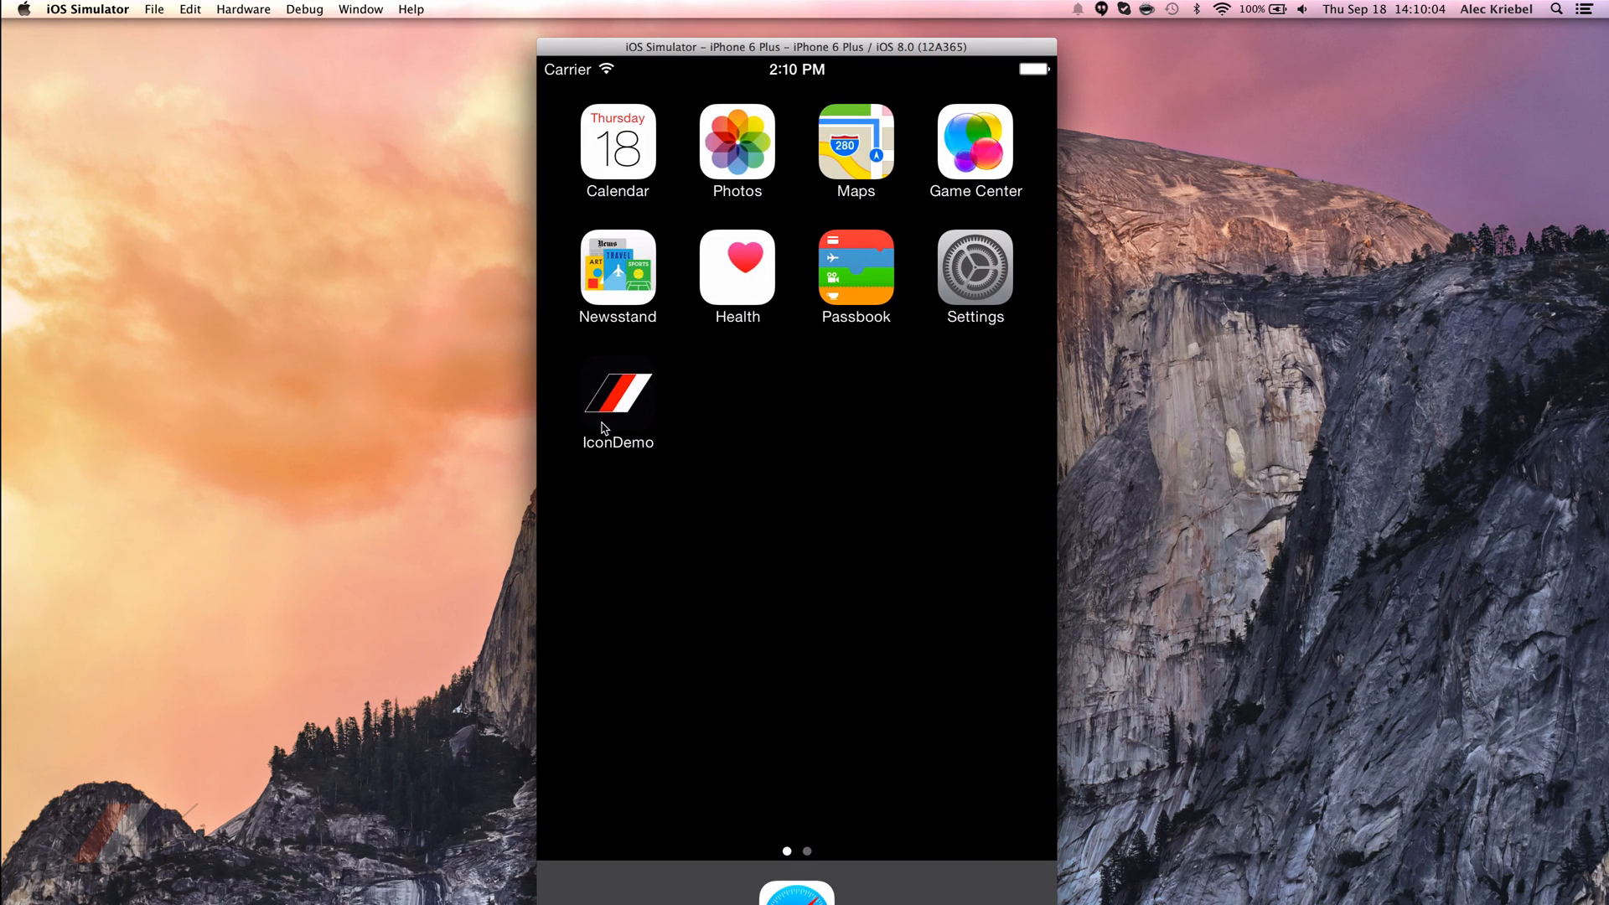
mouse_move(560, 436)
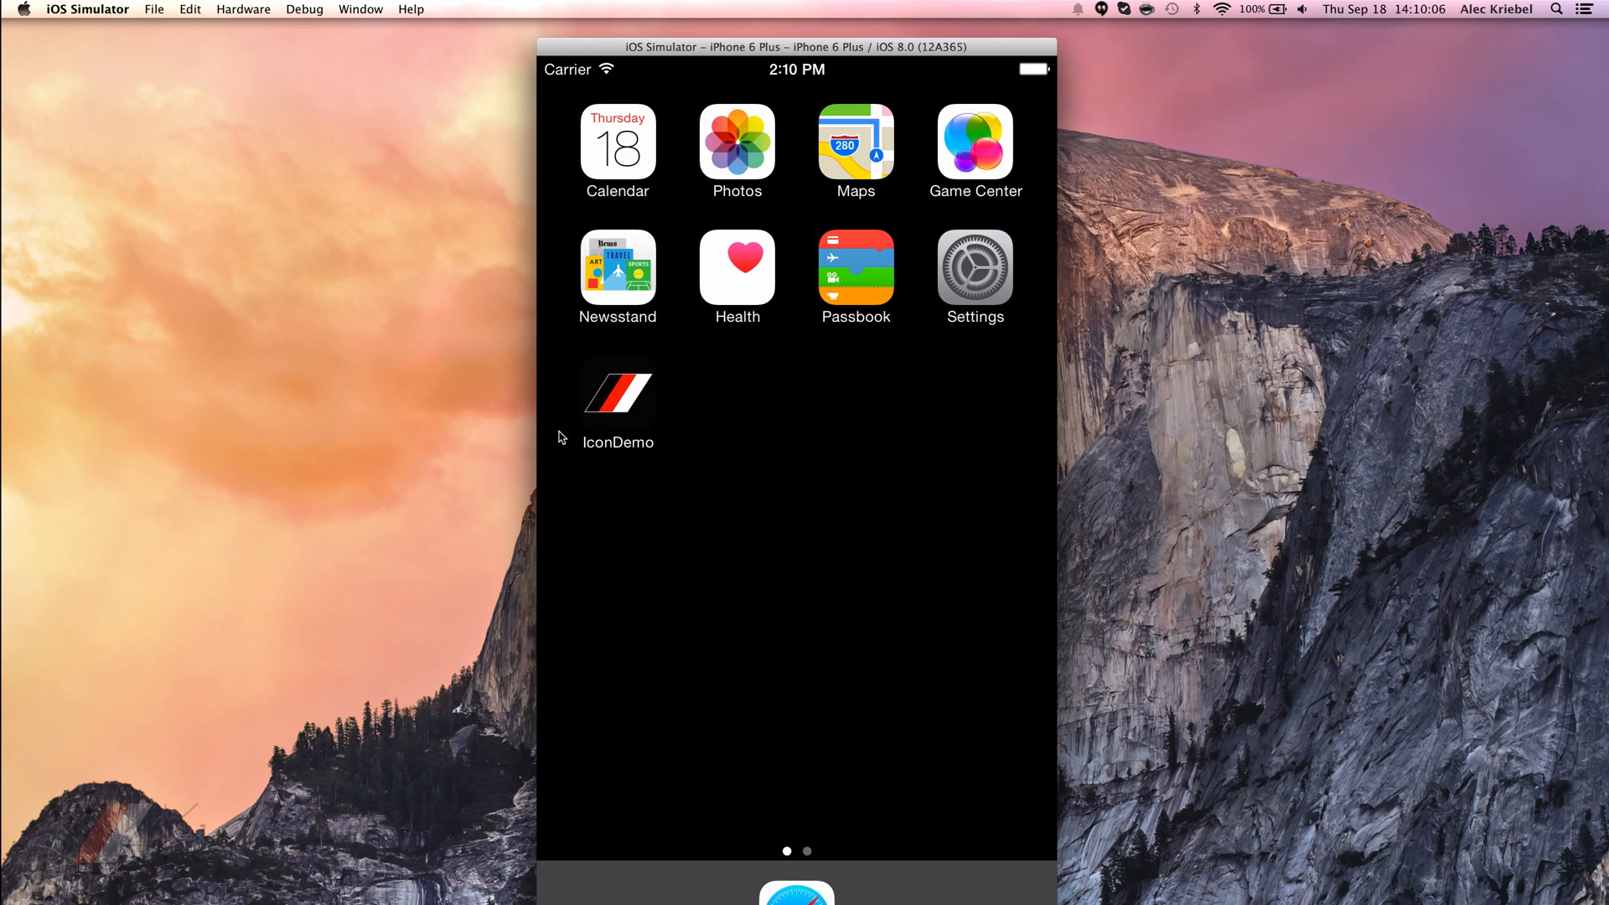
mouse_move(986, 351)
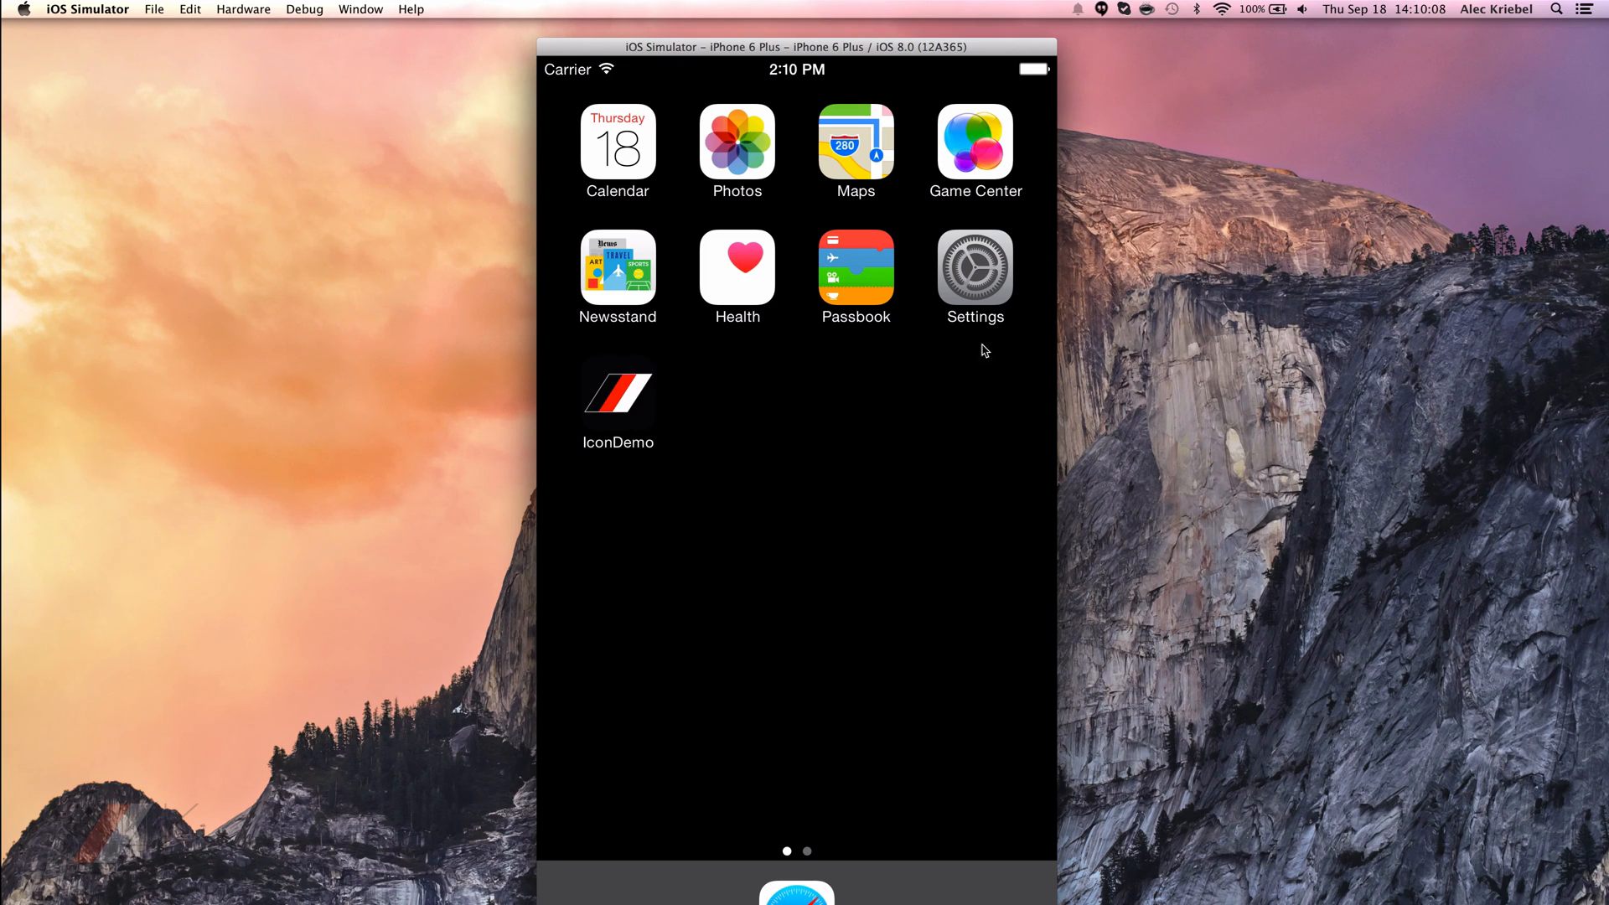
mouse_move(816, 506)
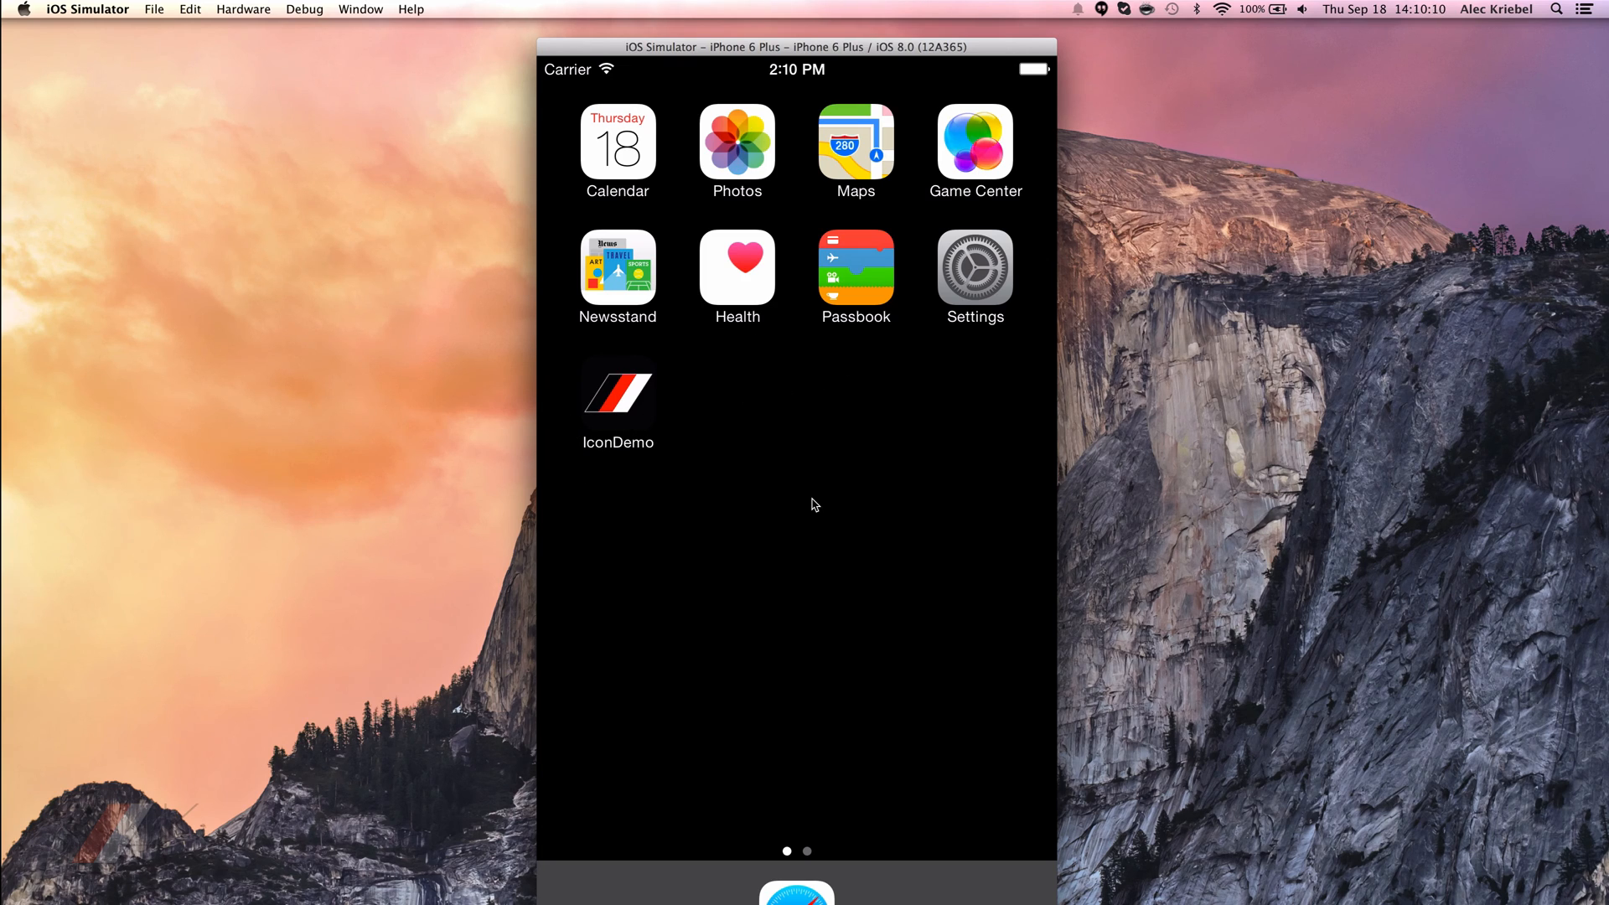
mouse_move(617, 386)
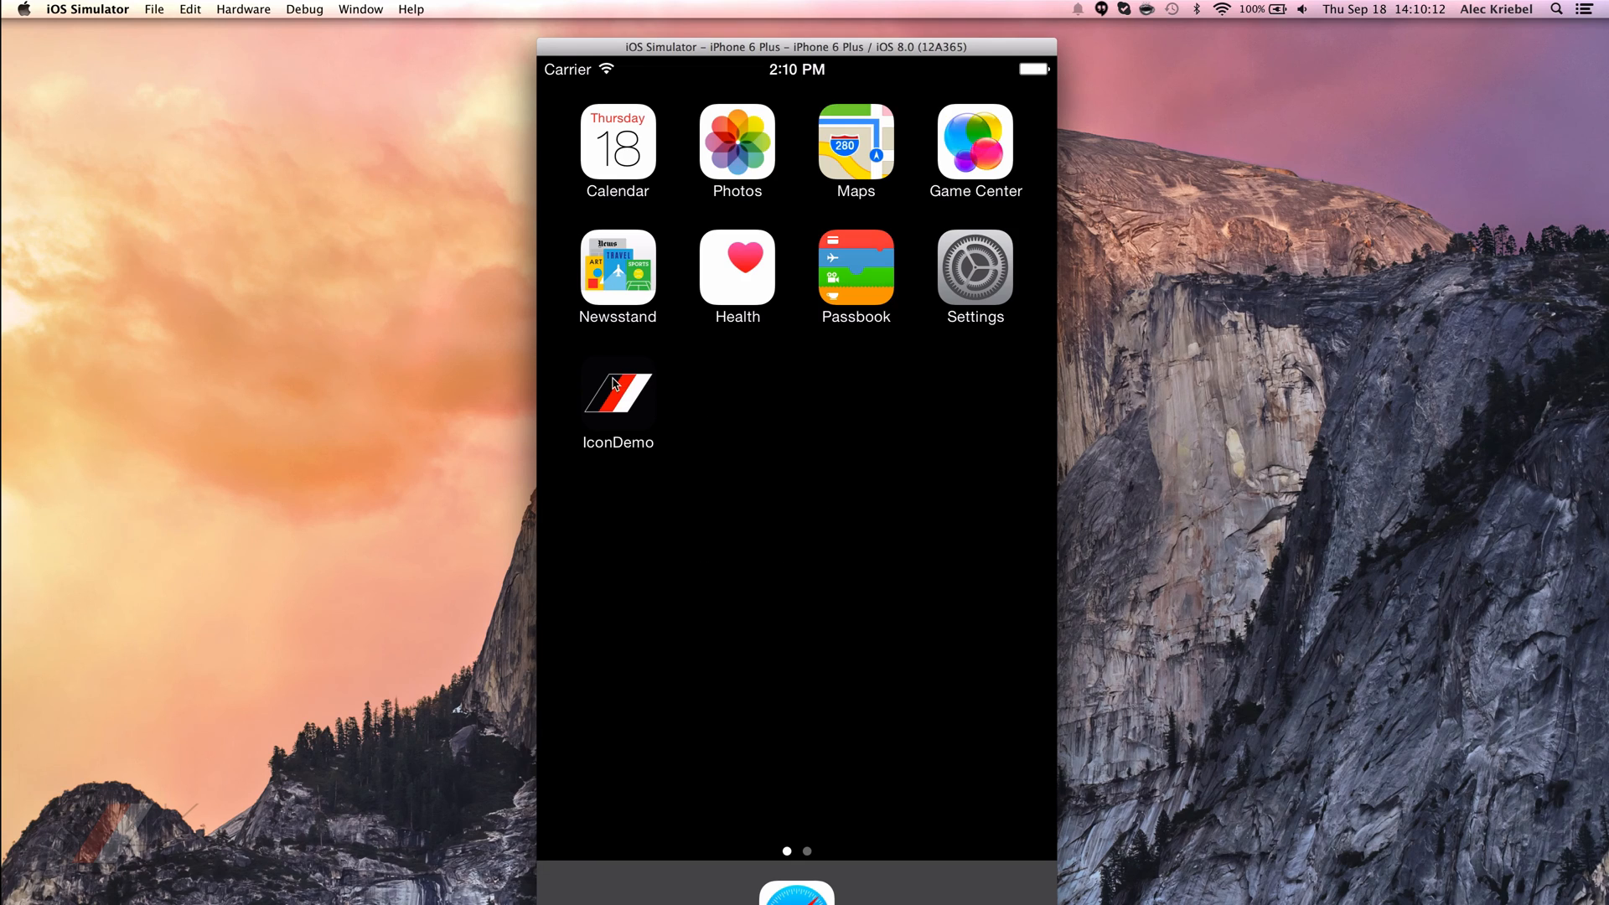
mouse_move(631, 409)
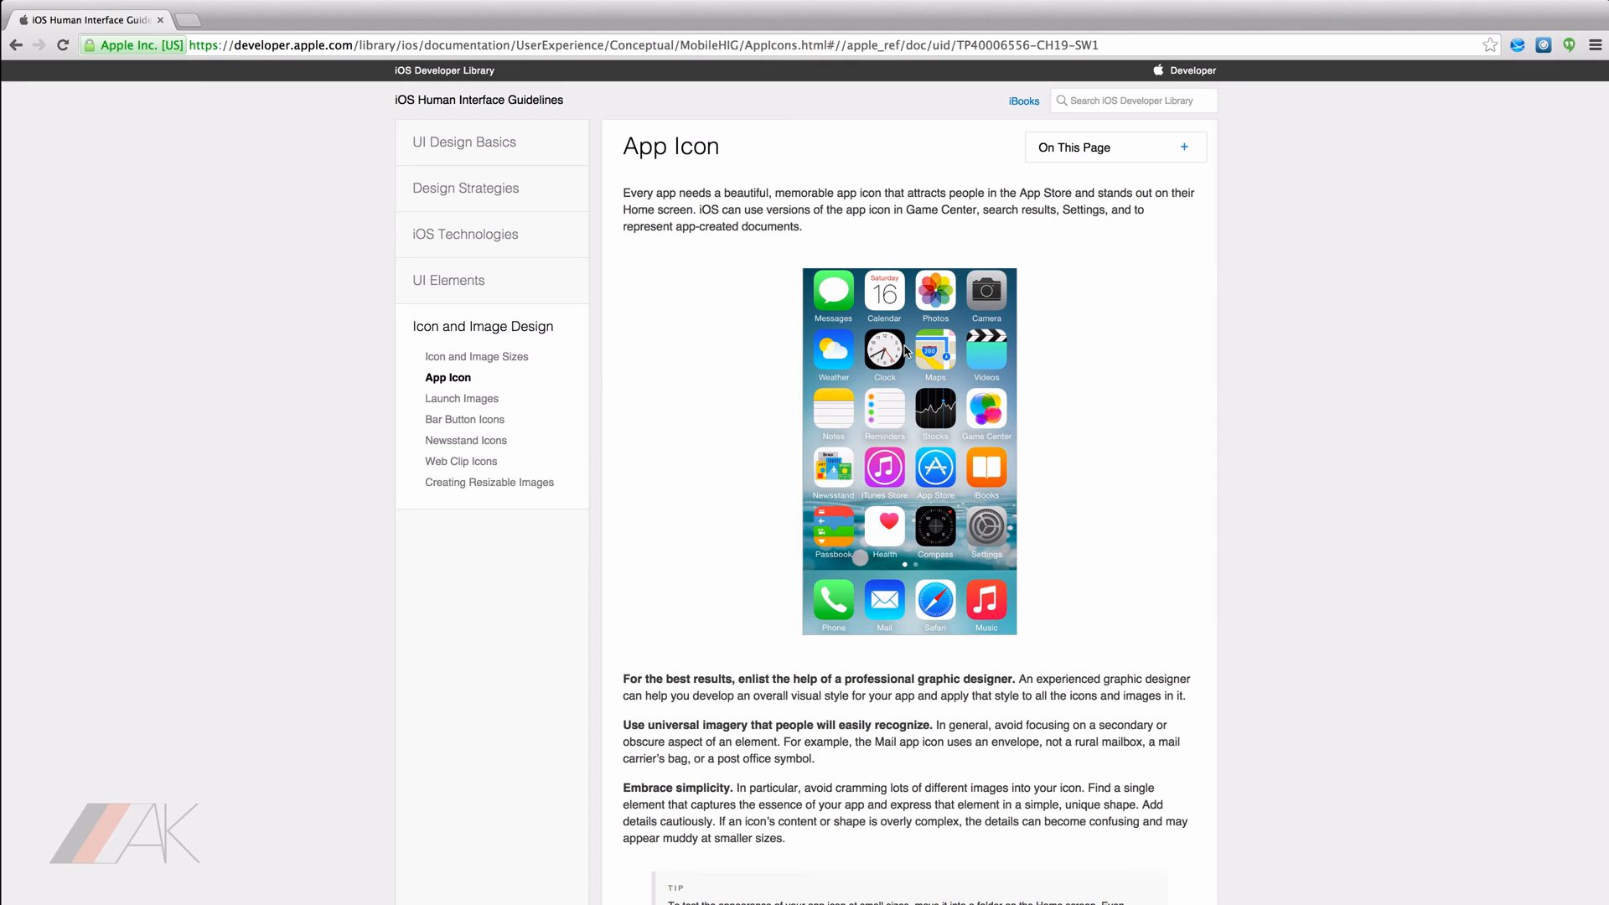
Scroll the App Icon guidelines and open the Icon and Image Sizes page from the sidebar.
scroll(down, 3)
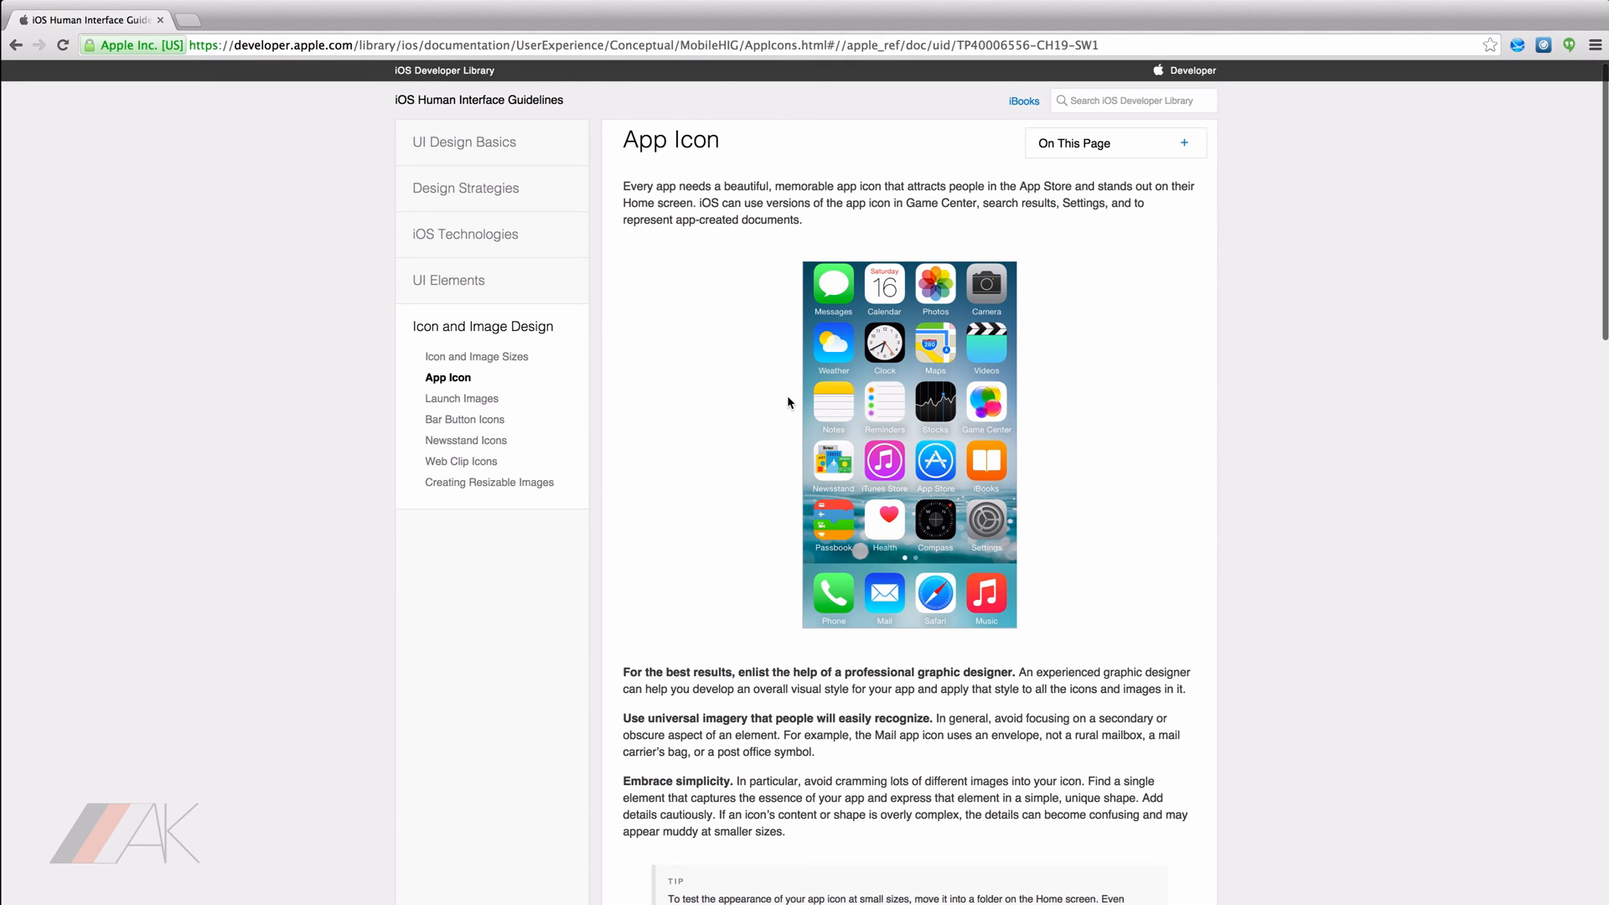
scroll(down, 3)
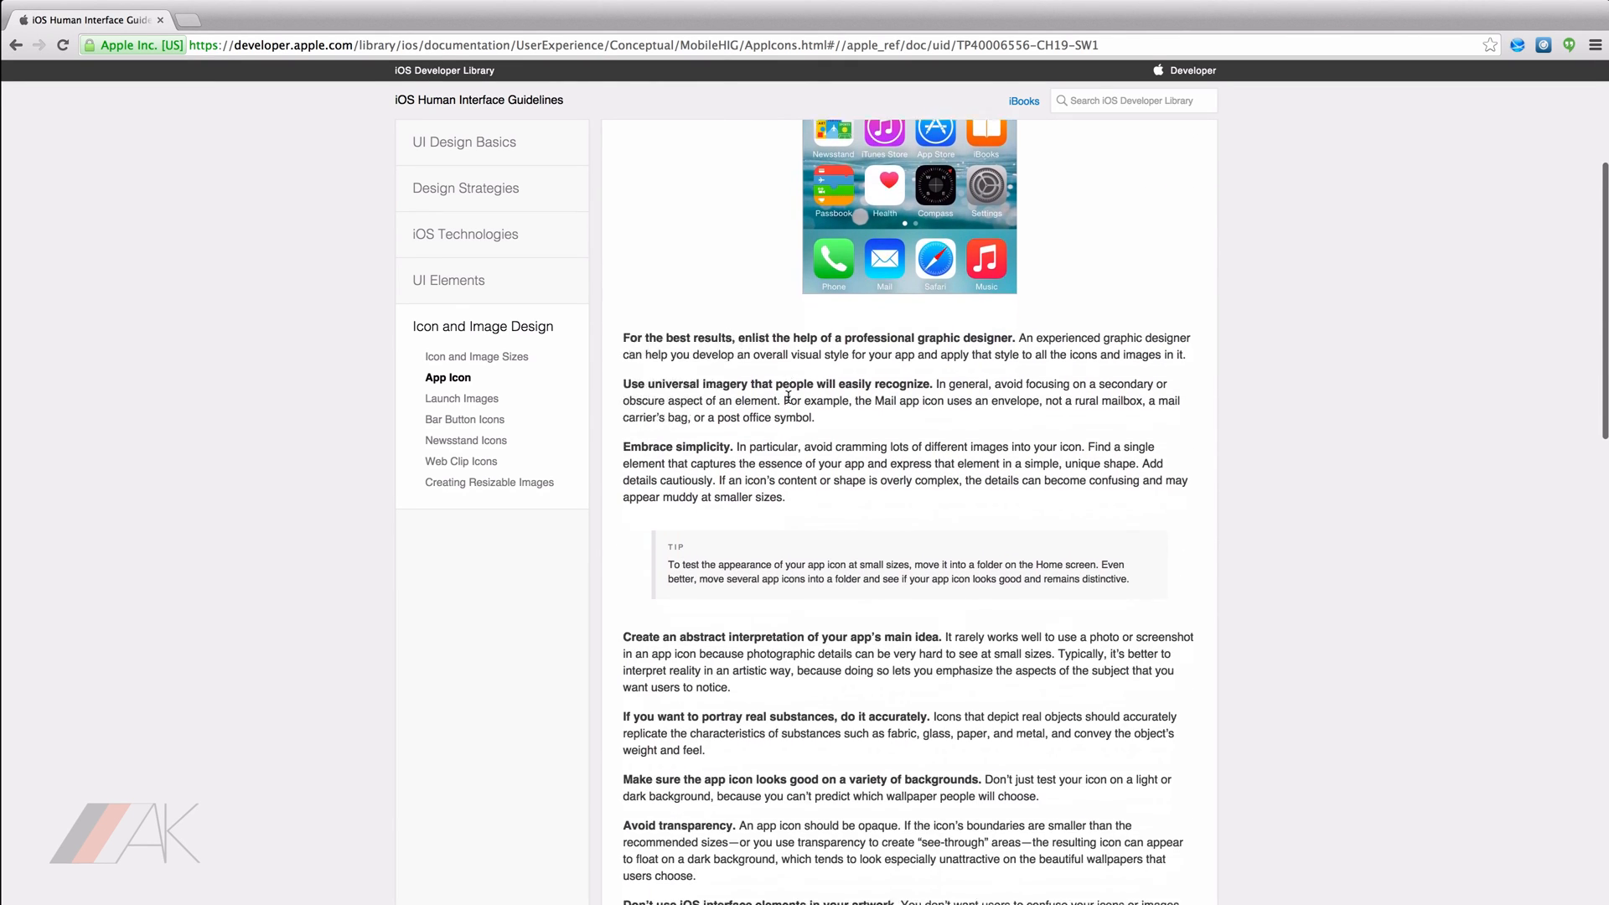
scroll(down, 3)
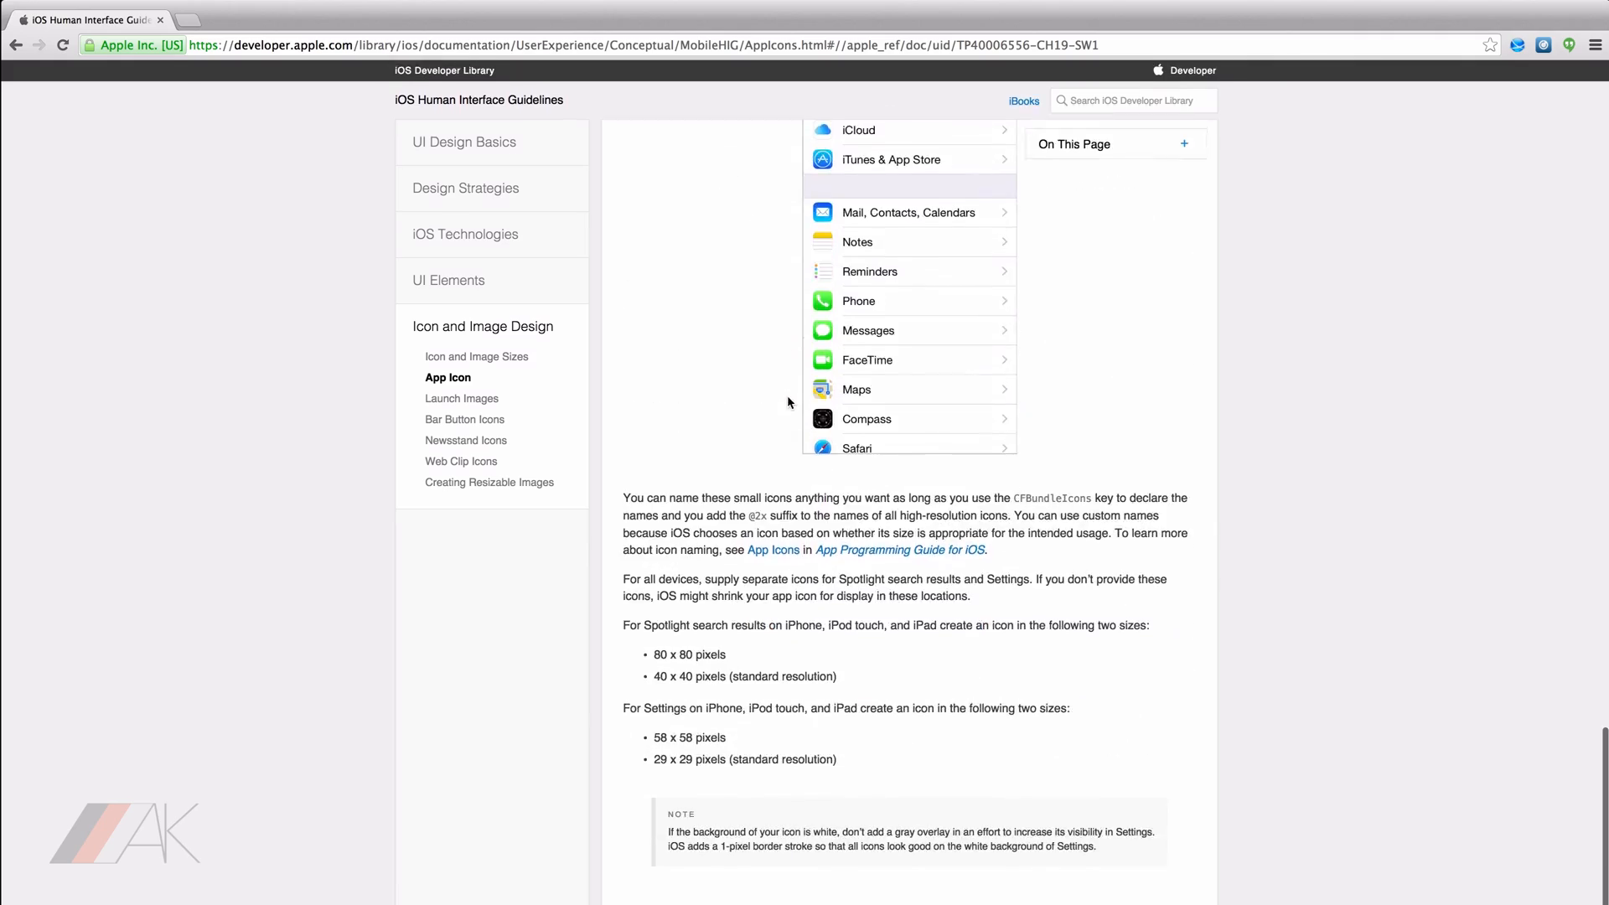
scroll(down, 3)
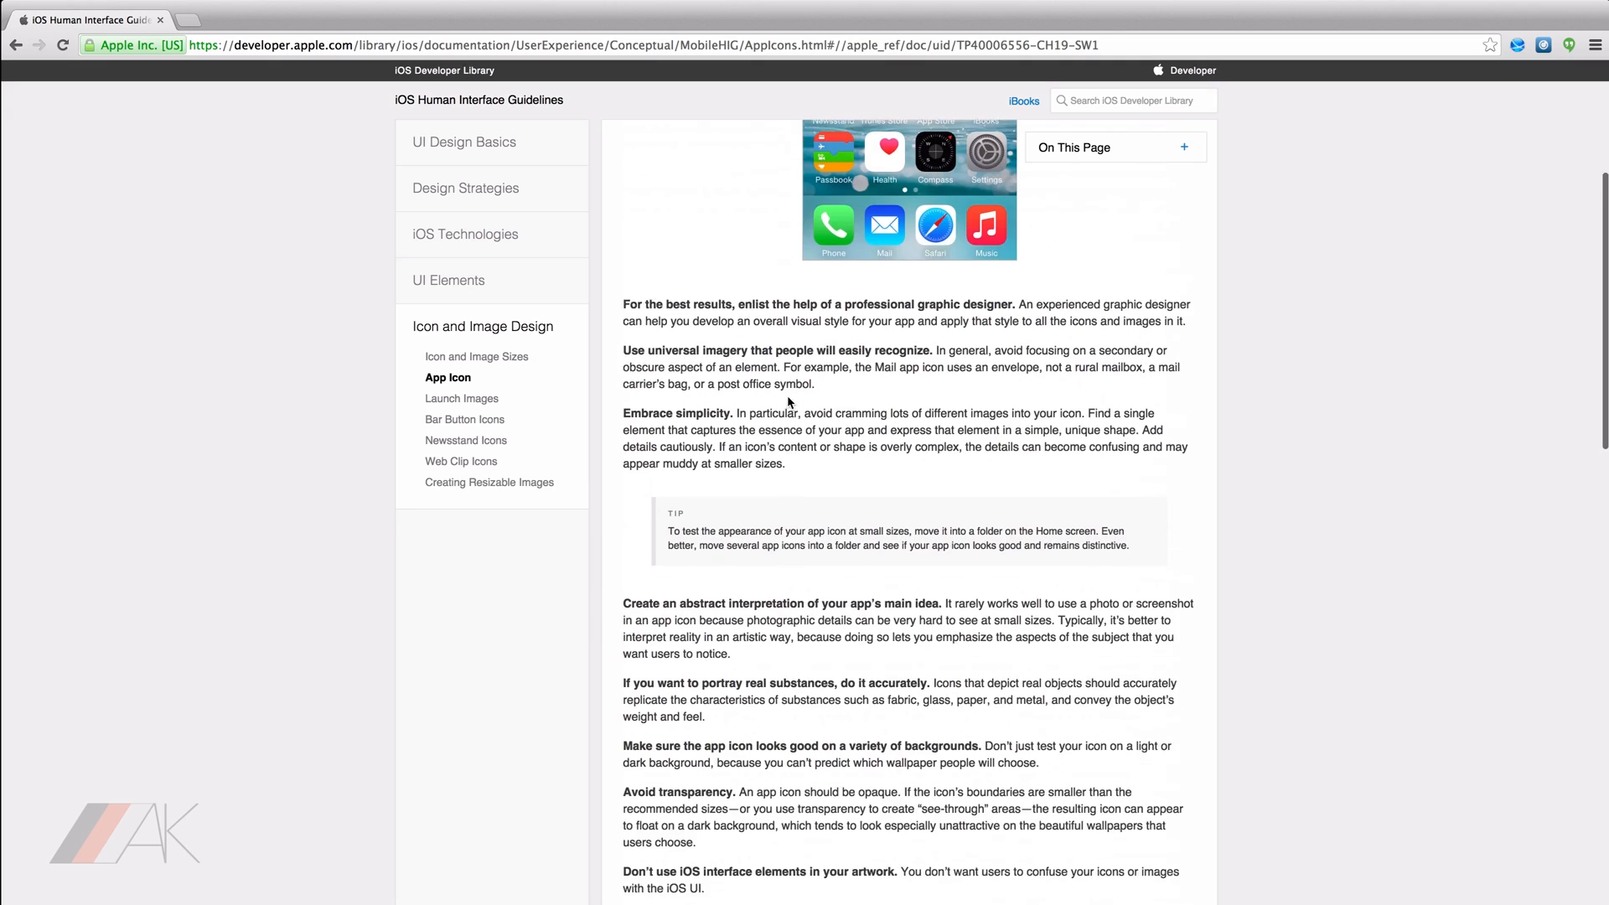
scroll(down, 3)
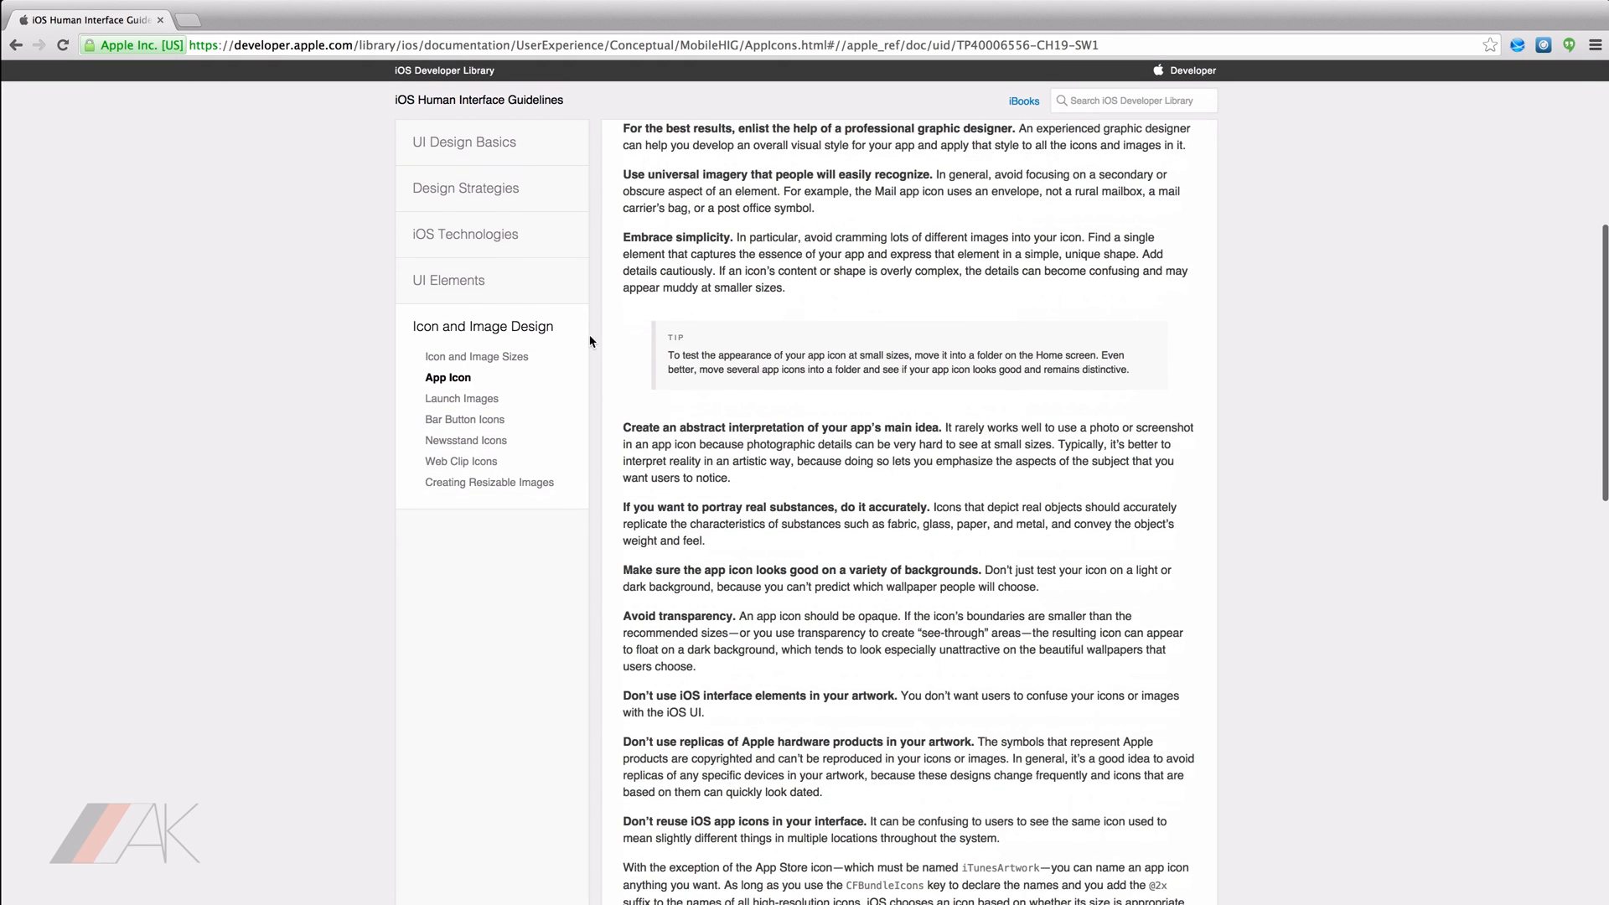
click(476, 356)
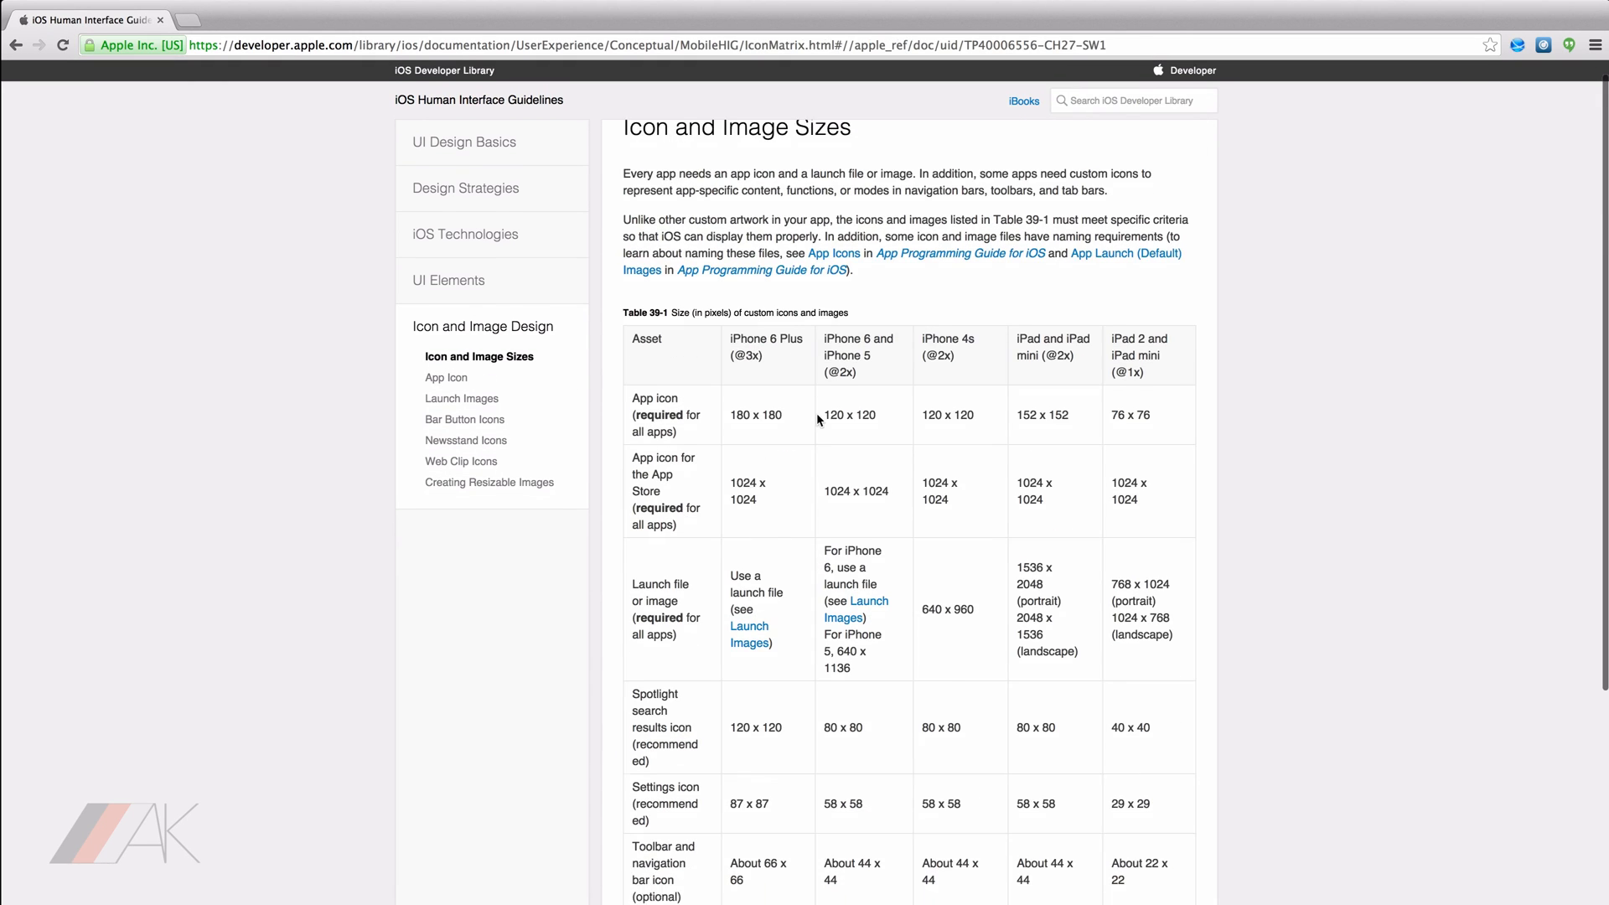